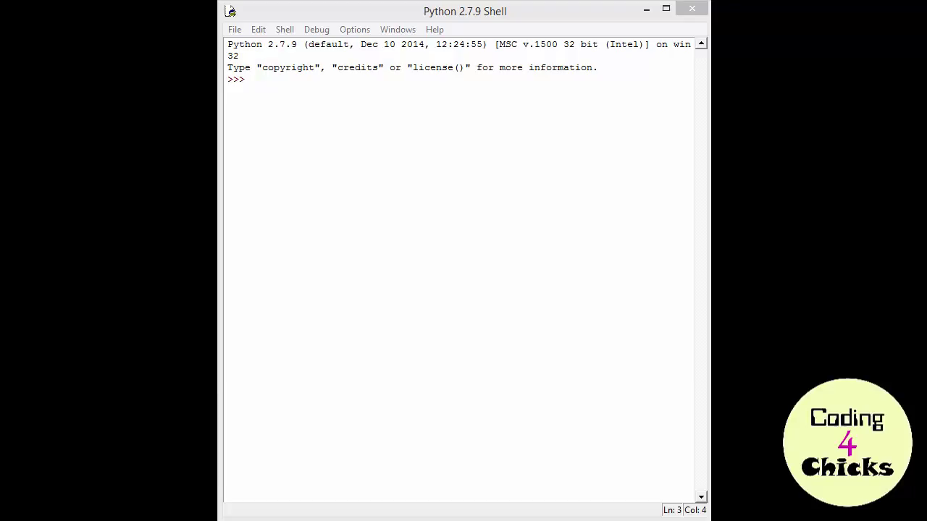
mouse_move(405, 155)
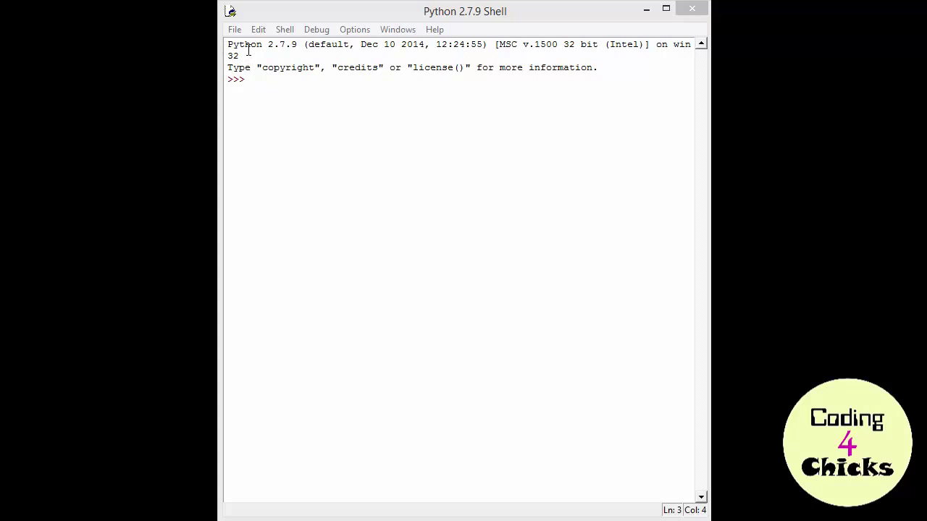
Create a new blank untitled script window from the shell's File menu.
left_click(234, 29)
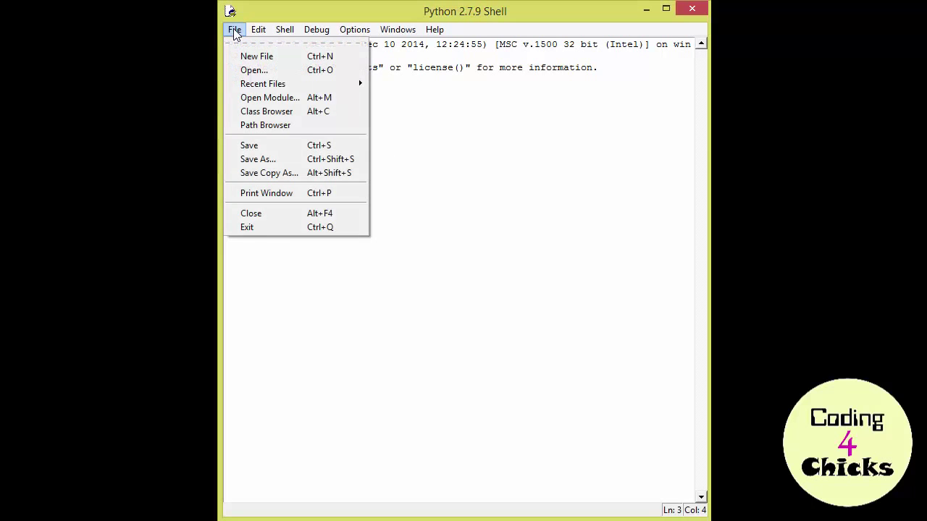
mouse_move(256, 57)
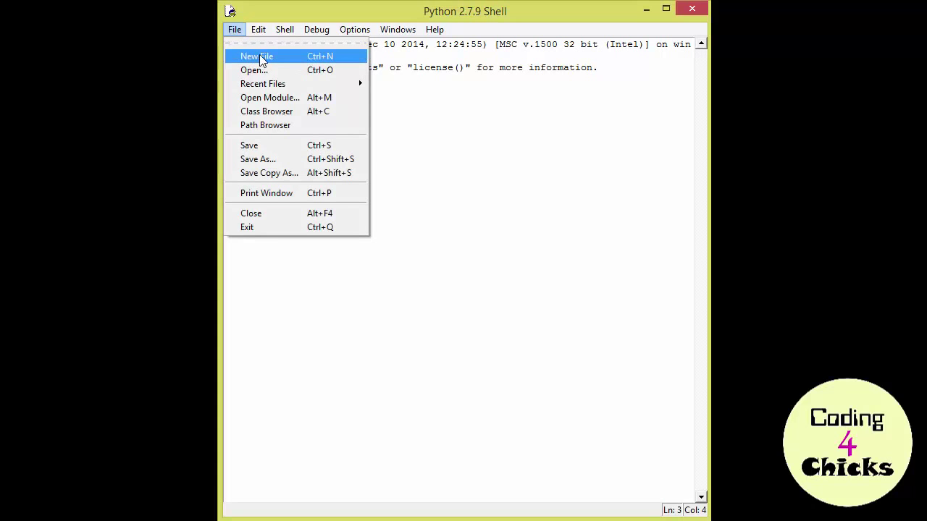
left_click(255, 55)
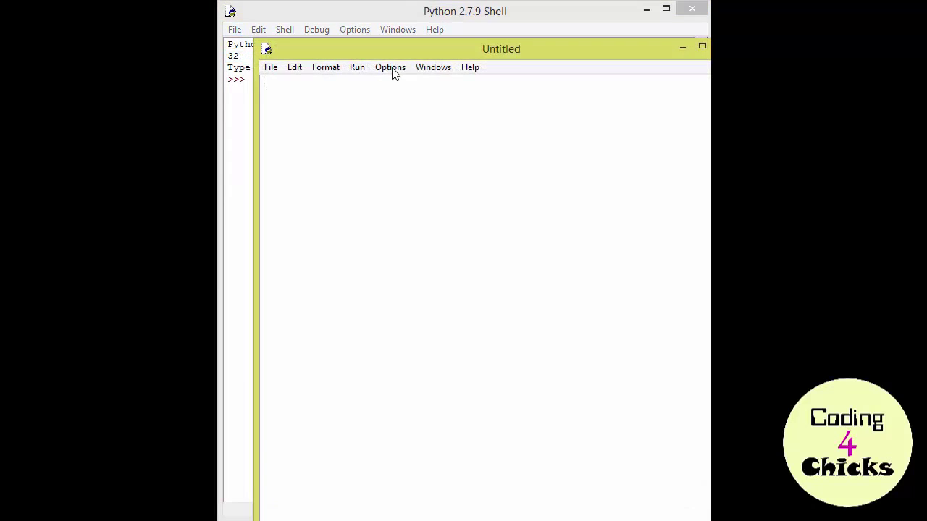
left_click(683, 49)
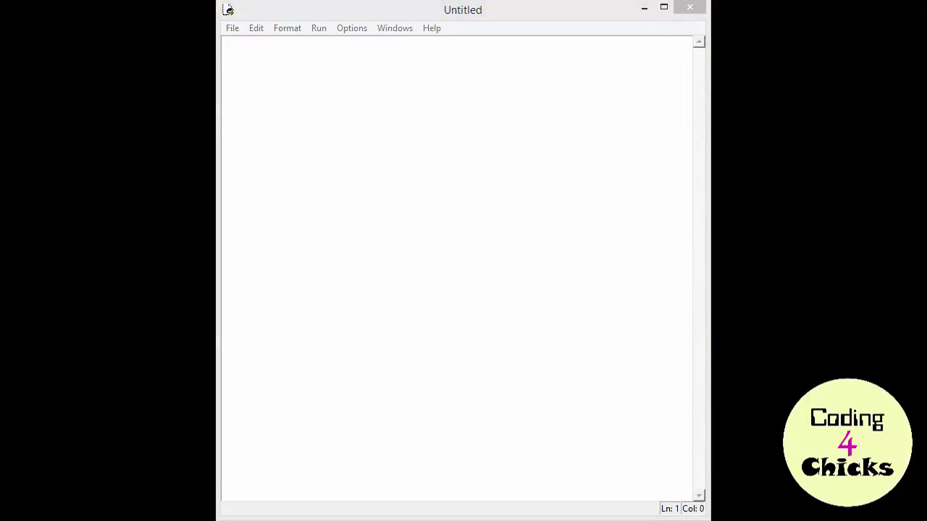
mouse_move(239, 24)
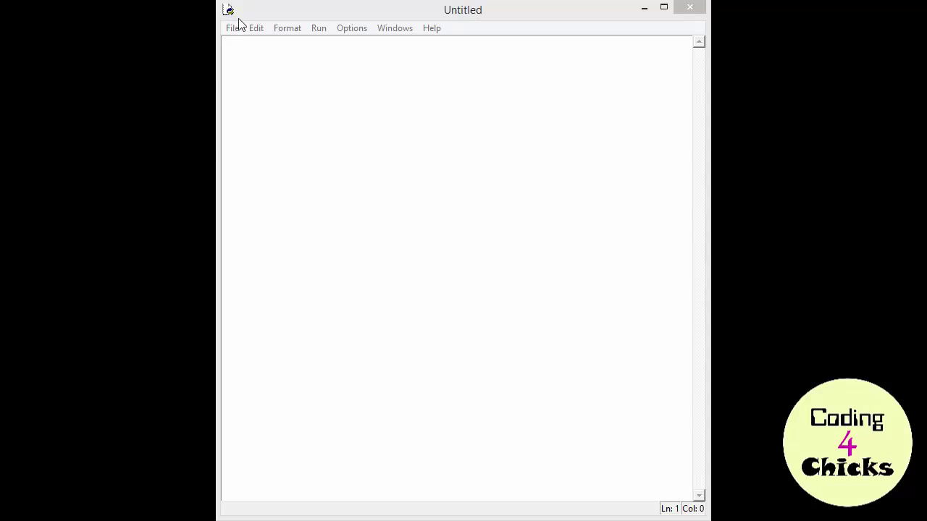
Start Save As and create a new myPythonCode folder on the C: drive.
left_click(233, 28)
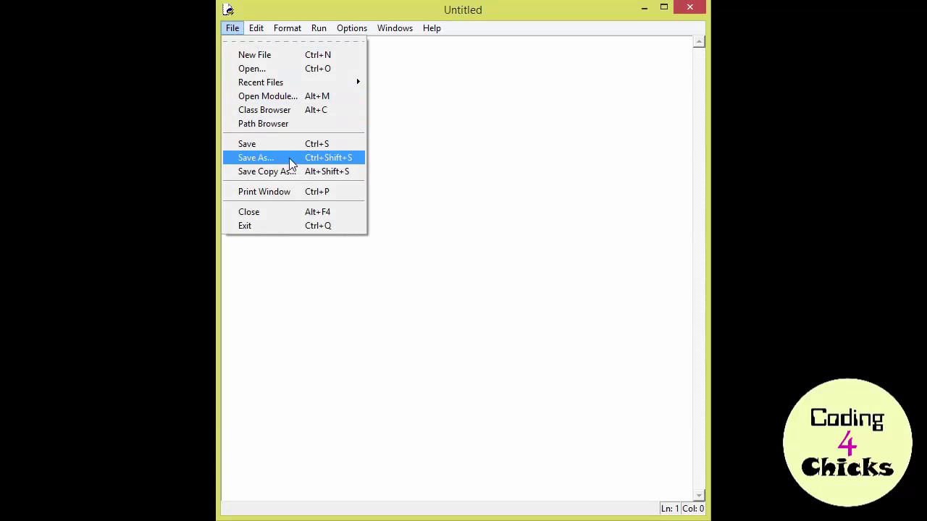
left_click(255, 157)
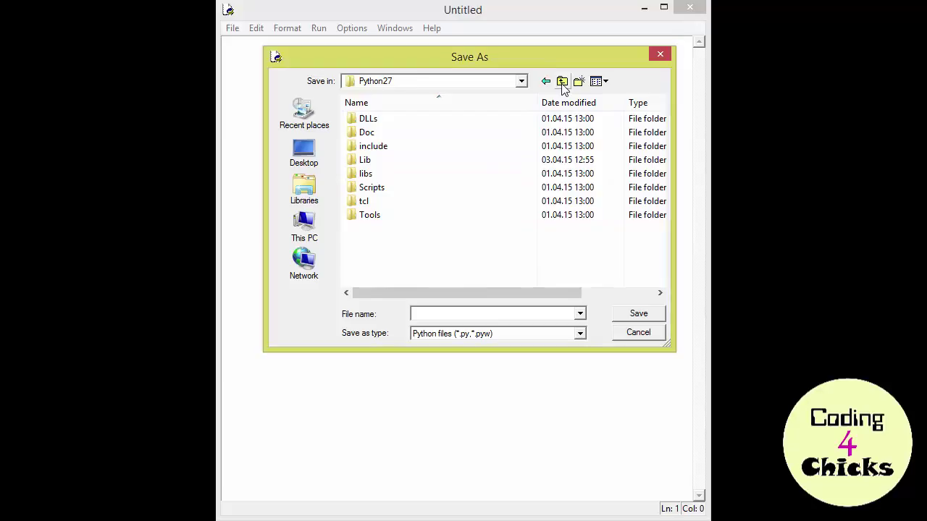
left_click(562, 81)
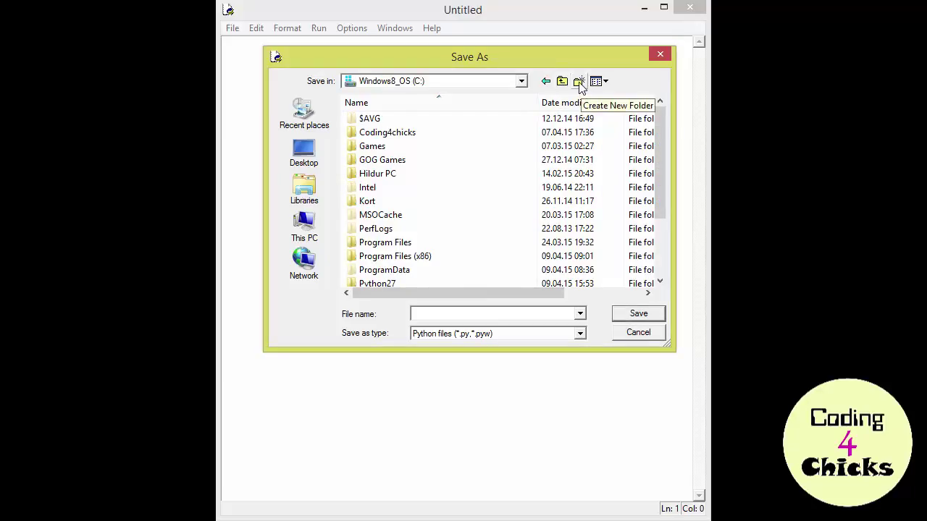
left_click(579, 80)
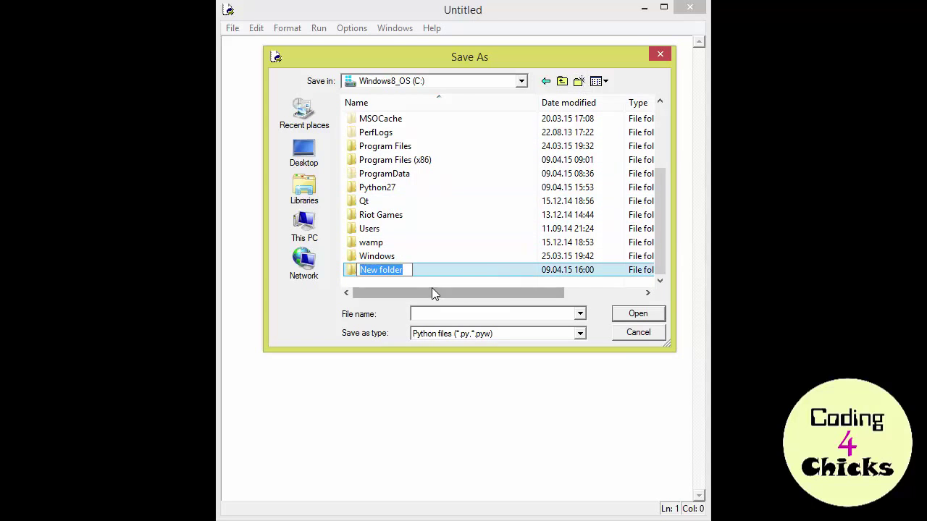
type("m")
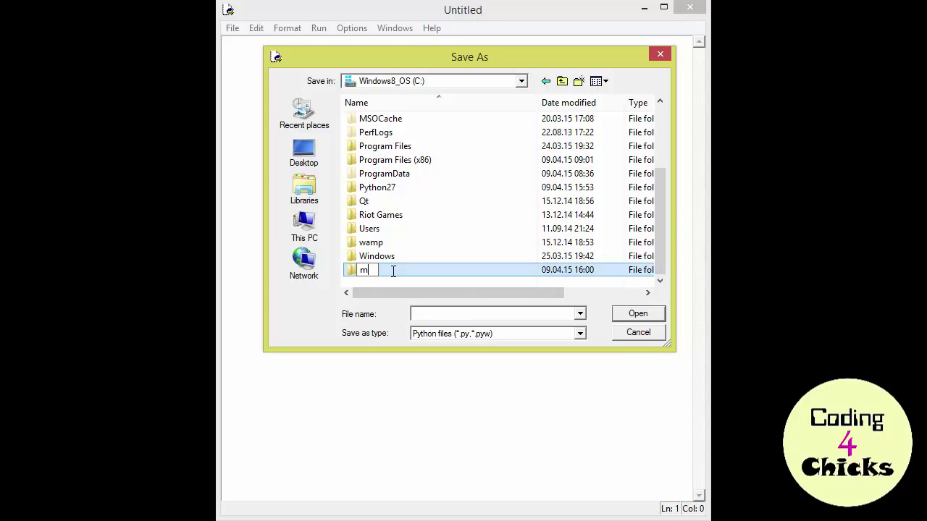
type("yPythonCode")
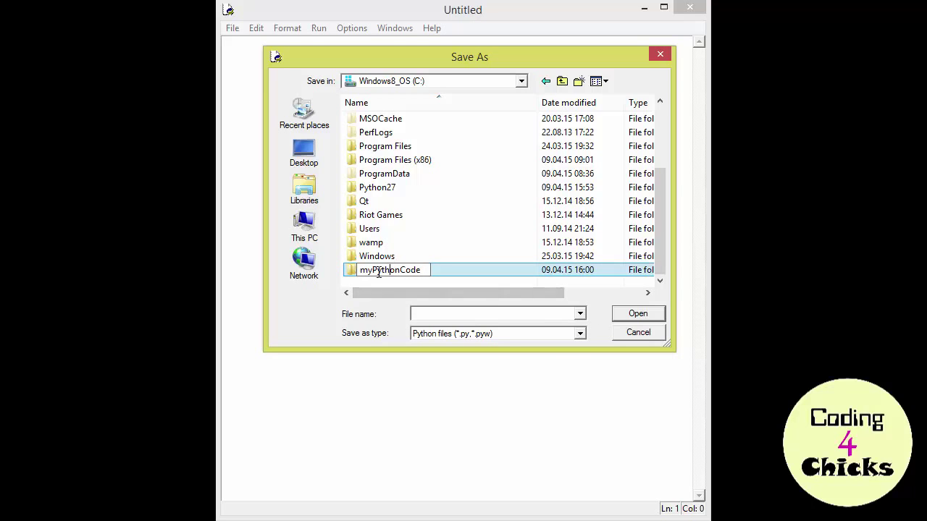
Save the script as myFirstProgram.py inside the myPythonCode folder.
double_click(390, 269)
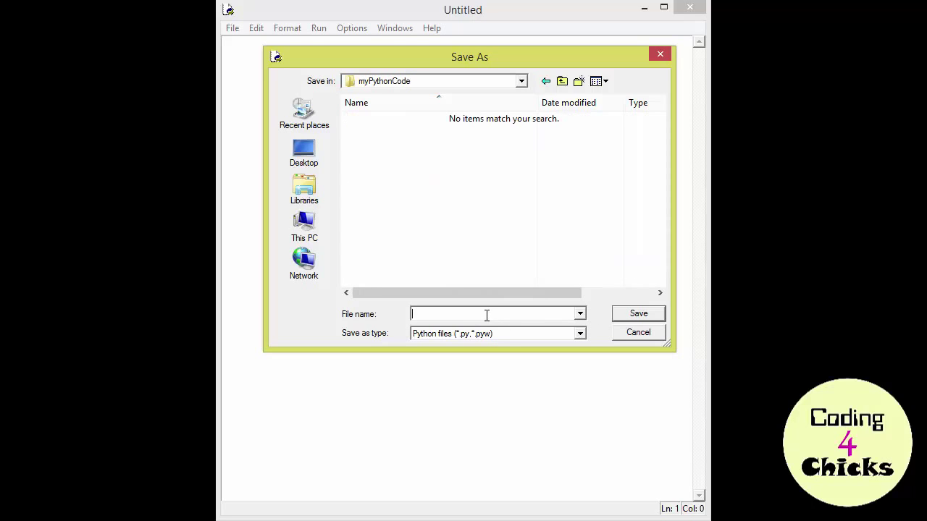
type("myF")
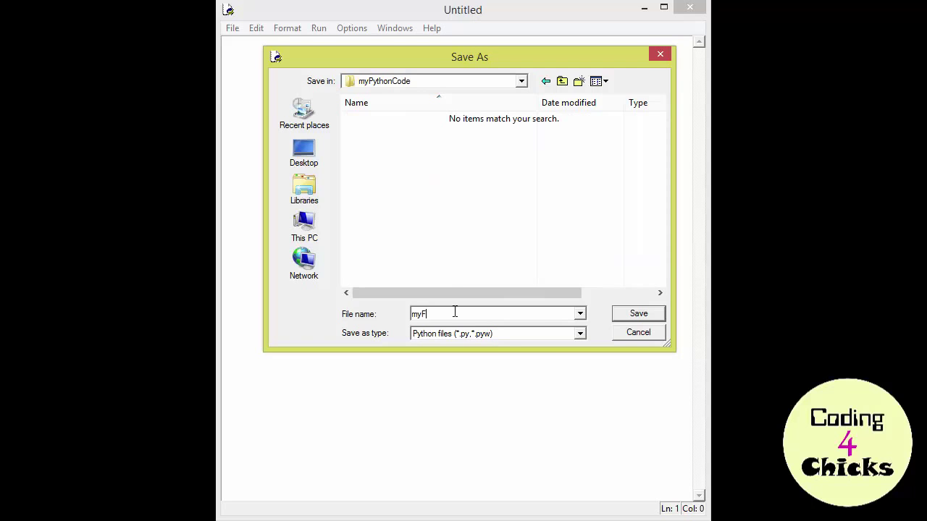
type("irstProgram")
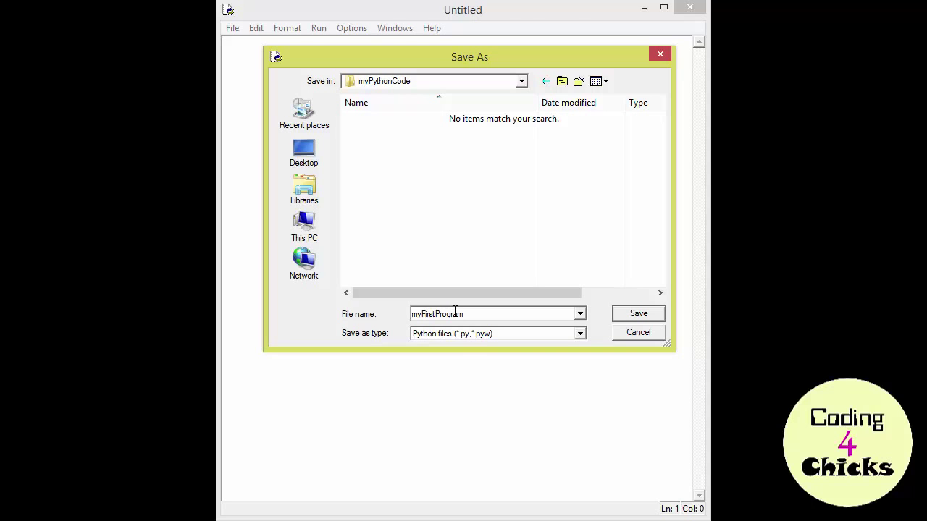
left_click(637, 313)
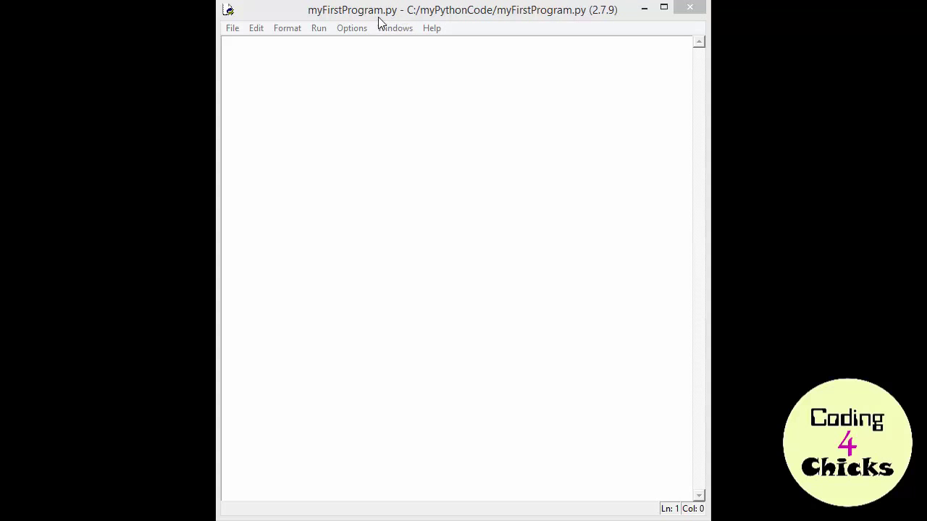
mouse_move(397, 22)
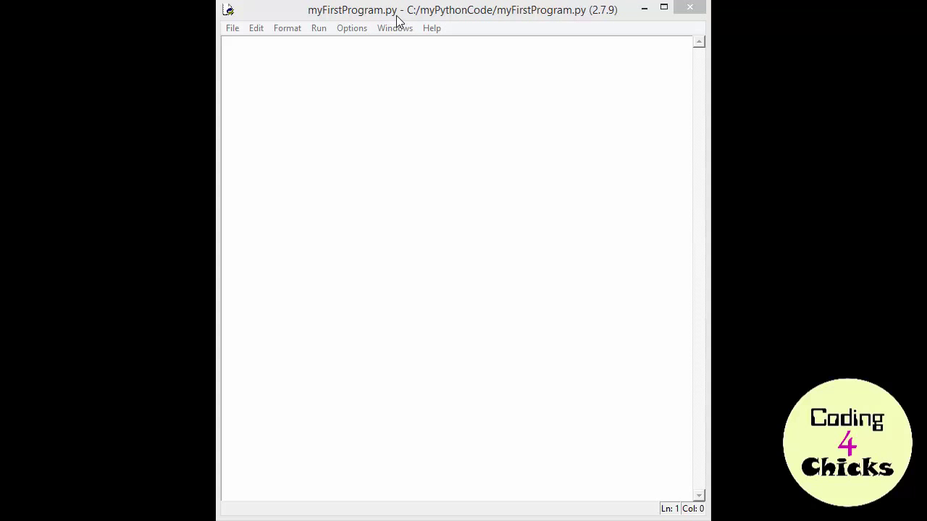
mouse_move(394, 25)
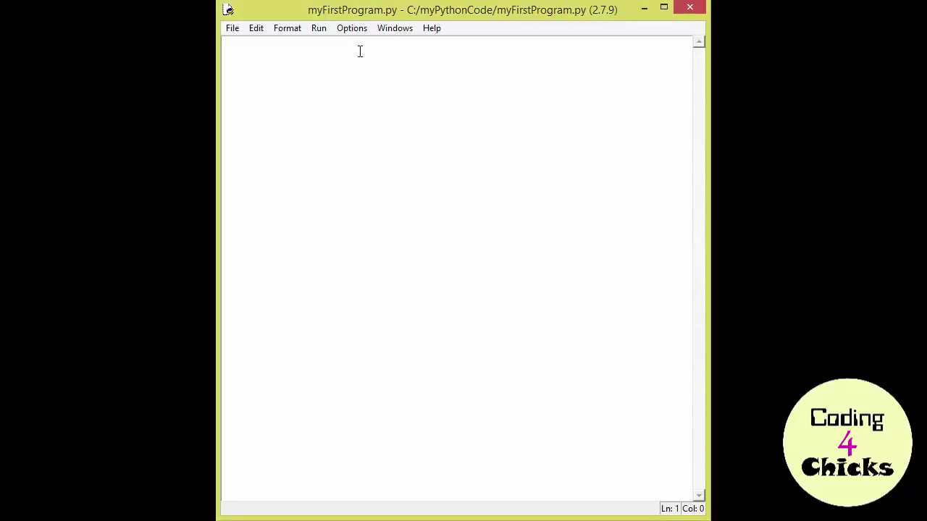
mouse_move(352, 152)
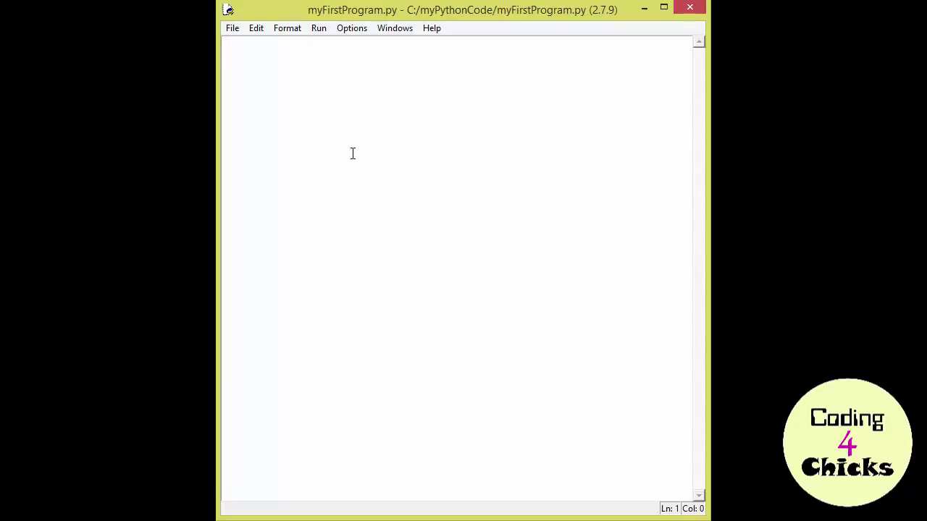
Write print "This is my first program!" as the script's first line.
type("print")
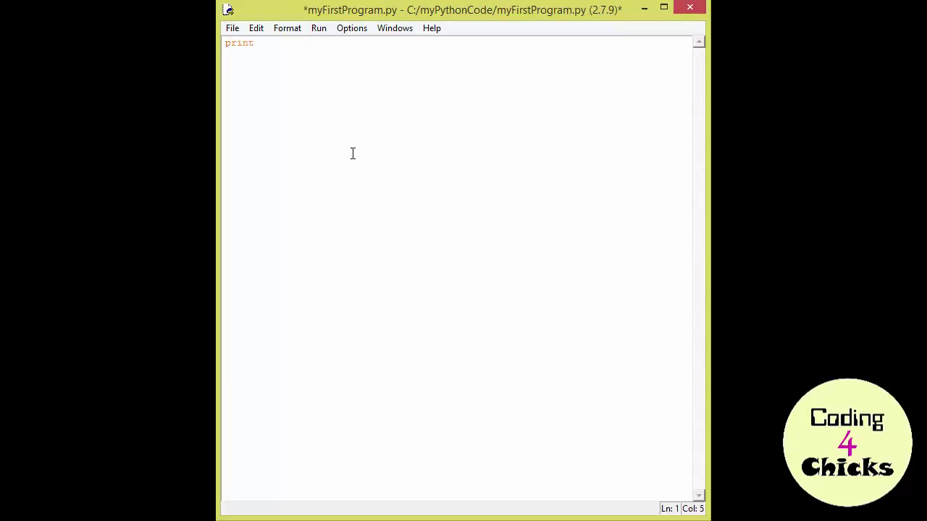
type("\"This is my")
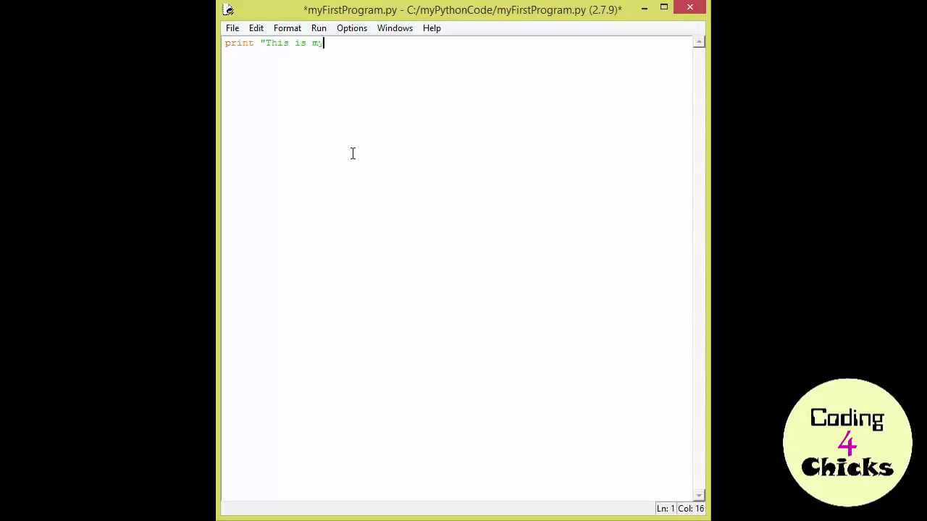
type("first program!\"")
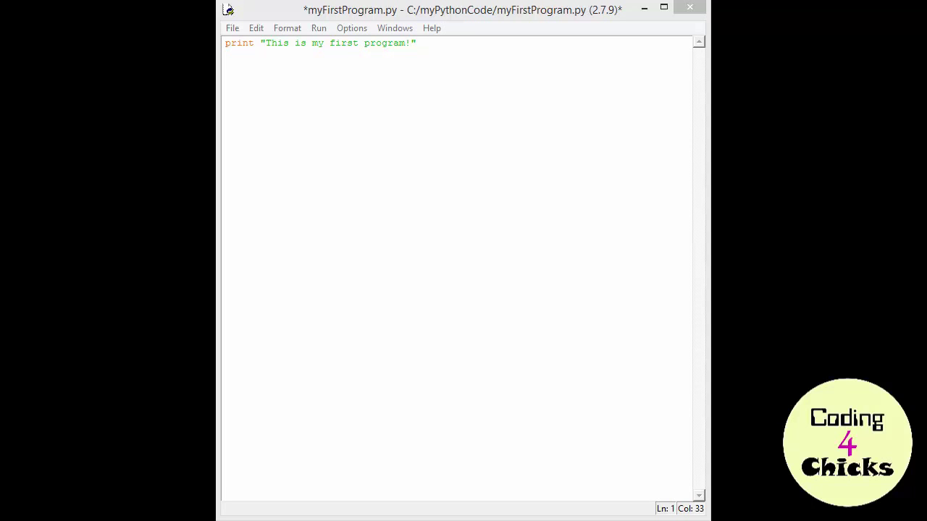
mouse_move(311, 18)
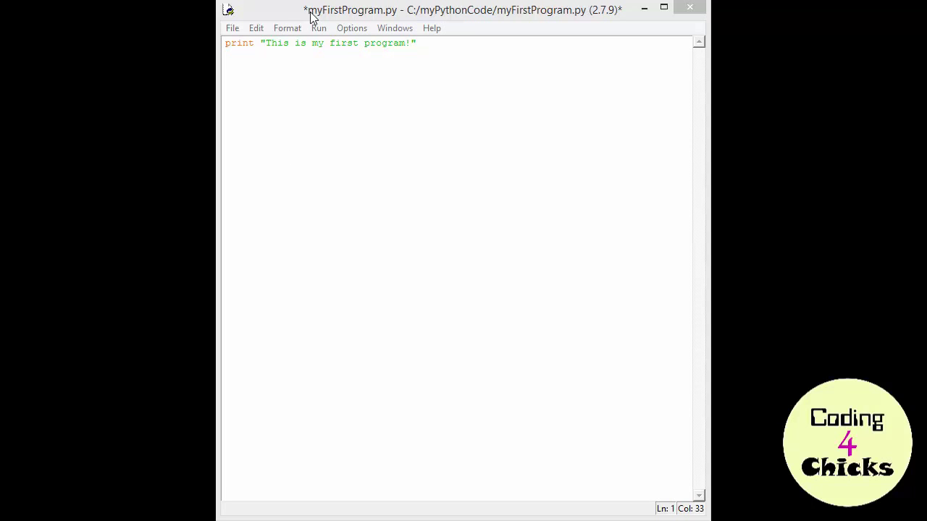
mouse_move(396, 20)
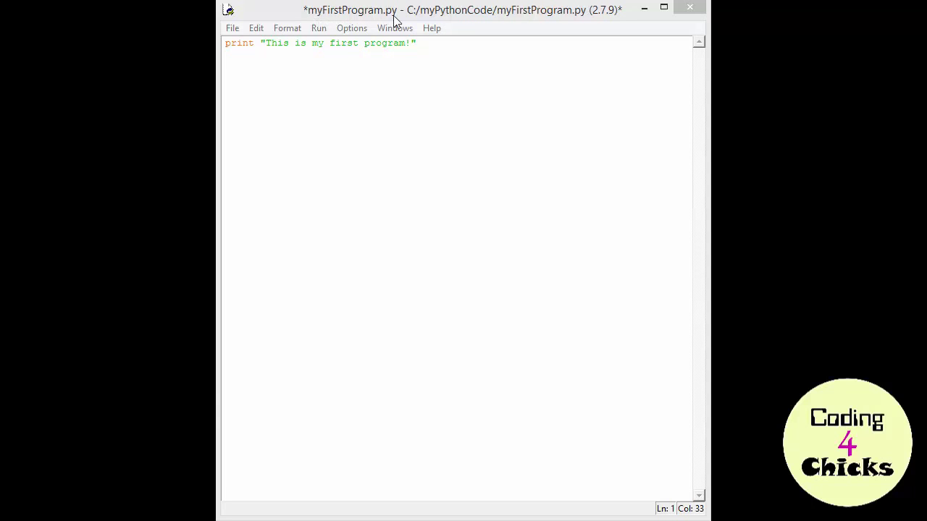
mouse_move(307, 24)
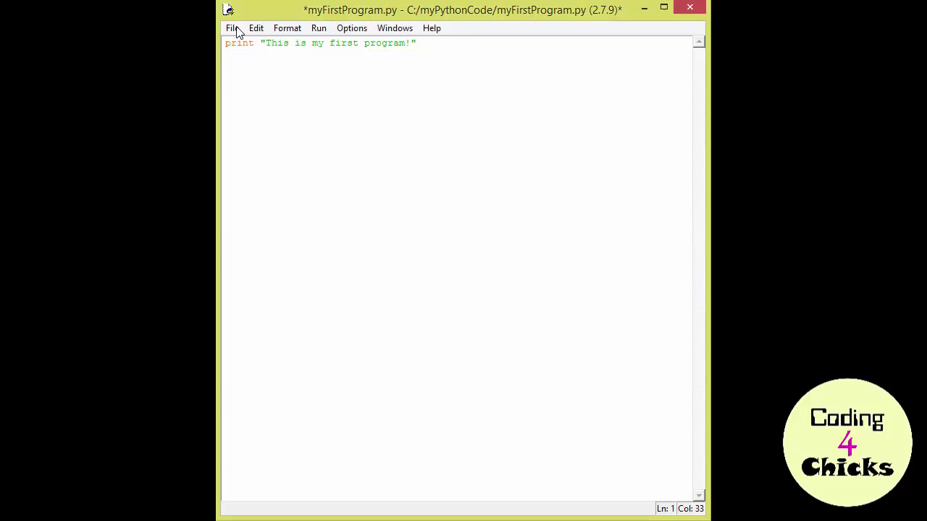
Run myFirstProgram.py as a module, accepting the save-before-run prompt.
left_click(232, 27)
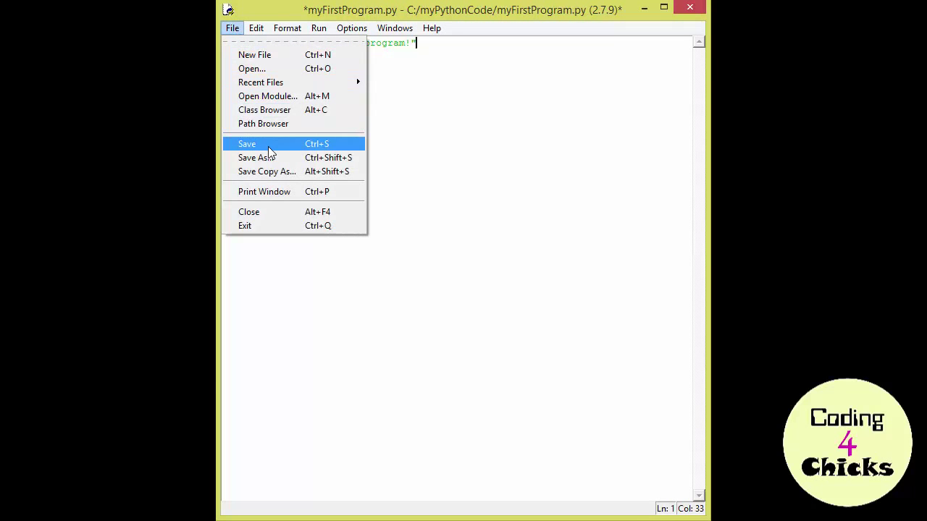
left_click(319, 27)
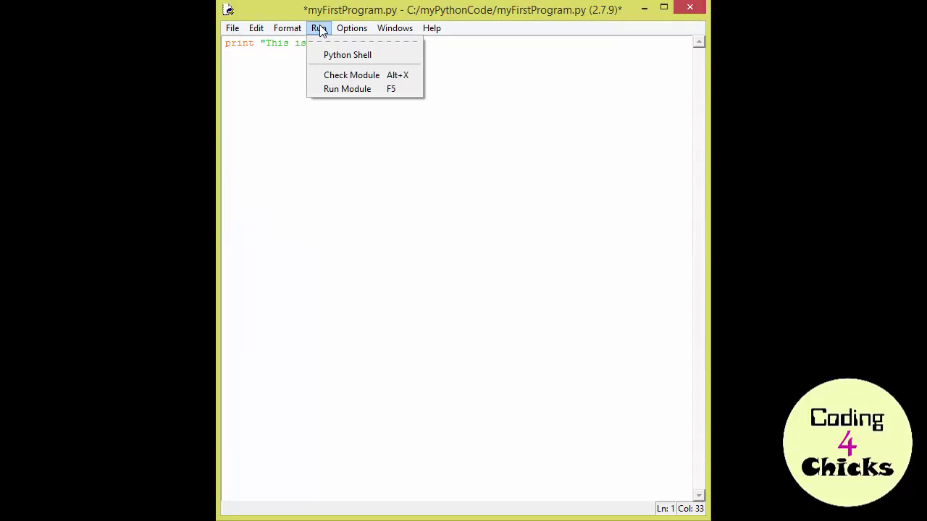
mouse_move(347, 88)
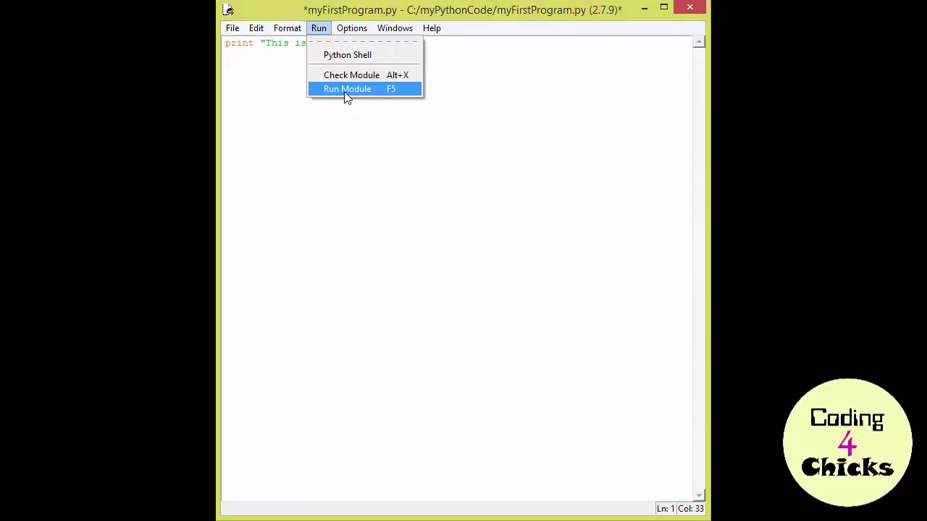
mouse_move(380, 95)
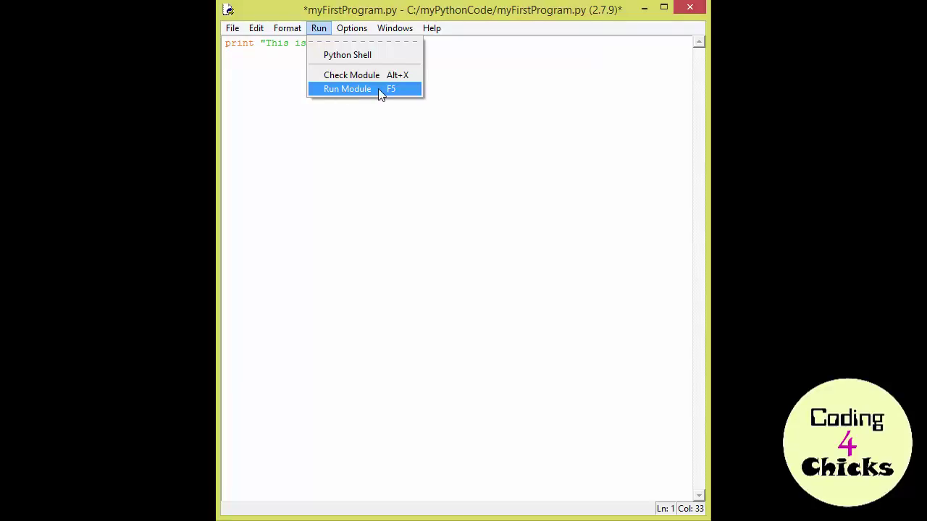
left_click(347, 89)
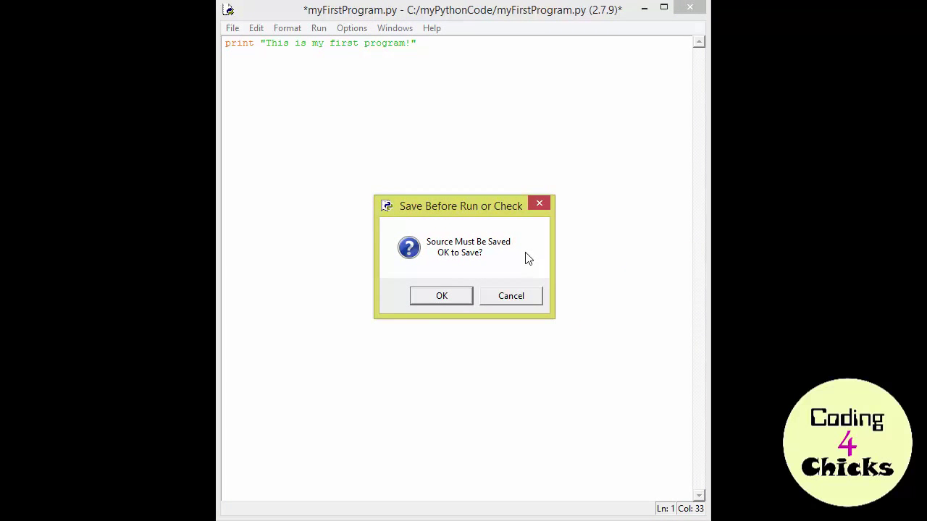
mouse_move(520, 250)
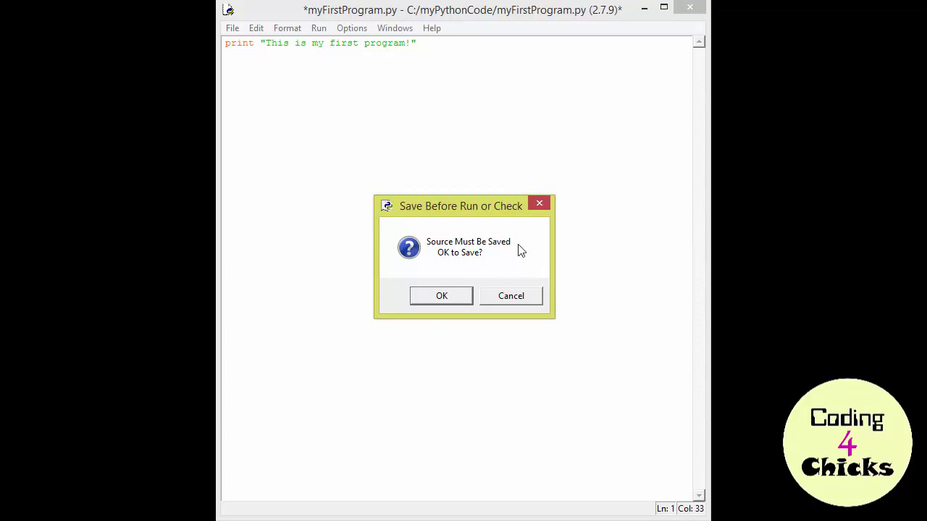
mouse_move(441, 295)
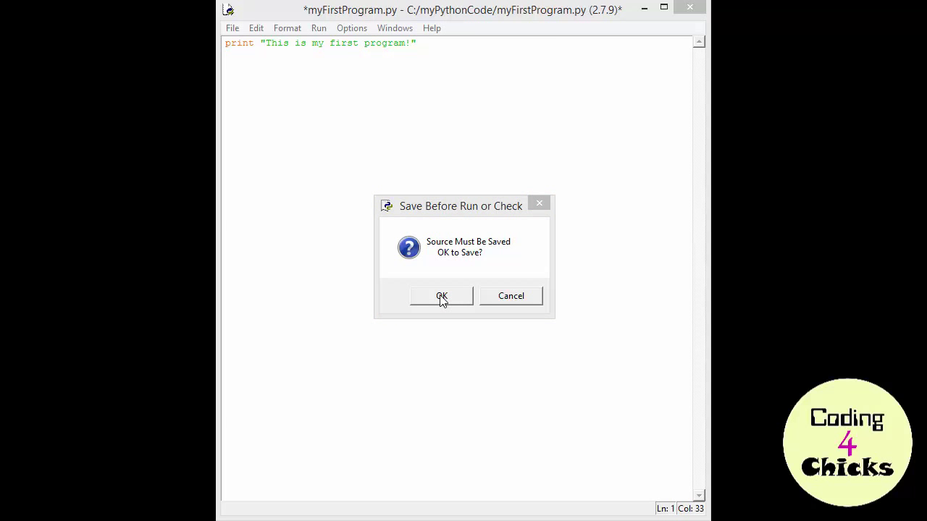
left_click(441, 296)
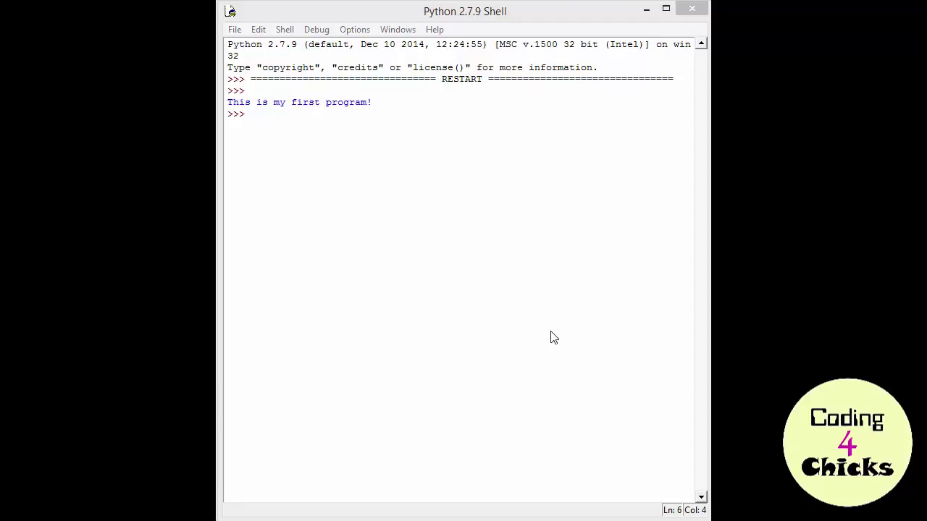
mouse_move(538, 345)
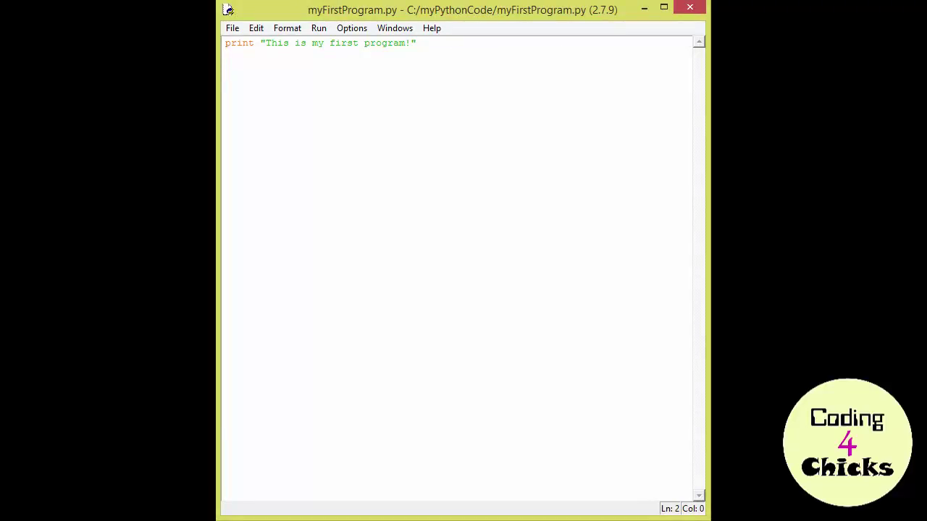
Add print "" on line 2 and look over the Run menu.
type("print")
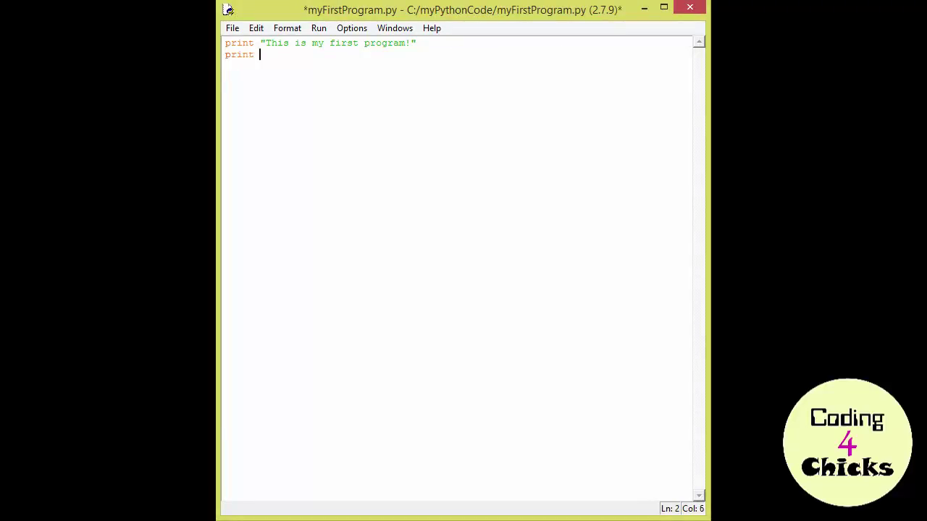
type("\"\"")
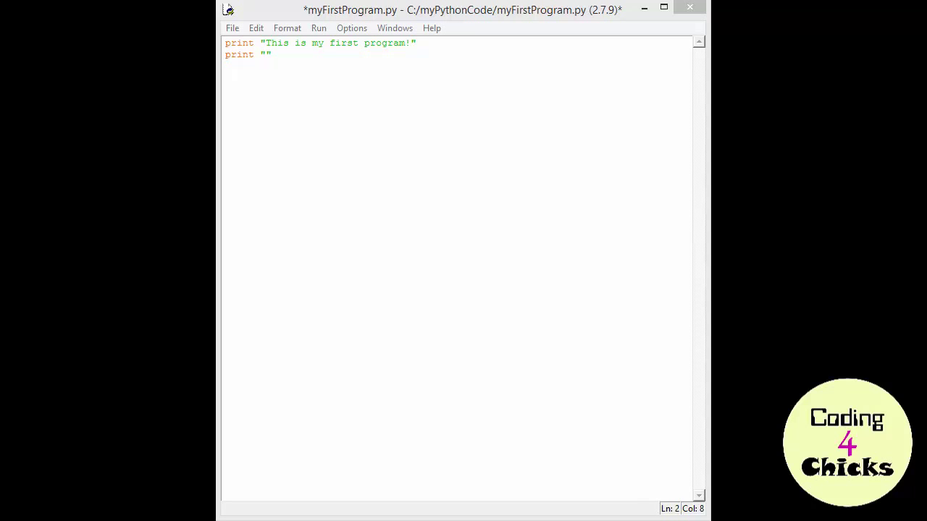
mouse_move(318, 29)
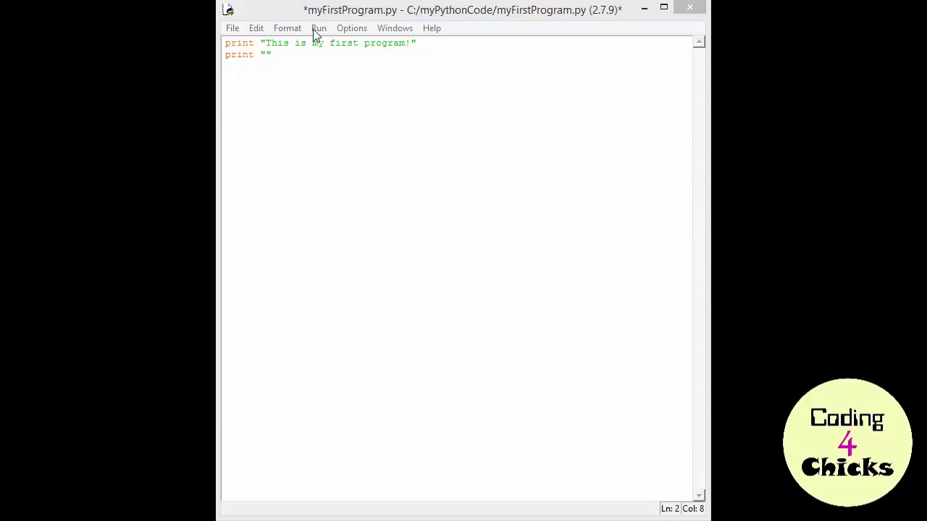
left_click(319, 28)
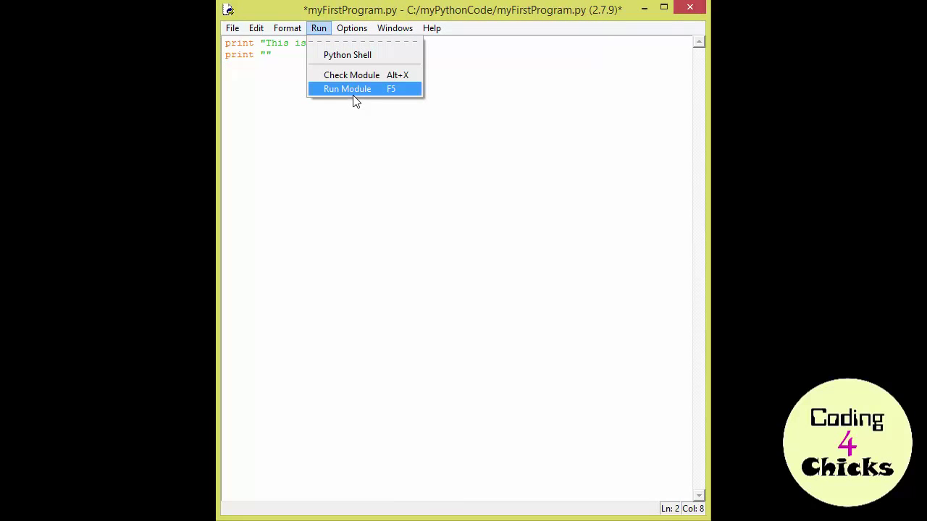
mouse_move(398, 101)
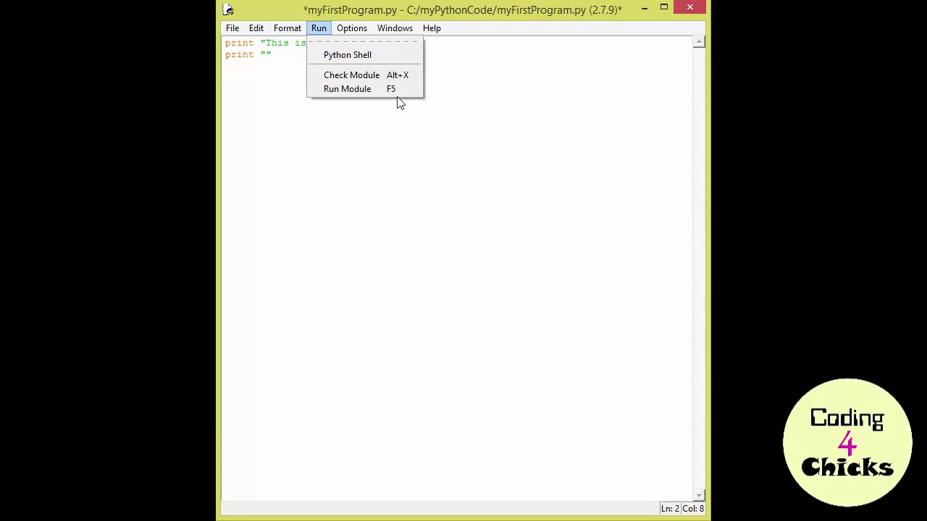
mouse_move(346, 88)
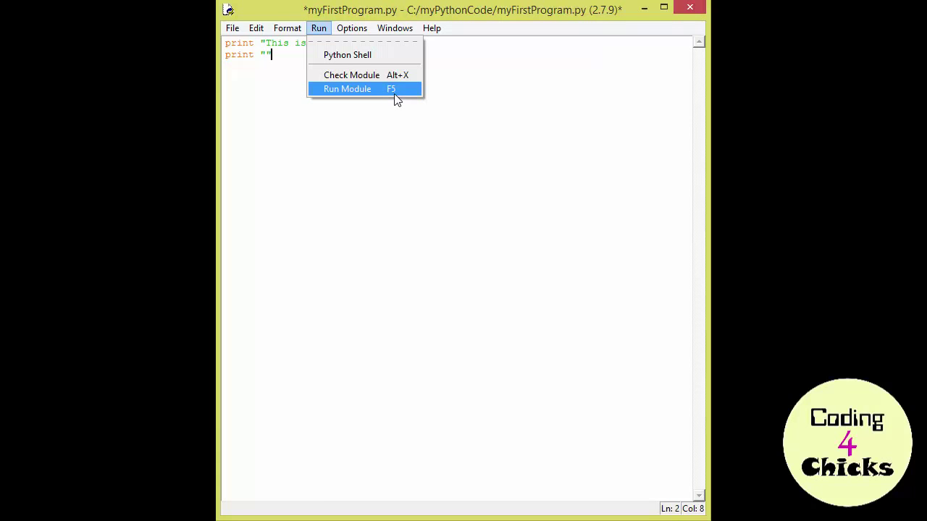
mouse_move(394, 98)
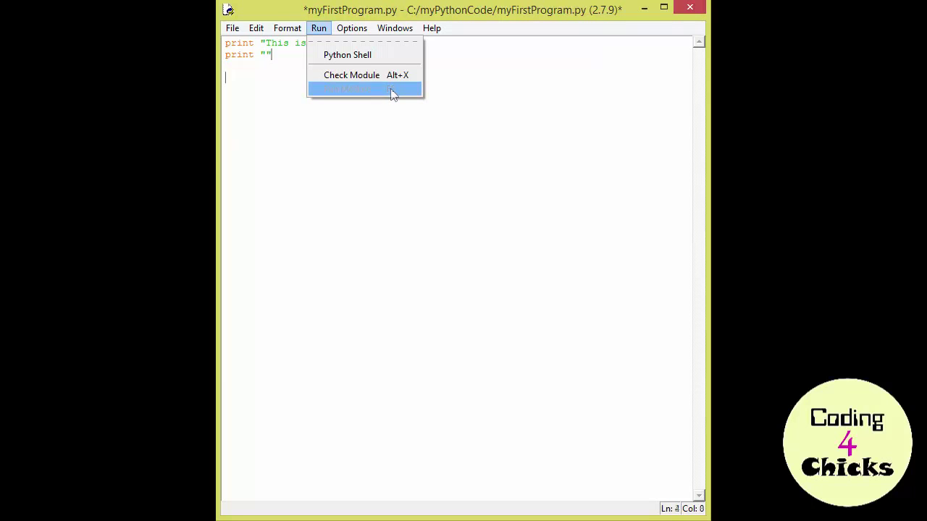
mouse_move(366, 88)
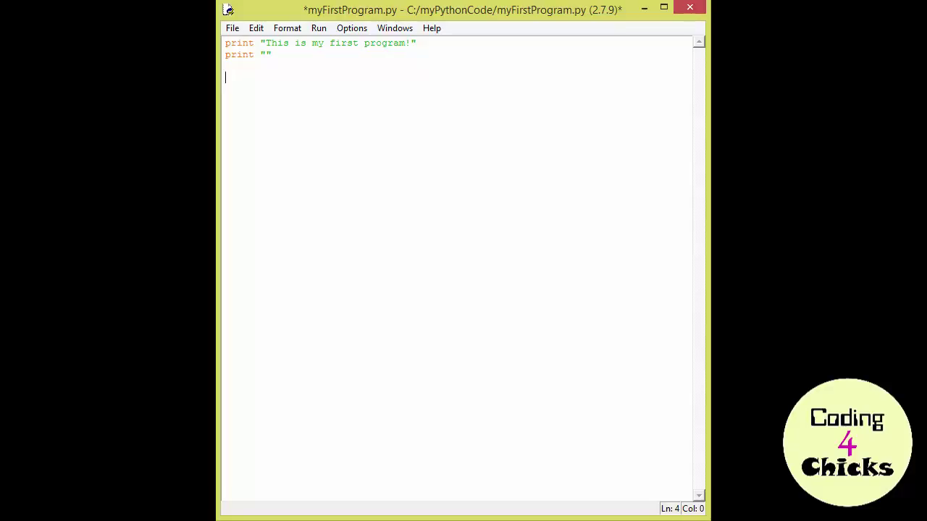
Declare sName and sHasShoes as empty strings.
type("s")
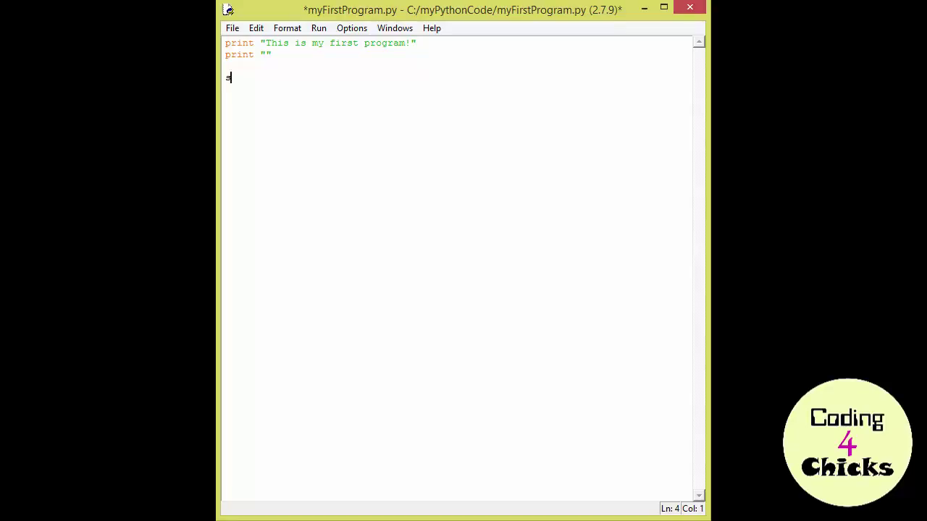
type("Name = \"\"")
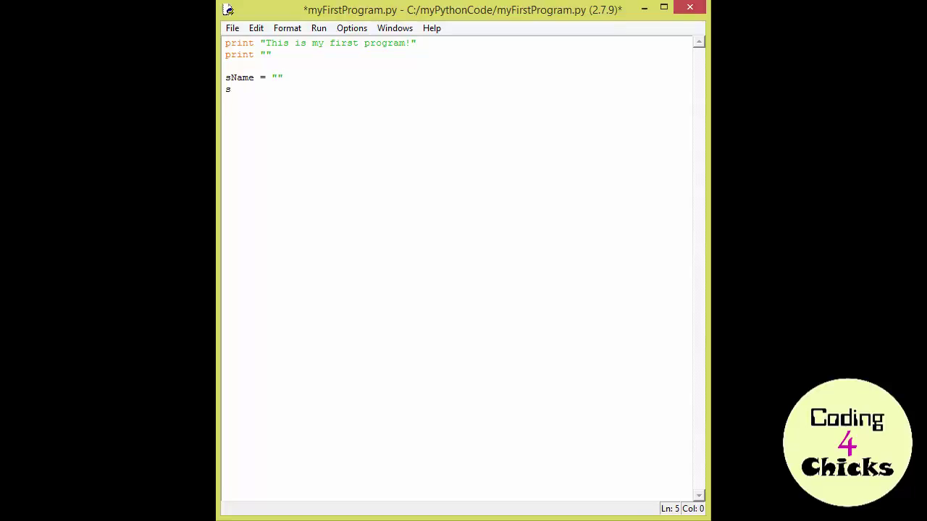
type("HasShoe")
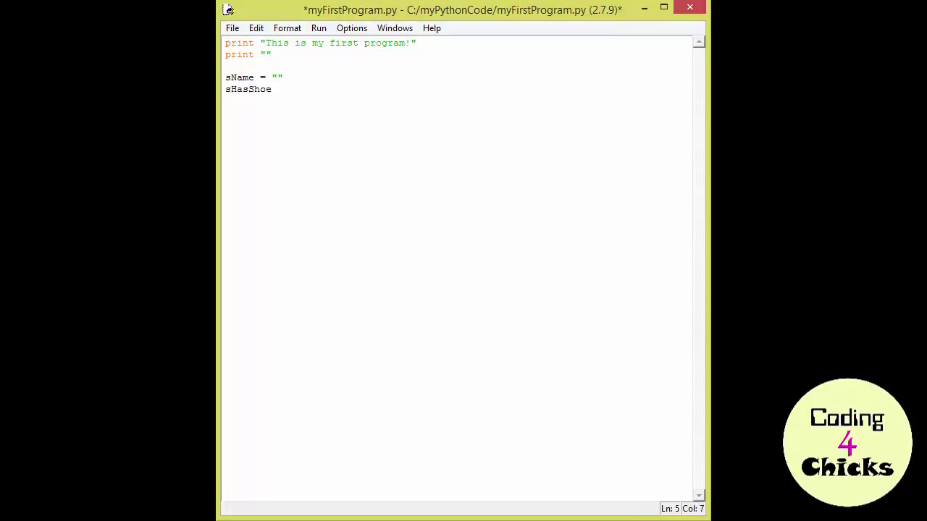
type("s = \"\"")
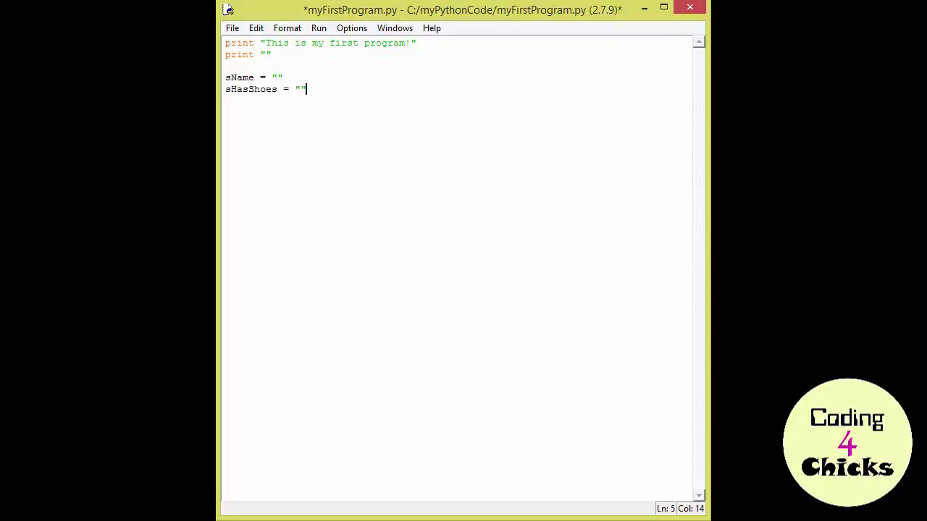
key("Return")
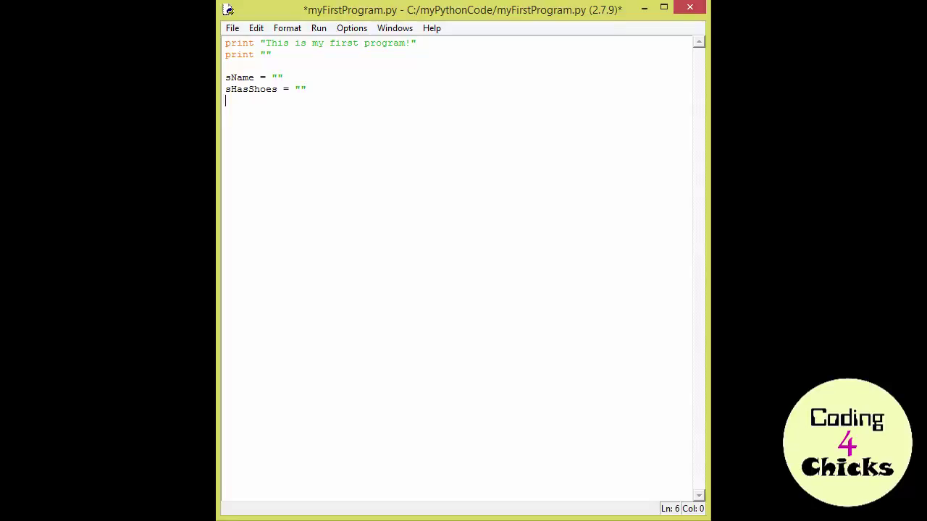
Declare iPairsOfShoes and iShoesInTotal as 0.
type("iPairs")
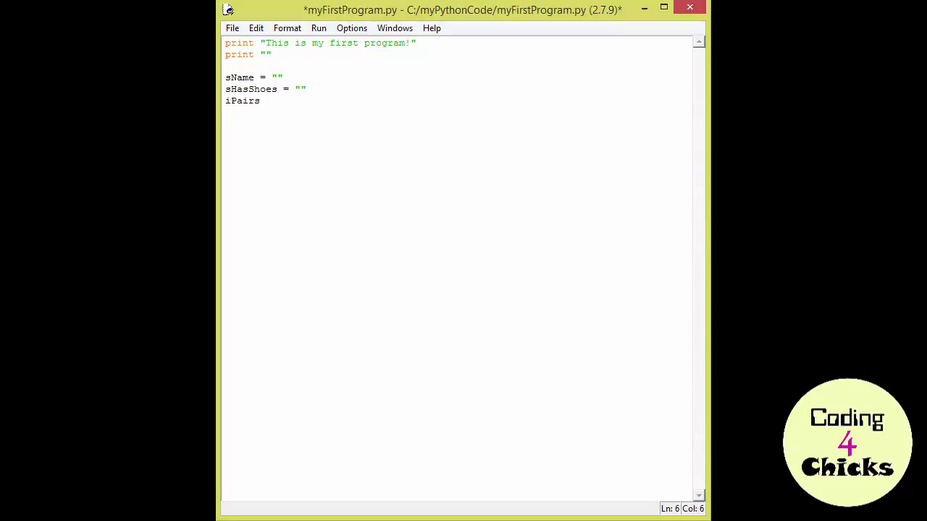
type("OfShoes =")
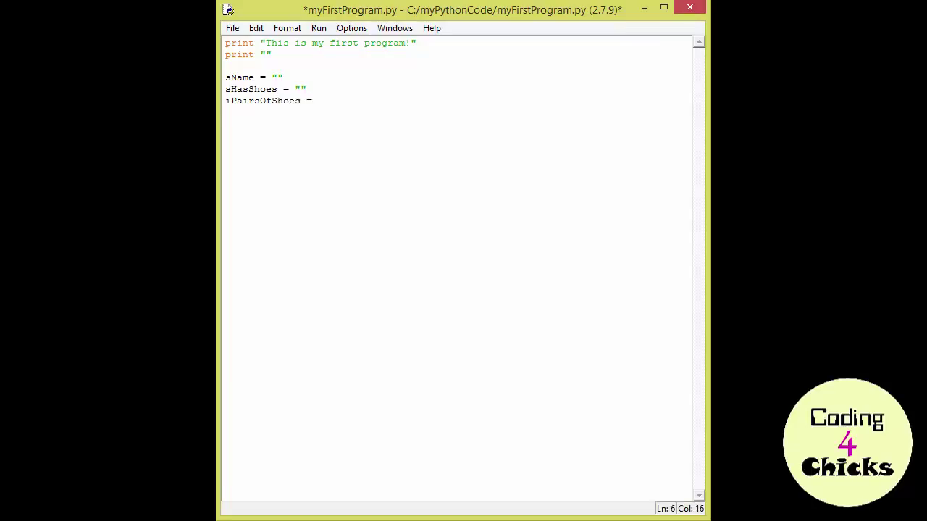
type("0")
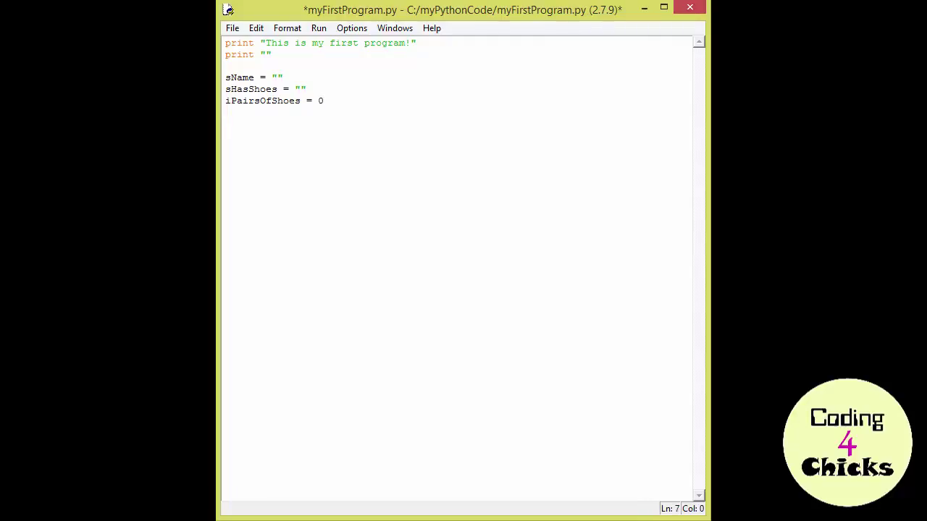
type("iShoes")
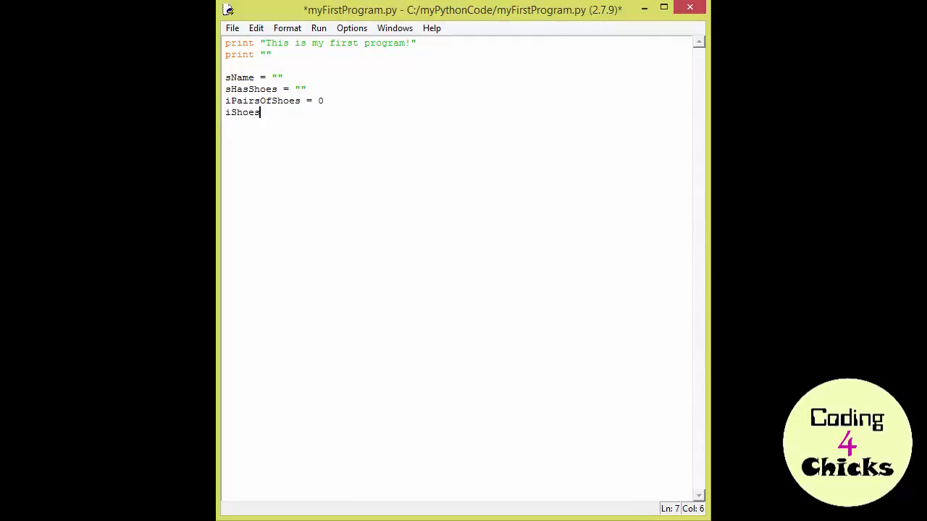
type("In")
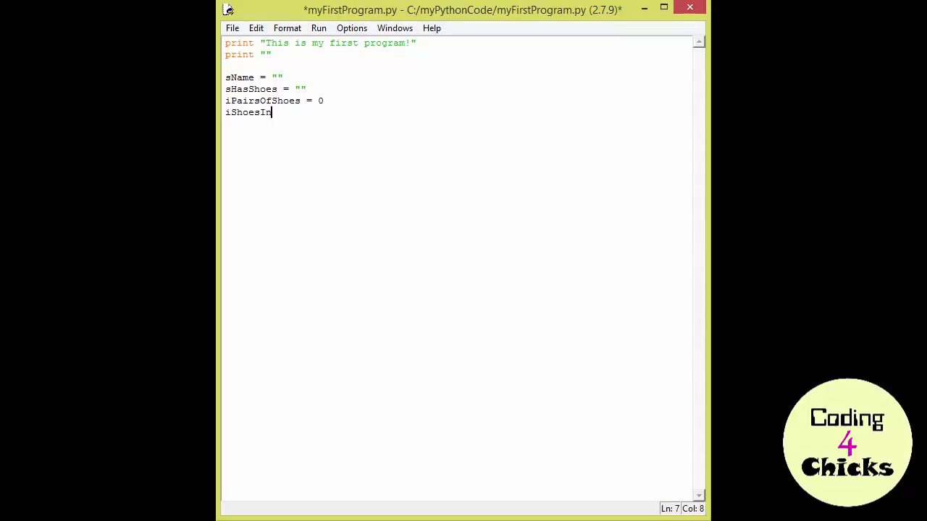
type("Total = 0")
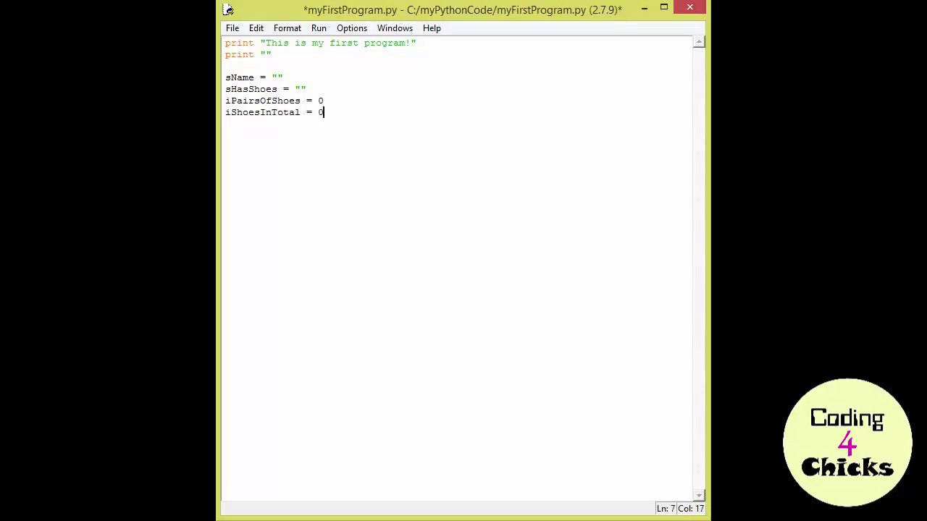
key("Return")
type("sName")
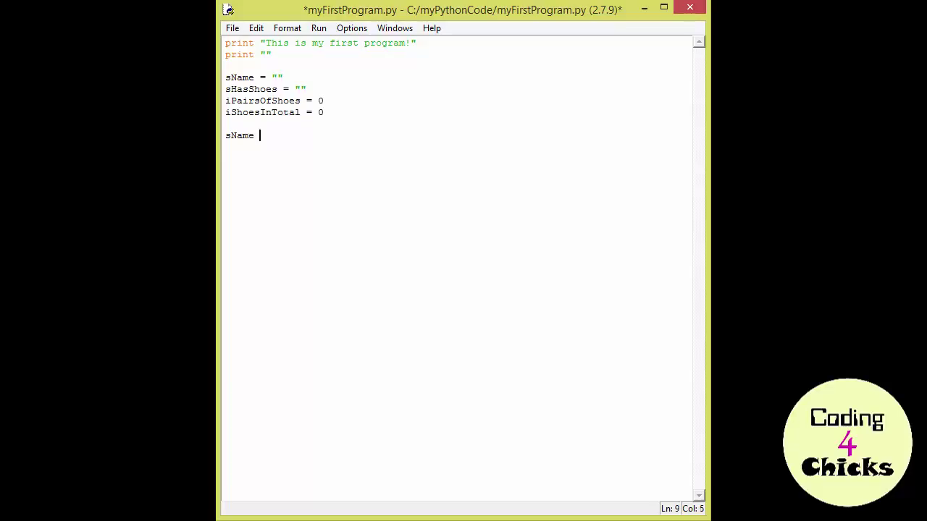
Set sName from raw_input with the prompt "Hello, what is your name?".
type("=")
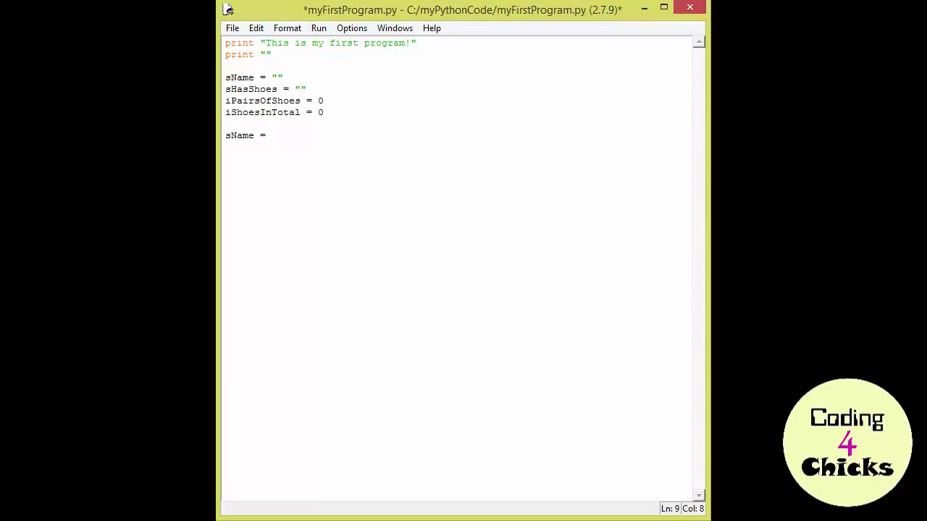
type("r")
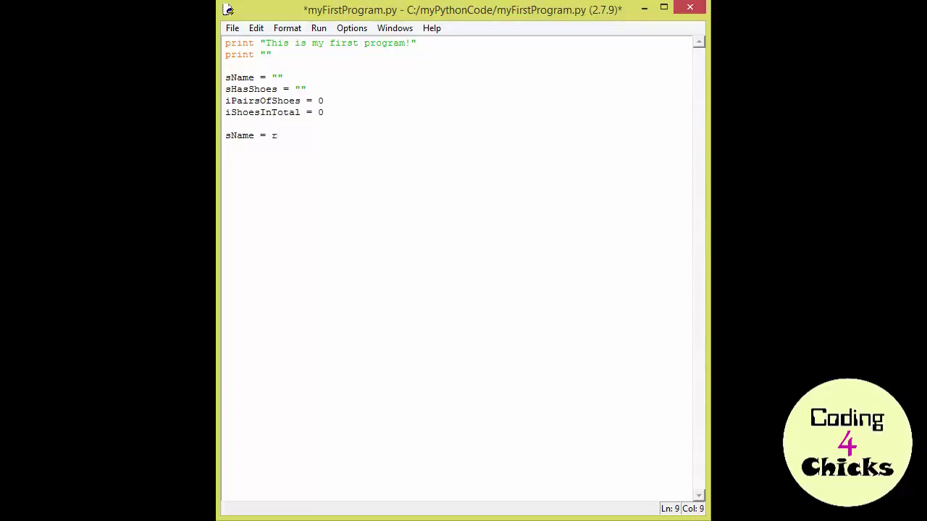
type("aw_")
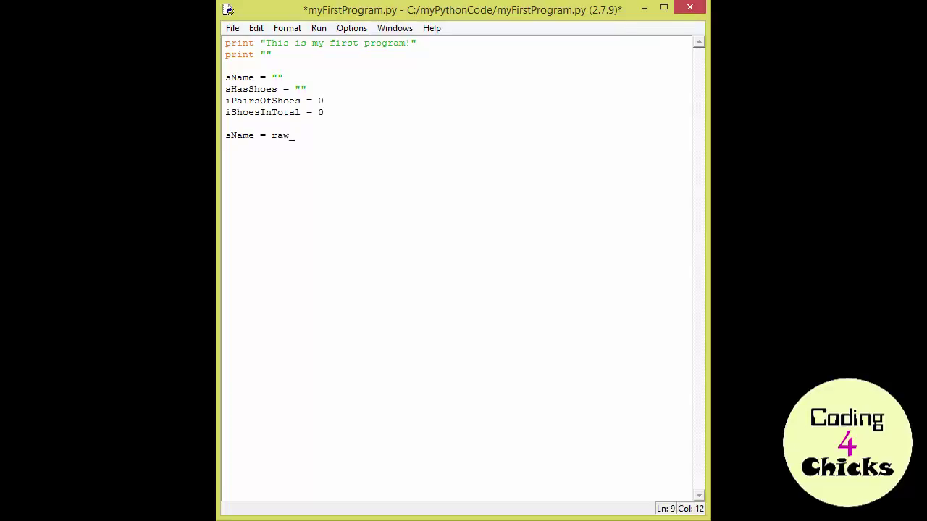
type("input")
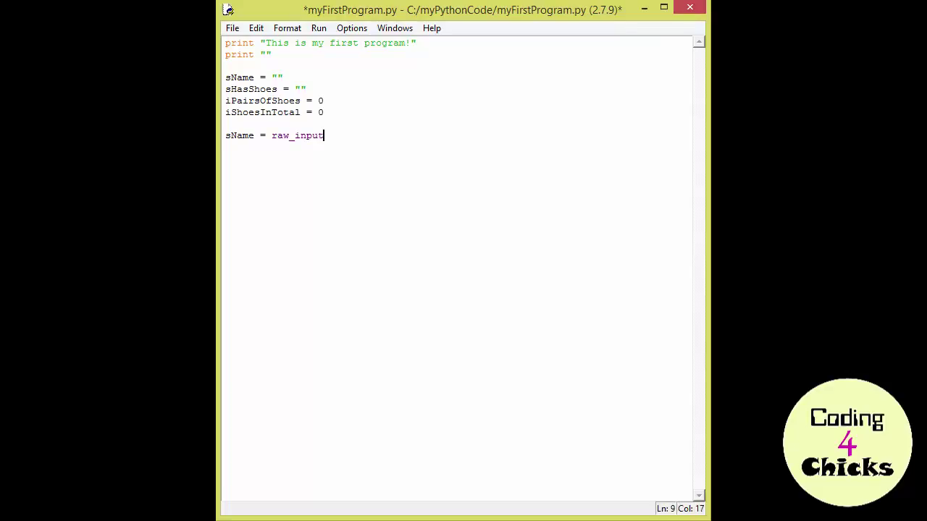
type("(")
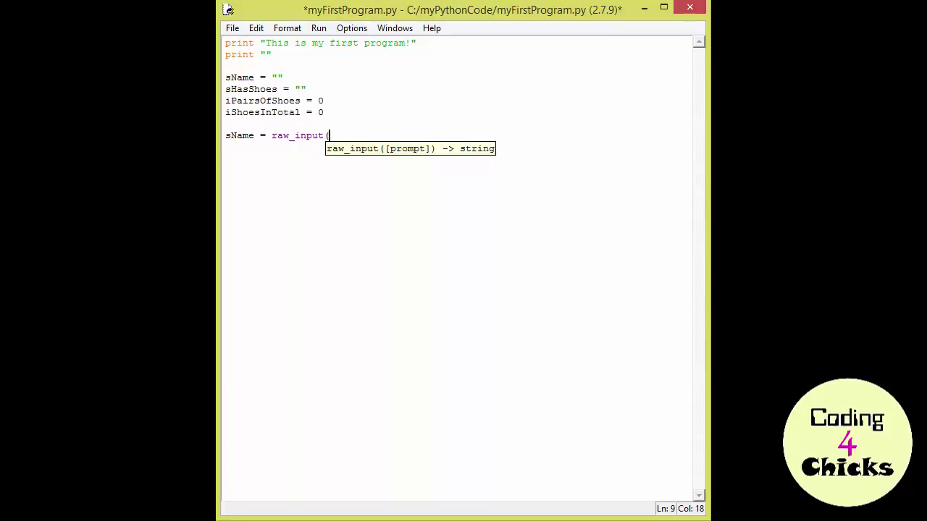
type("\"")
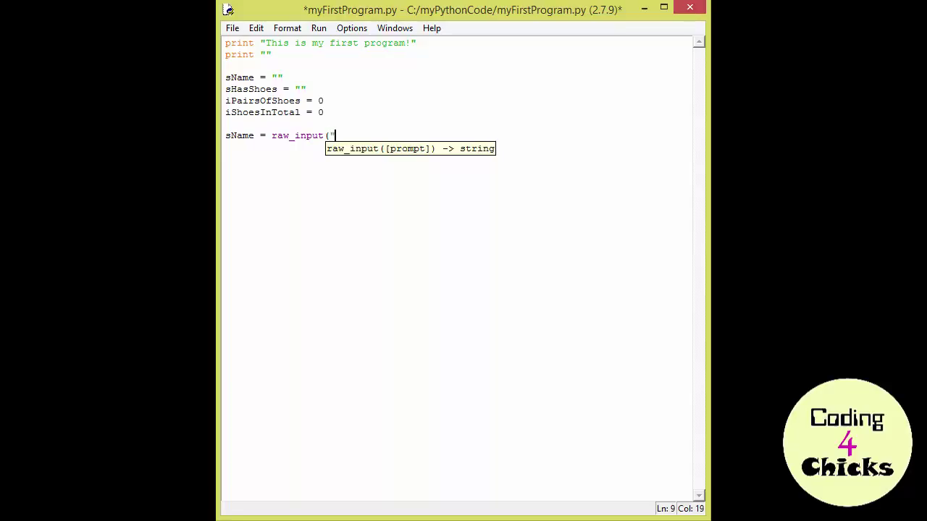
type("Hello,")
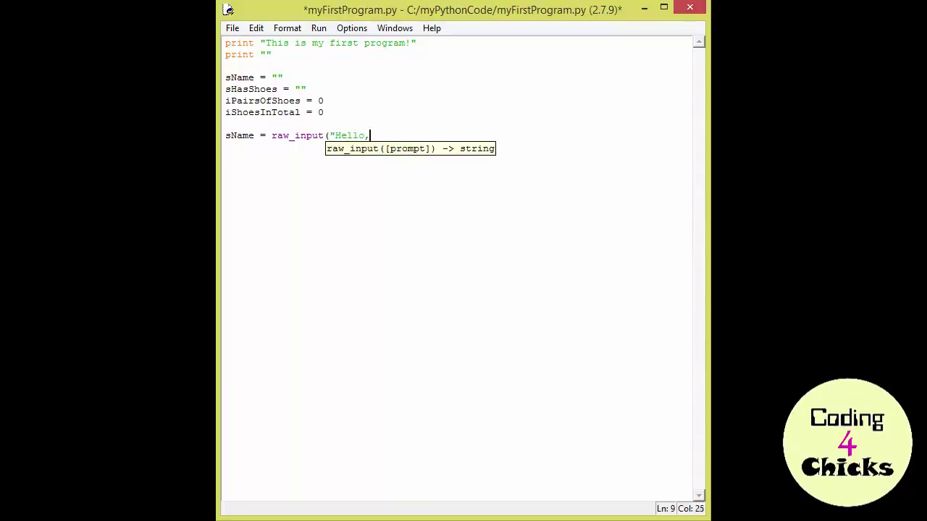
type("what is your n")
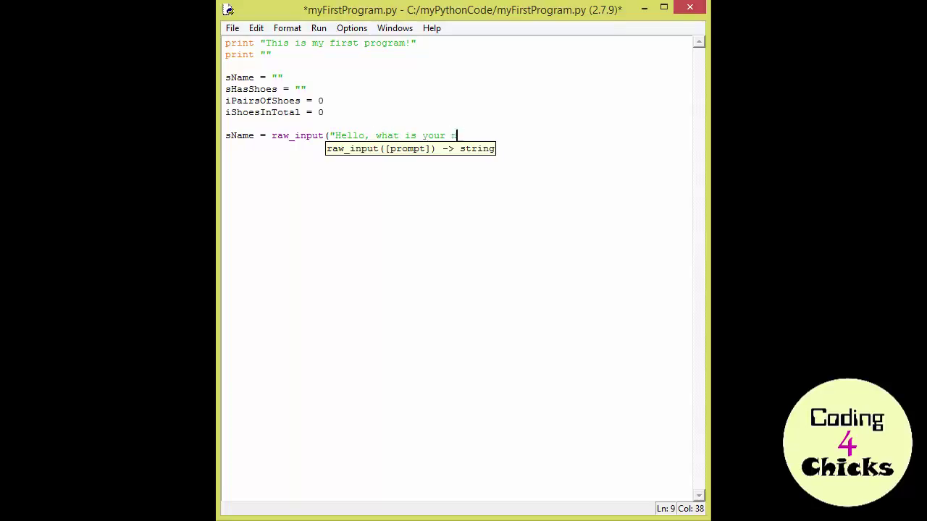
type("name?\")")
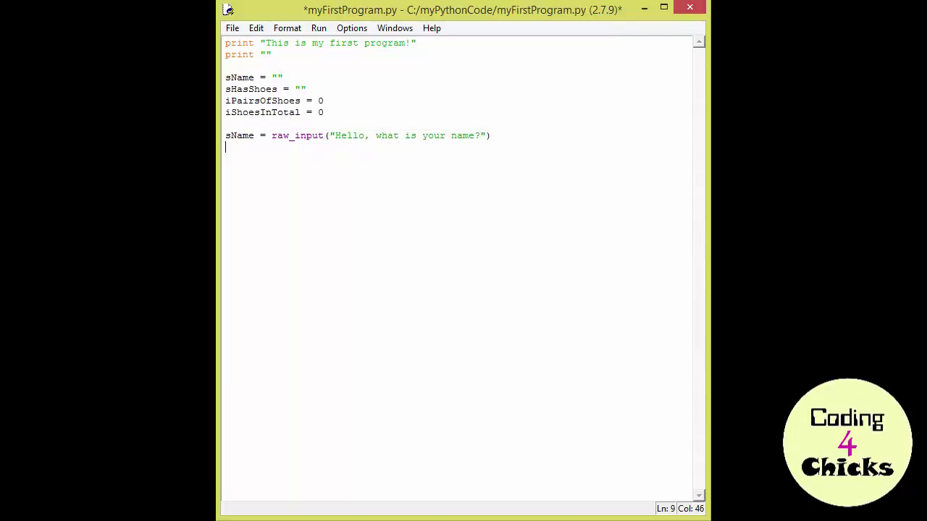
Add print "Welcome " + sName and run the script with F5.
type("print")
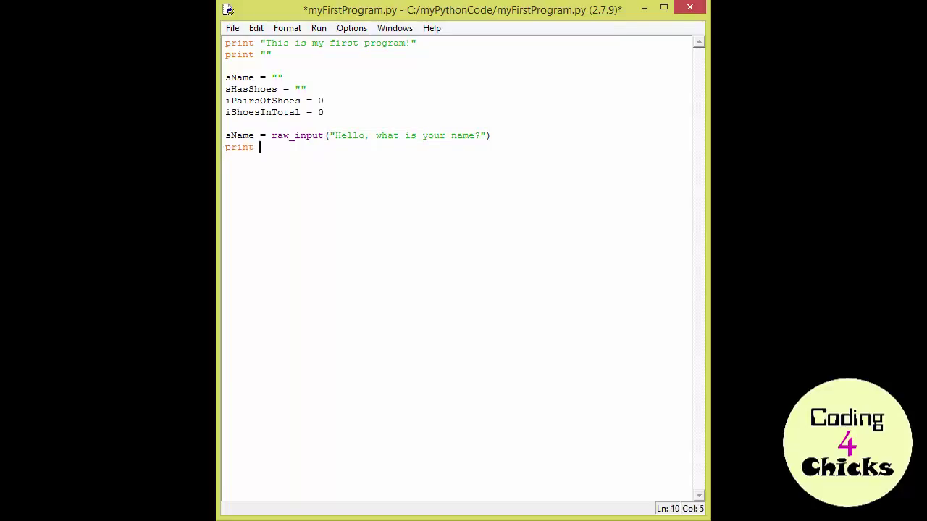
type("\"Welcome")
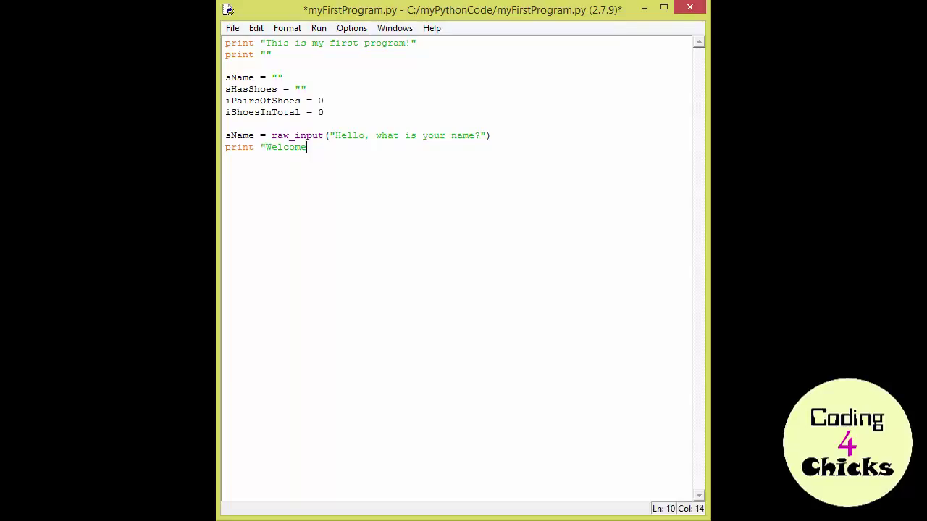
type("\"")
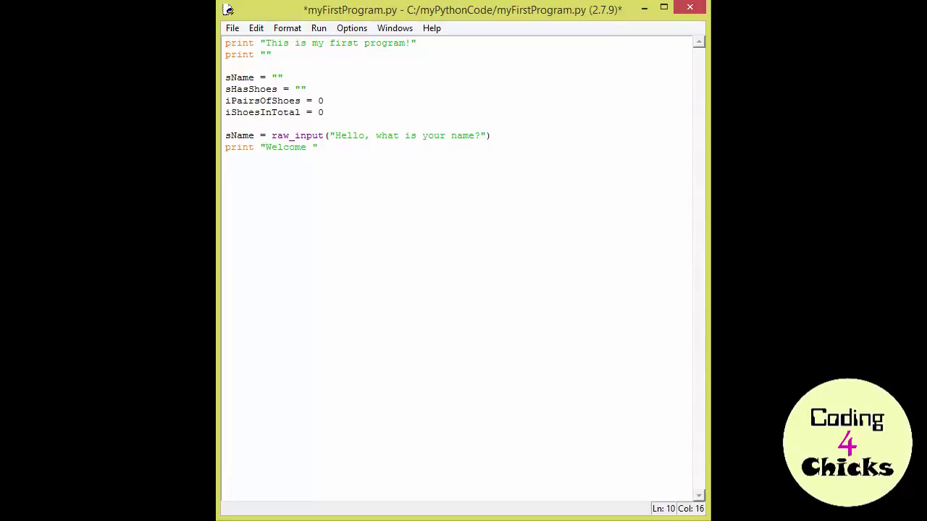
left_click(313, 147)
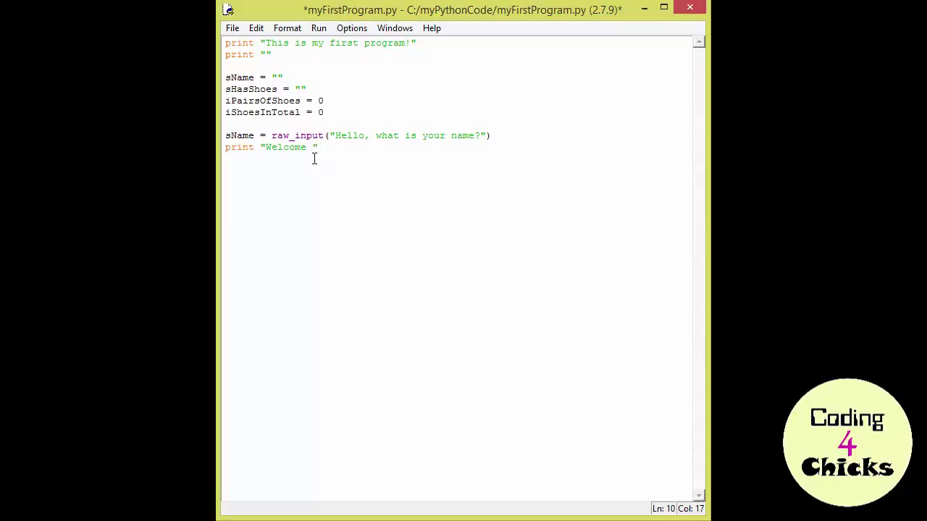
type("+ s")
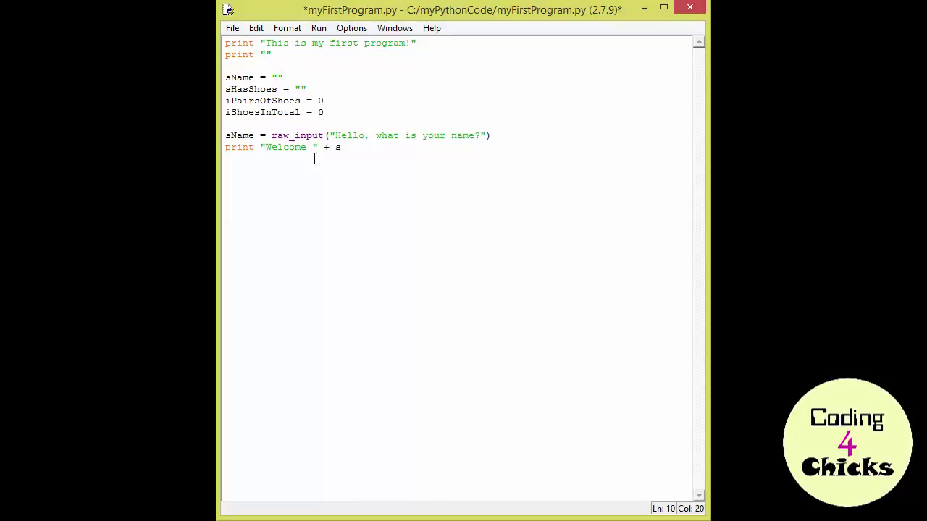
type("Name")
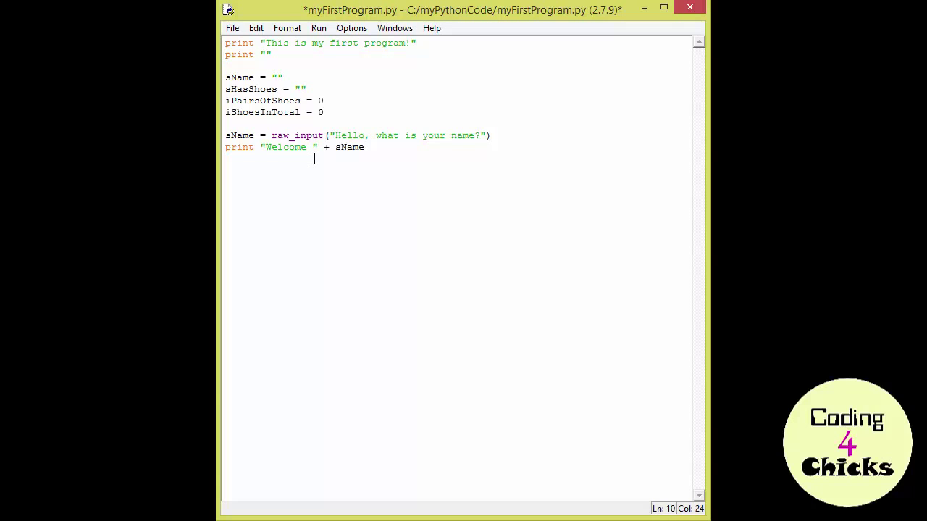
key("F5")
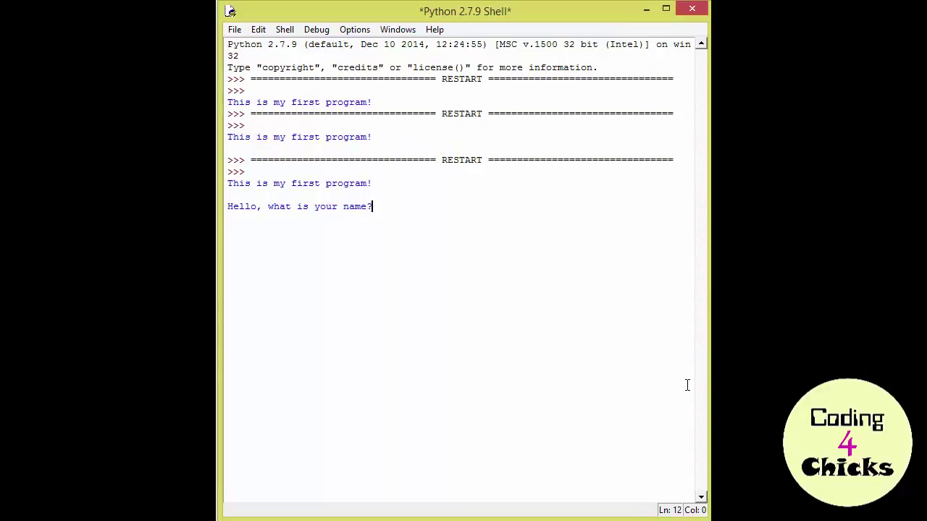
Answer the shell's name prompt with John.
type("John")
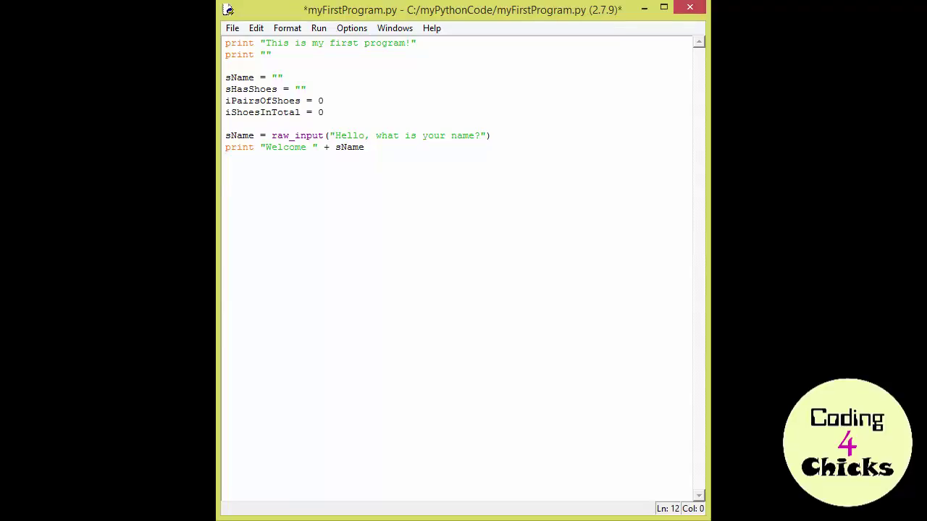
Store the raw_input answer to "Do you have shoes? Please answer yes/no" in sHasShoes.
type("sH")
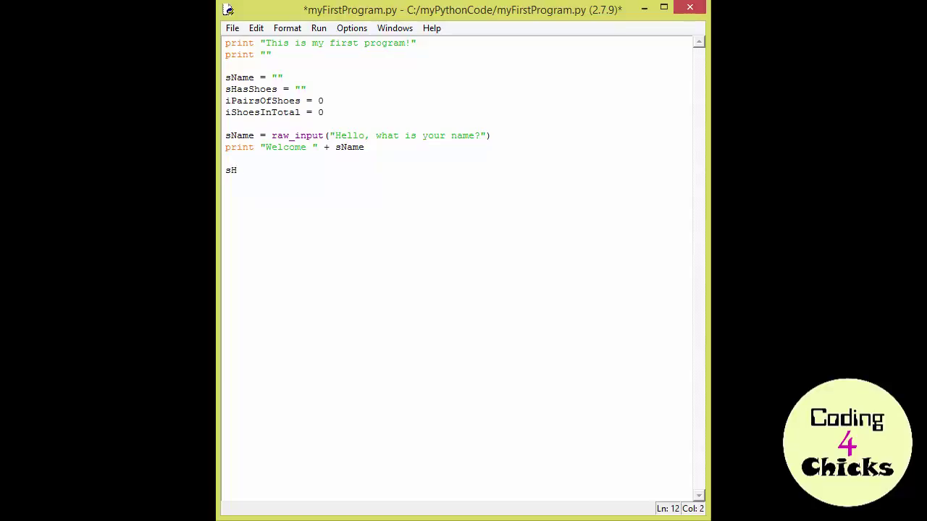
type("asShoes =")
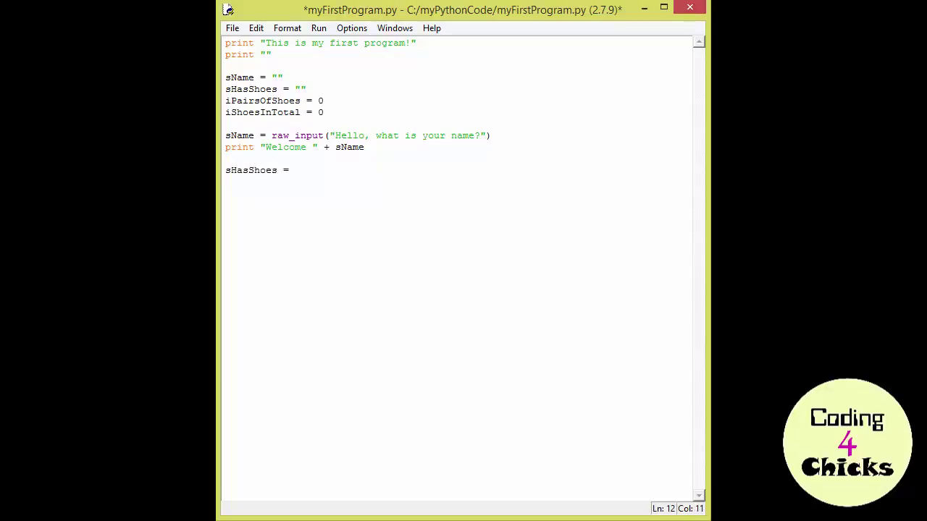
type("raw_")
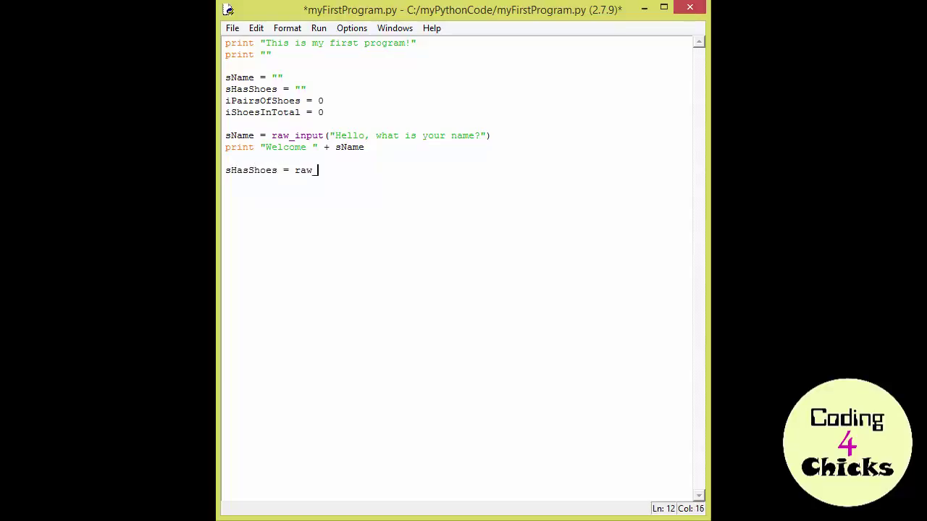
type("input(\"")
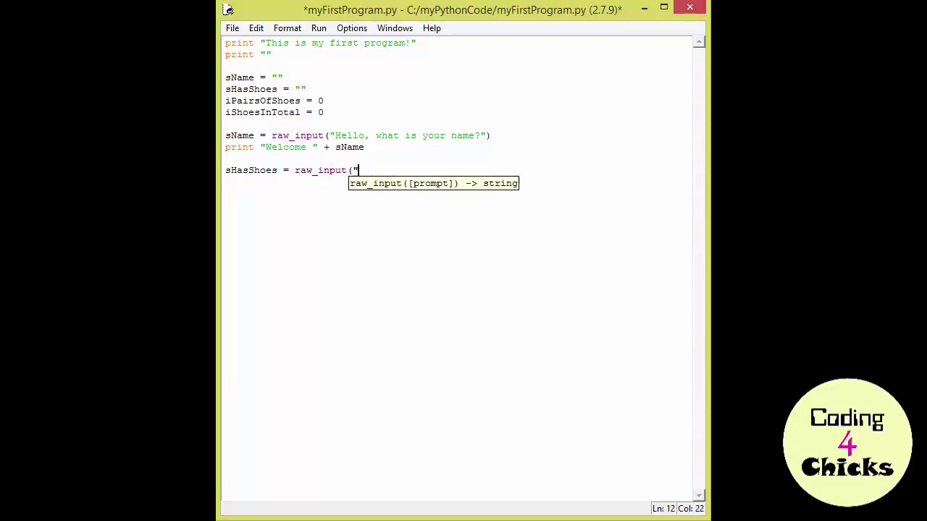
type("Do you have")
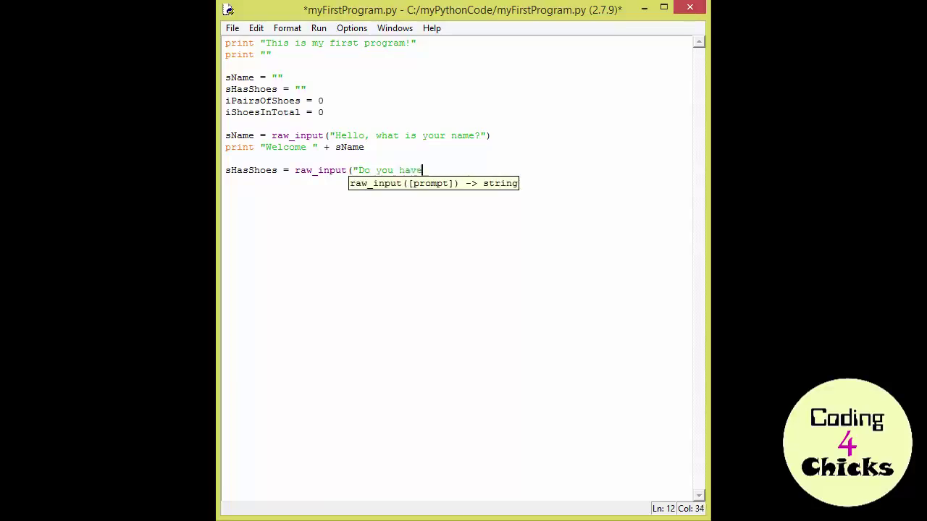
type("shoes? Please answer yes/no")
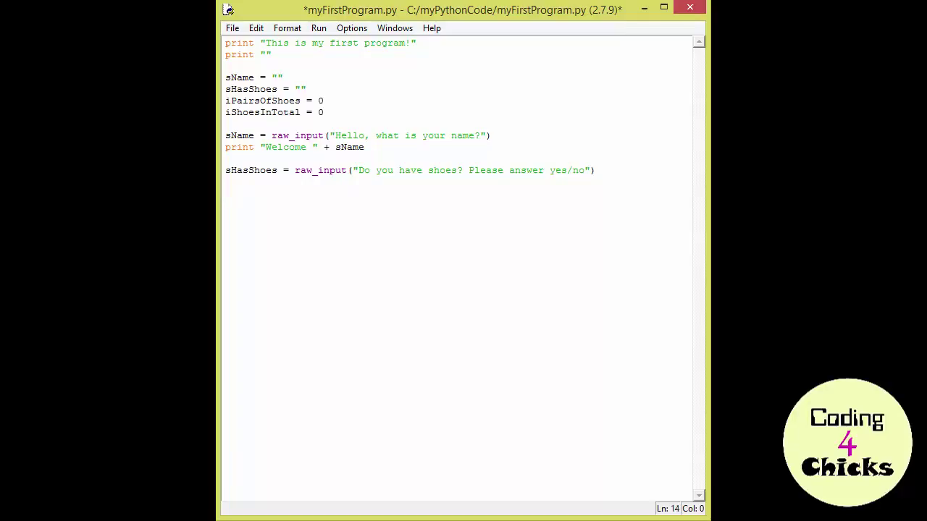
Write if(sHasShoes == "yes"): with an indented print "You are so lucky!".
type("if")
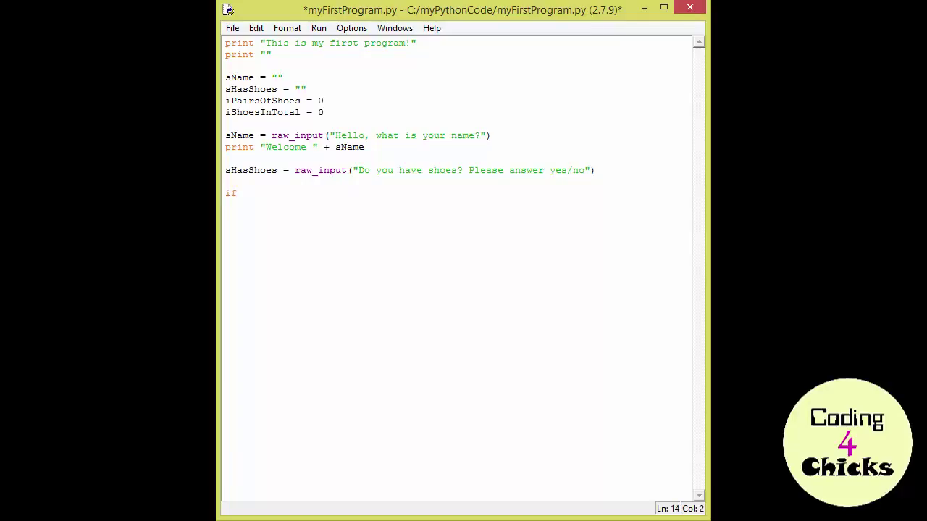
type("(")
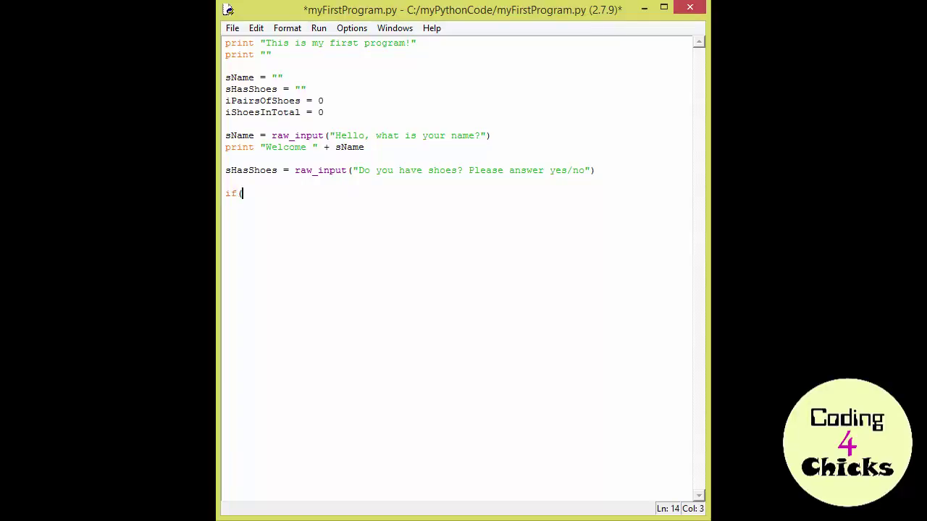
type("sHasShoes")
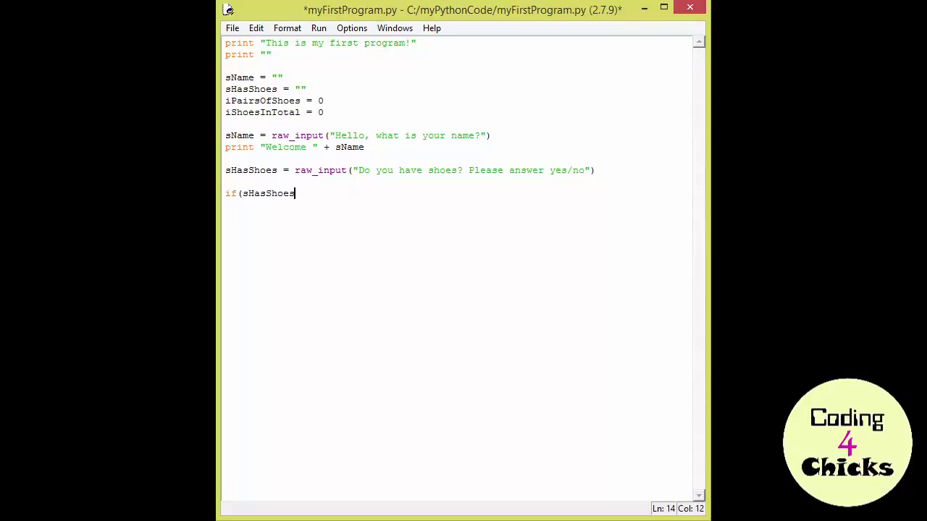
type(")")
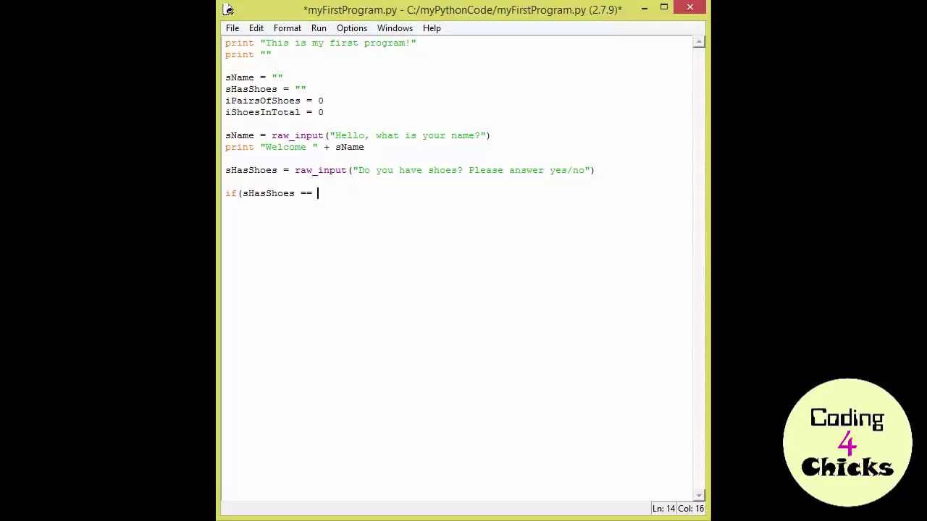
type("\"yes")
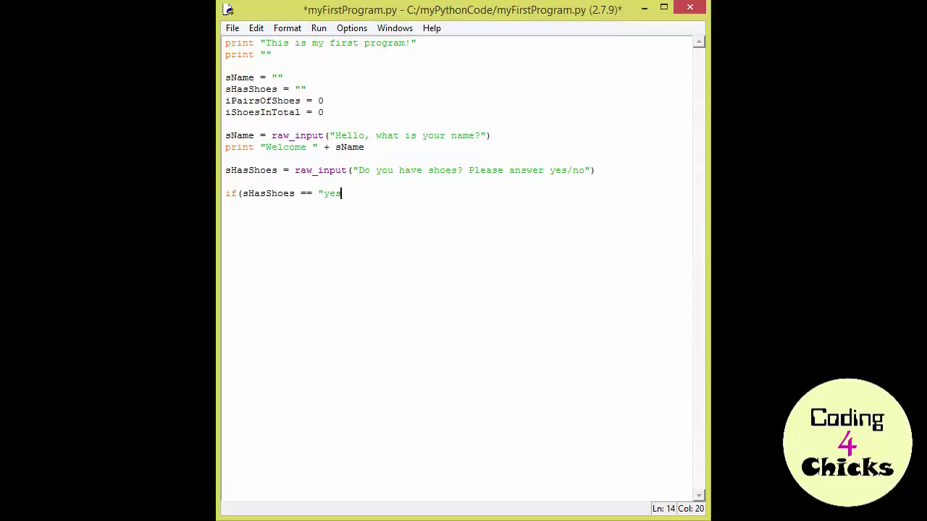
type("\"):")
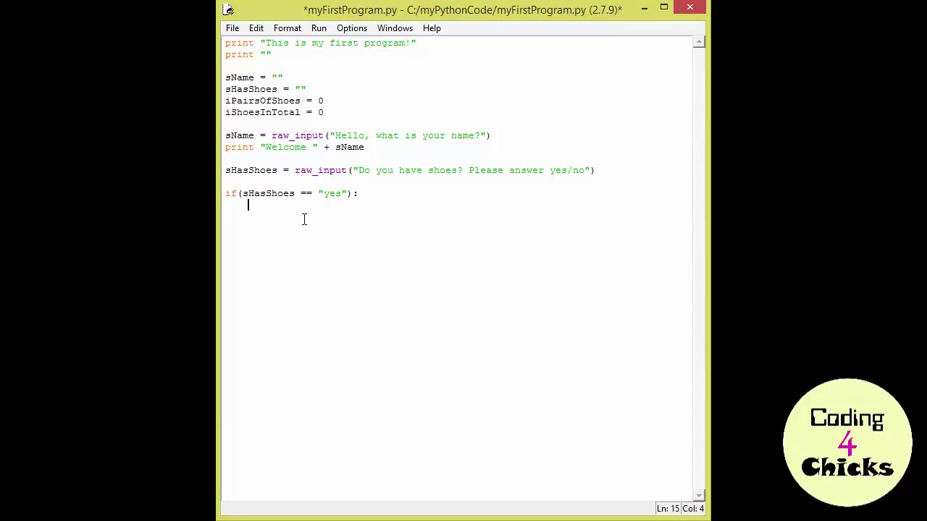
mouse_move(290, 233)
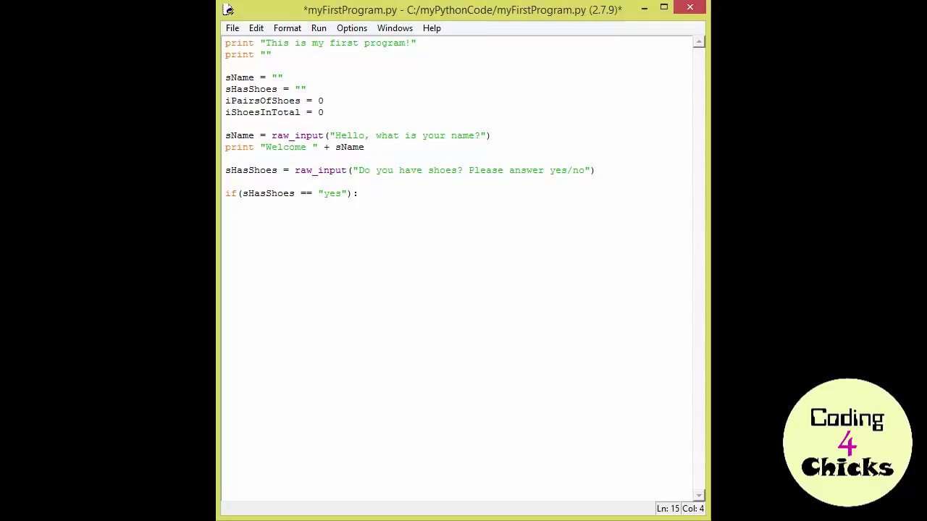
type("print \"Y")
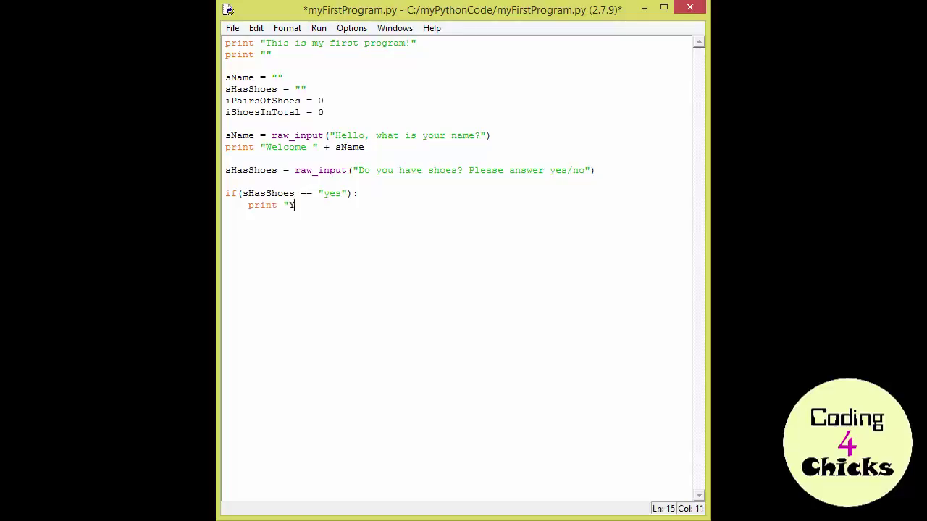
type("ou are so lucky!\"")
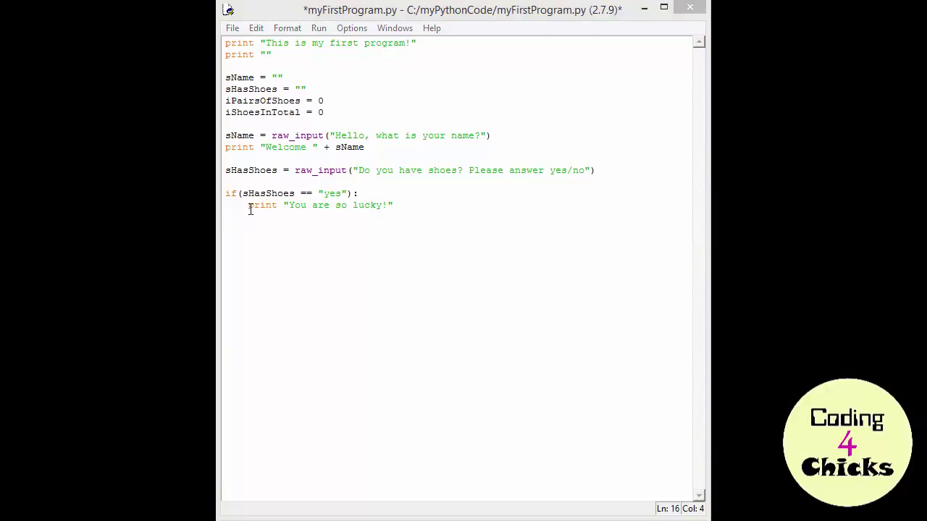
mouse_move(249, 206)
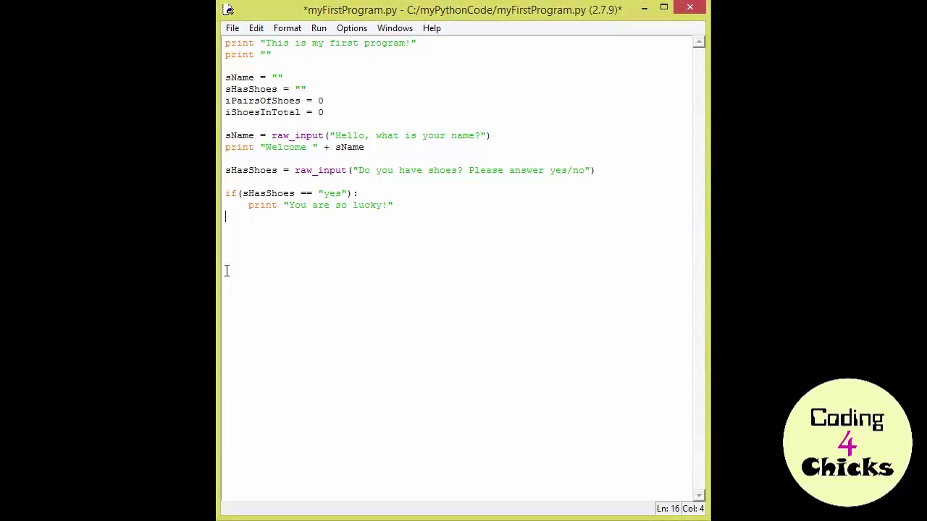
Add an else branch printing "You don't have shoes? :( You really should get some!".
type("else")
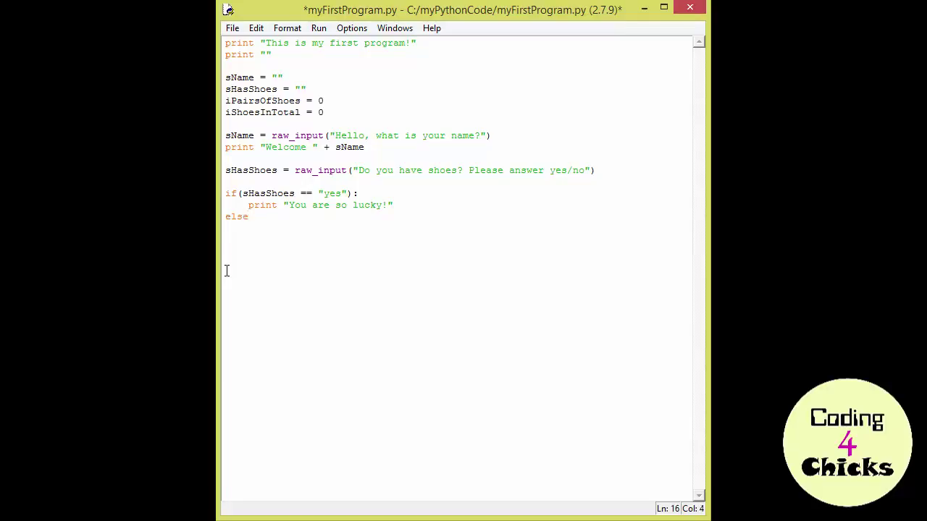
type(":")
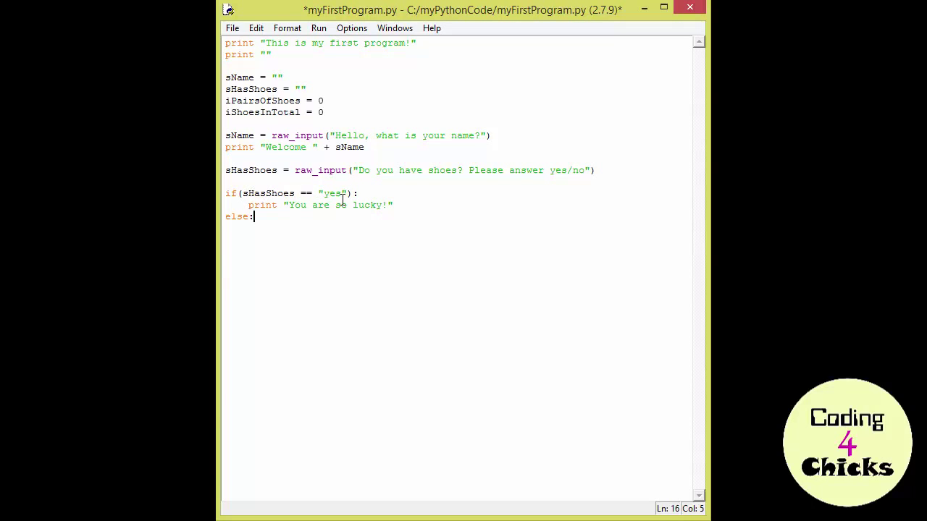
mouse_move(276, 217)
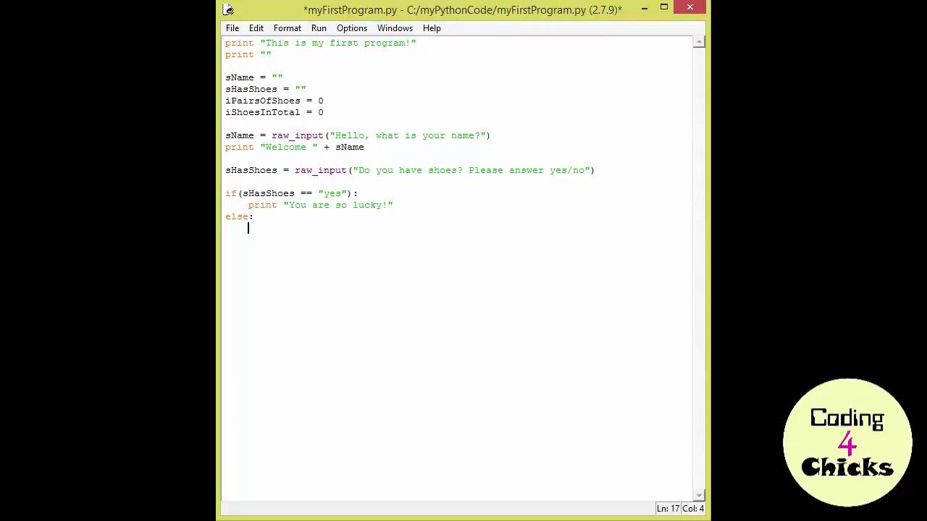
type("pri")
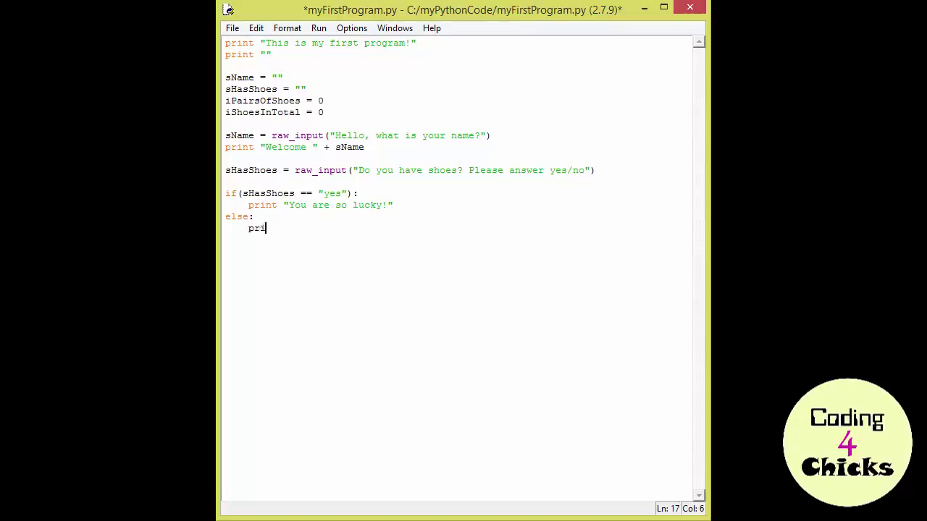
type("nt \"Y")
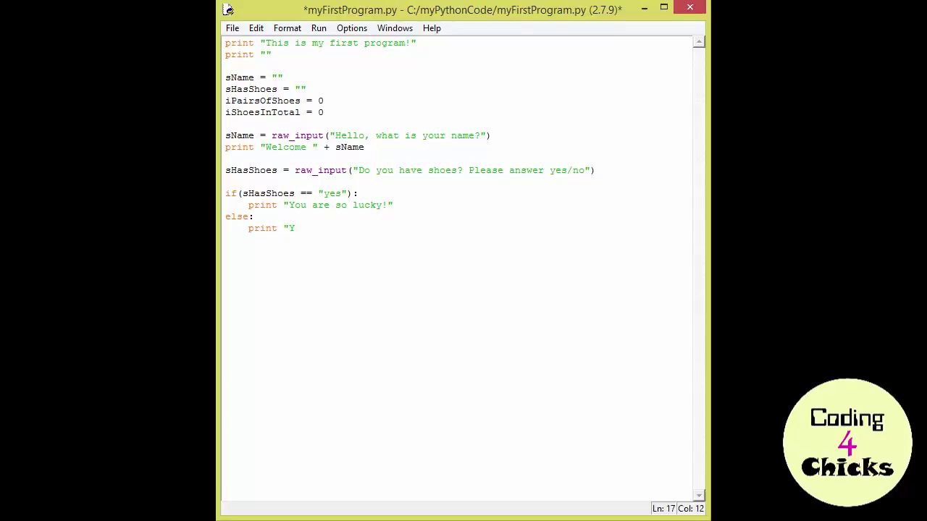
type("ou don't have shoes?")
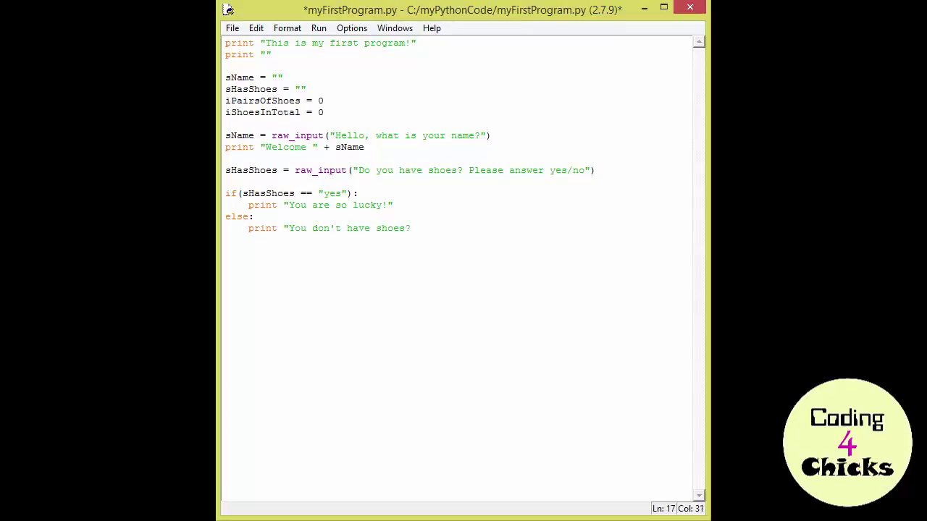
type(":( You re")
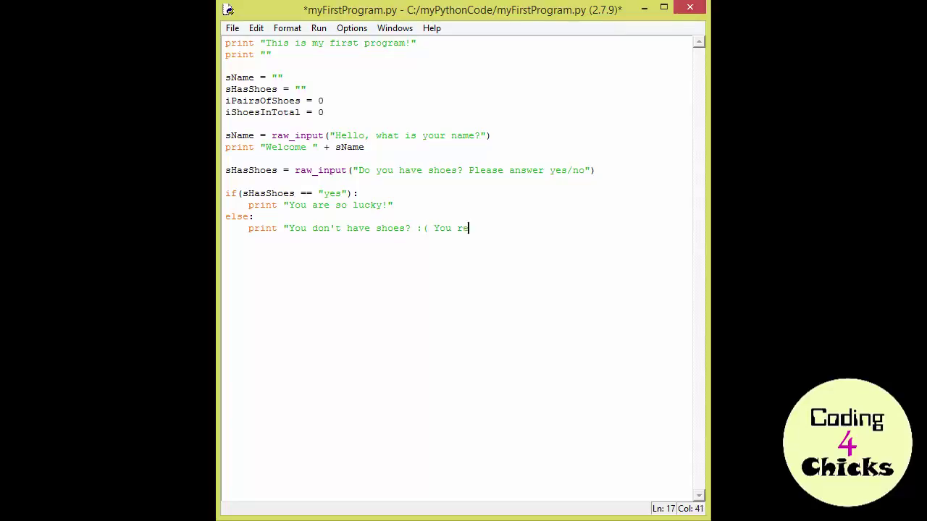
type("ally should ge")
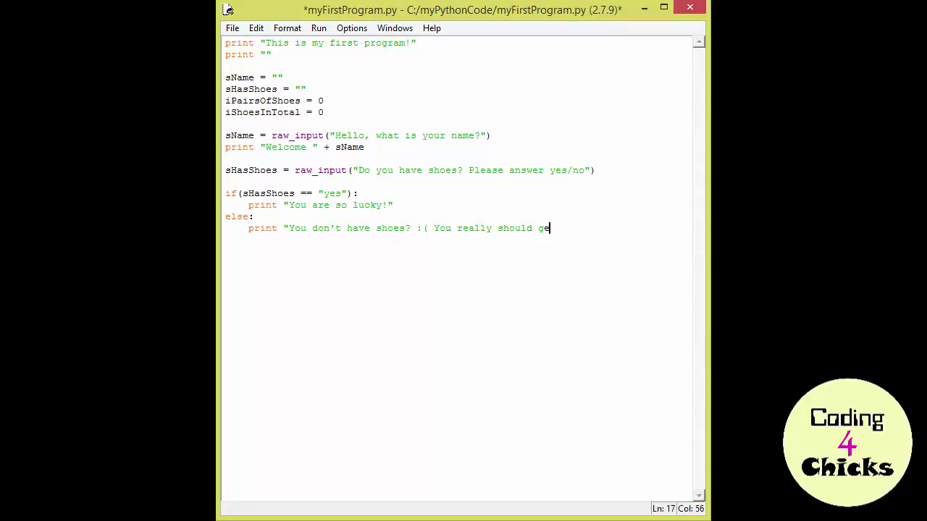
type("t some!\"")
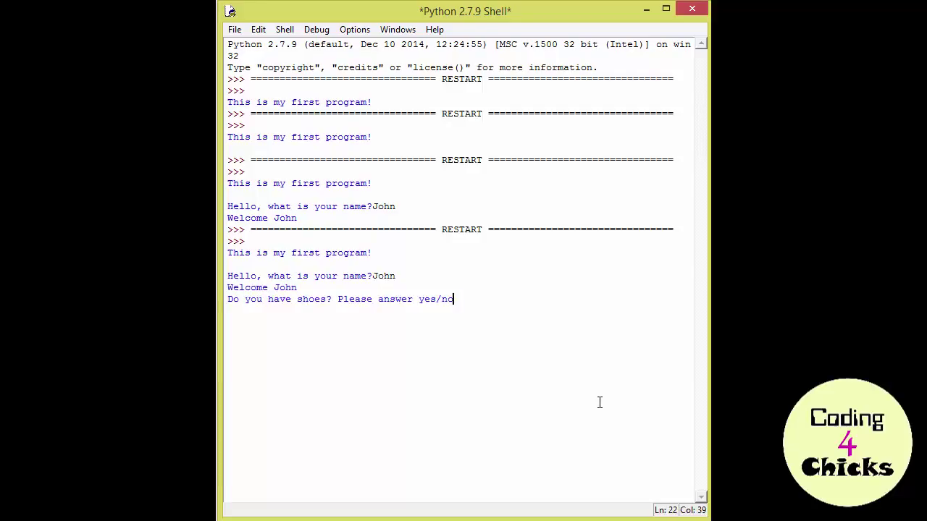
Run the program answering yes, then run it again answering no.
type("yes")
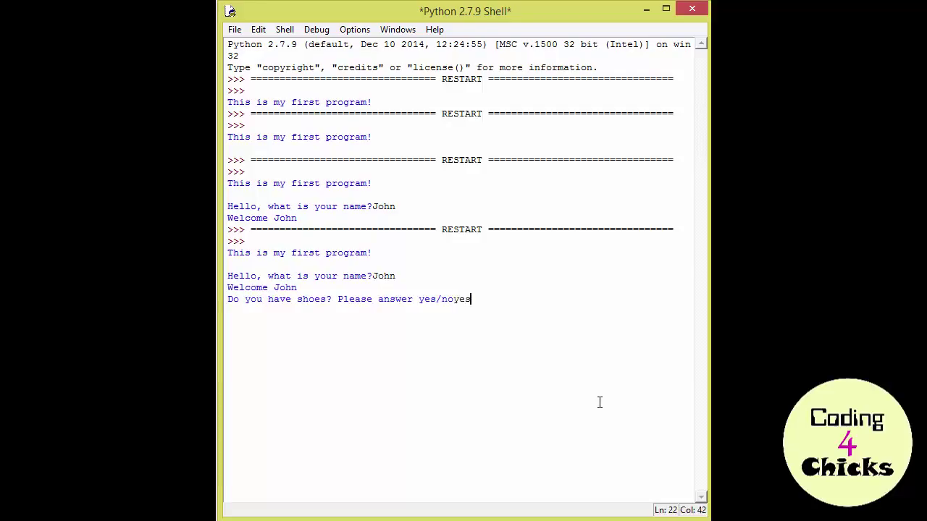
key("Return")
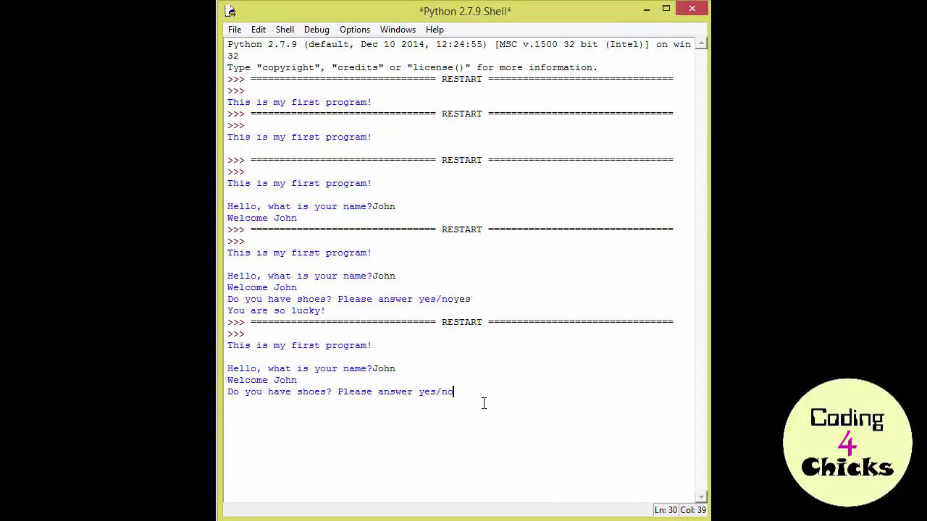
key("Return")
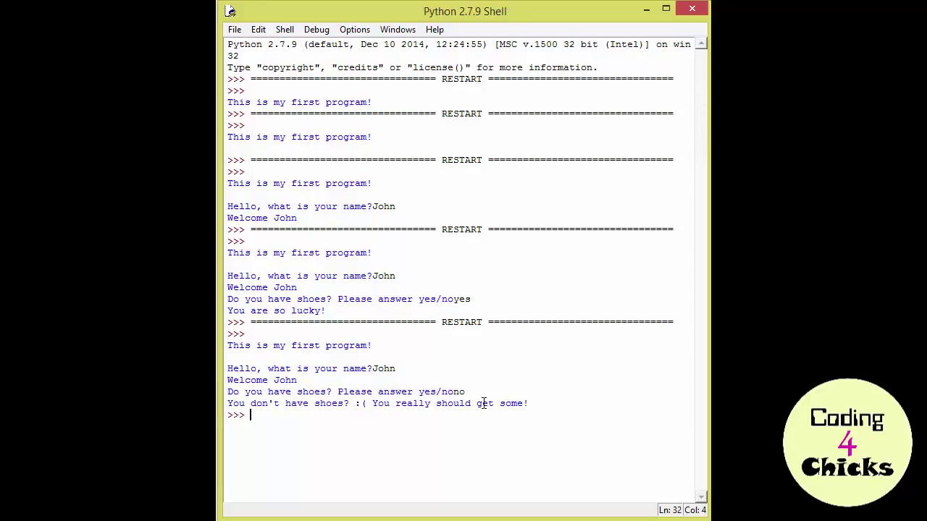
mouse_move(423, 425)
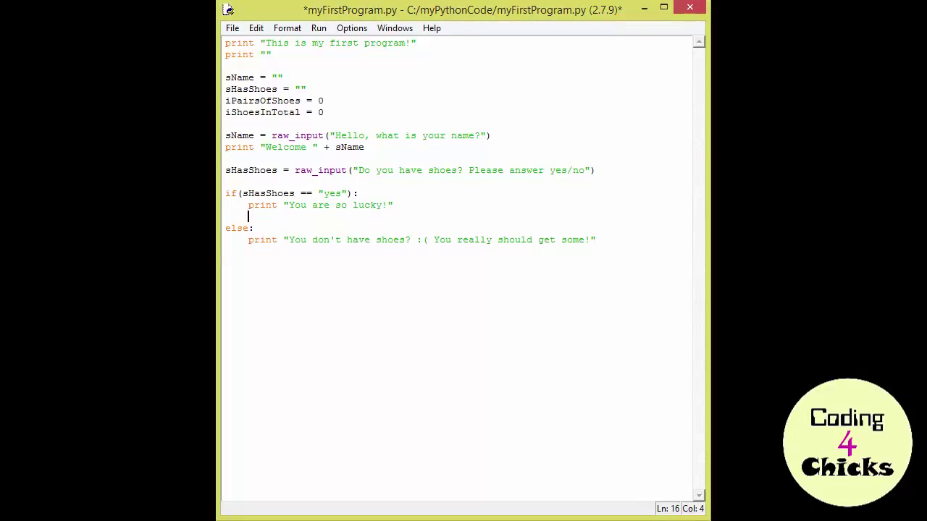
Type iPairsOfShoes = raw_input("How many pairs of shoes do you have?") in the yes branch.
type("s")
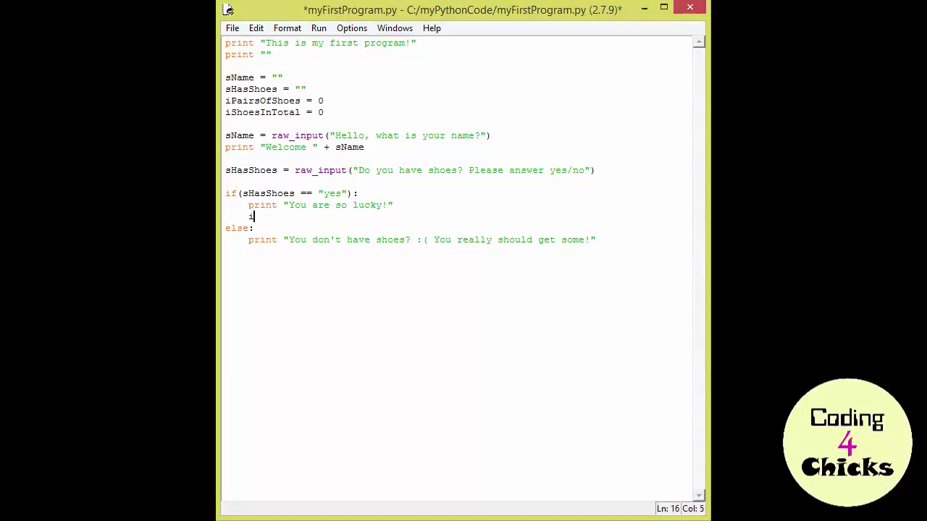
type("Pair")
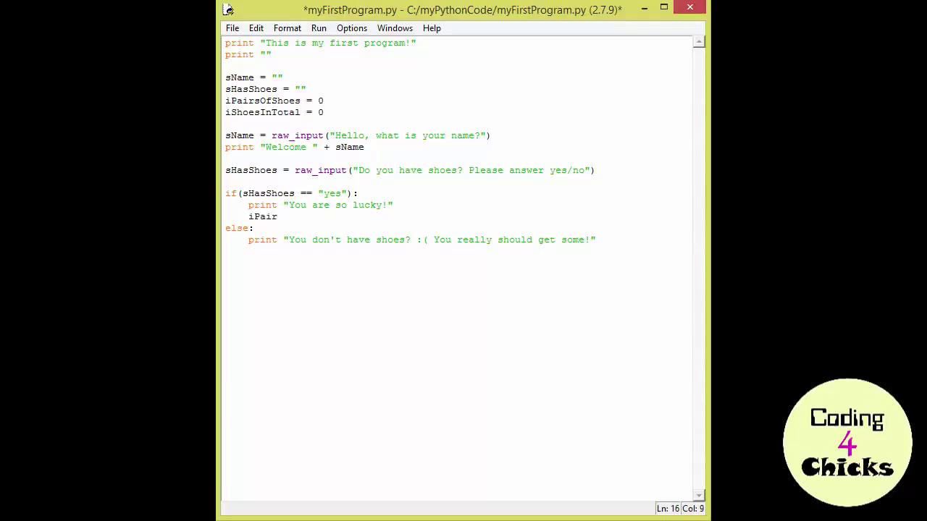
type("sOfShoes")
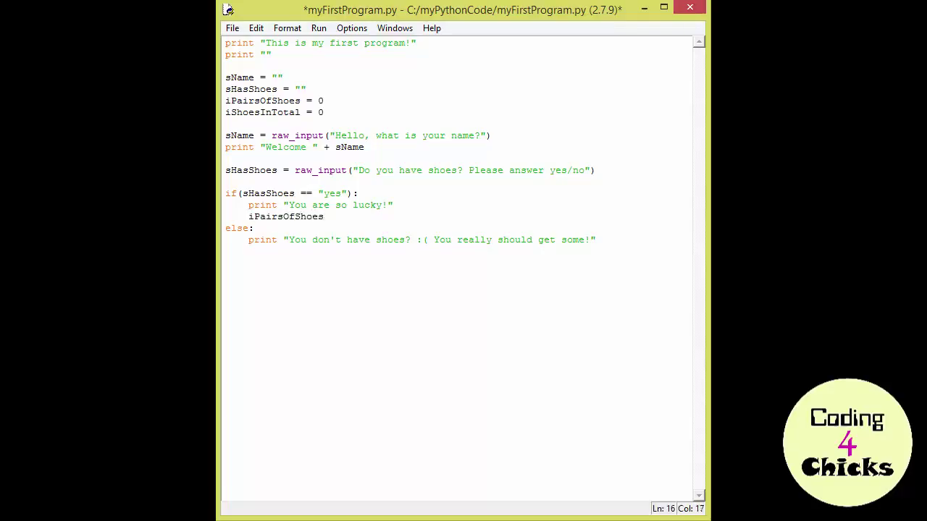
type("= raw_input")
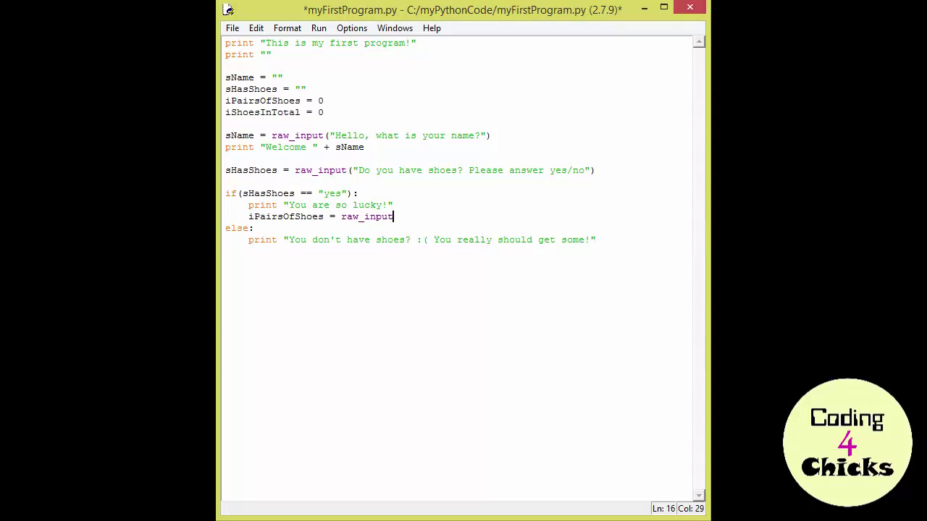
type("(\"How many")
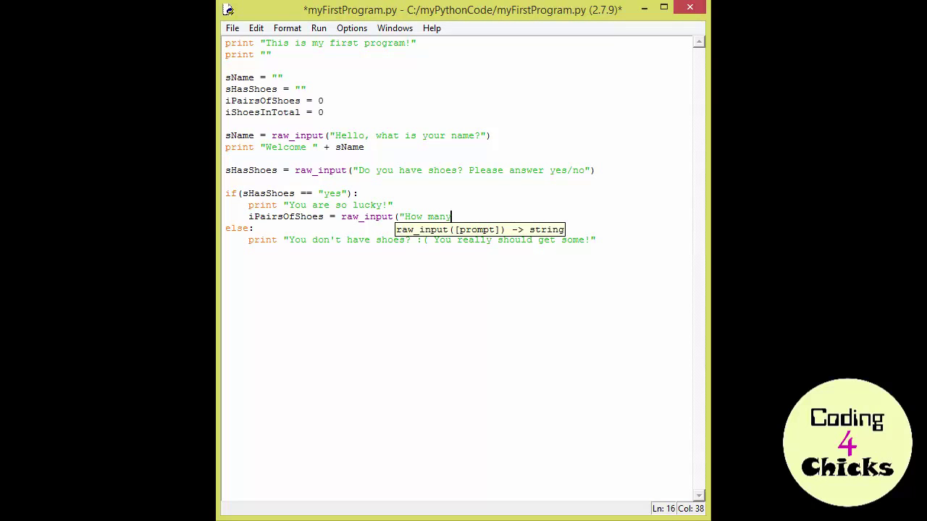
type("pairs of shoes do you have?")
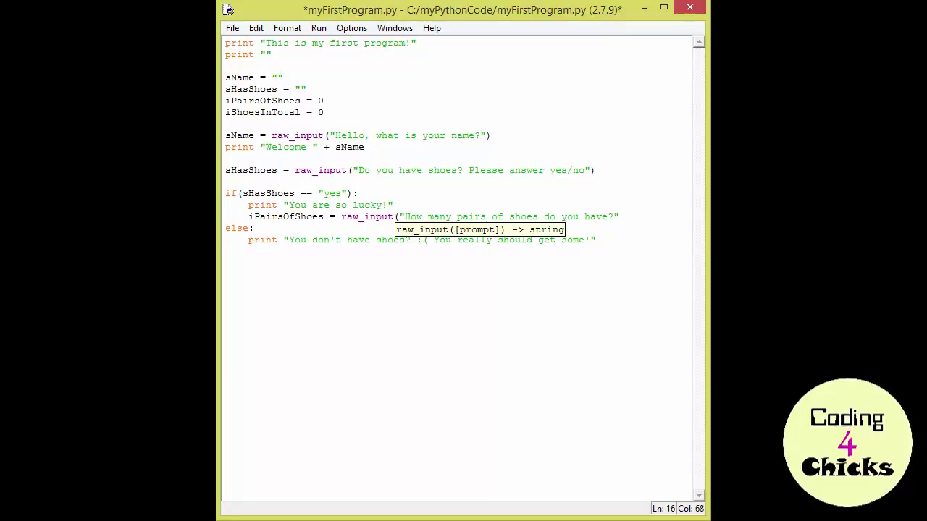
type(")")
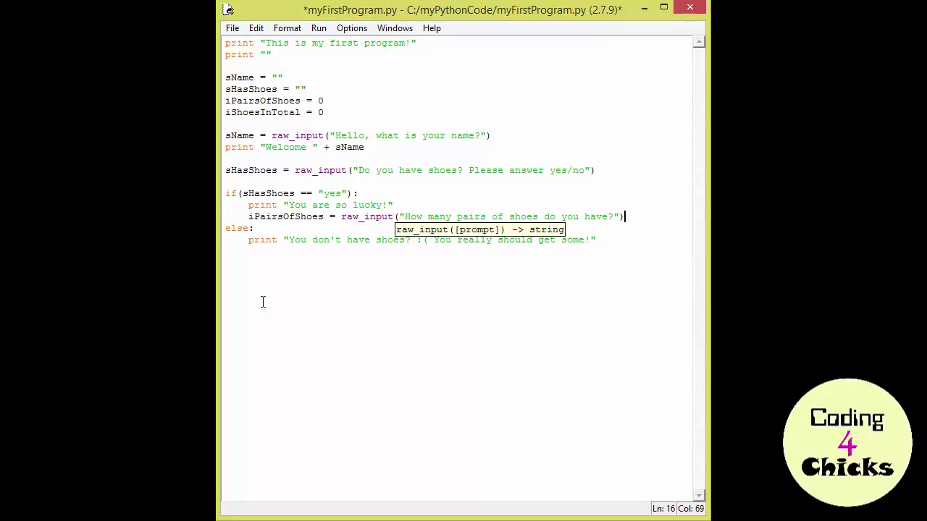
Highlight iPairsOfShoes and the raw_input call, leaving the cursor before raw_input.
double_click(286, 217)
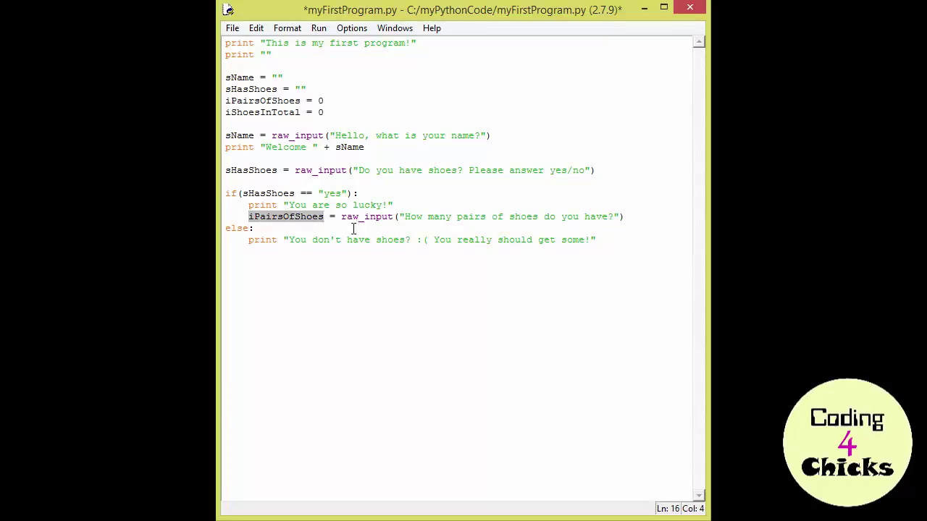
left_click(624, 216)
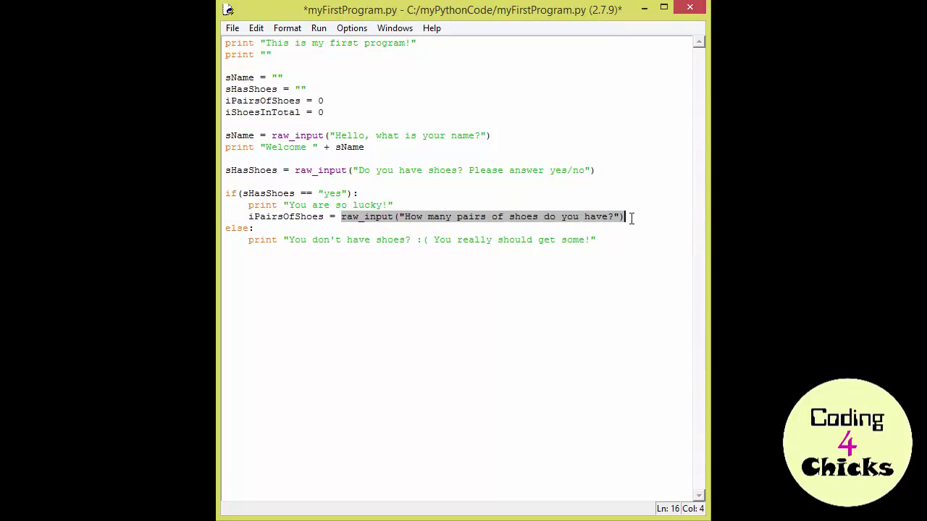
left_click(342, 216)
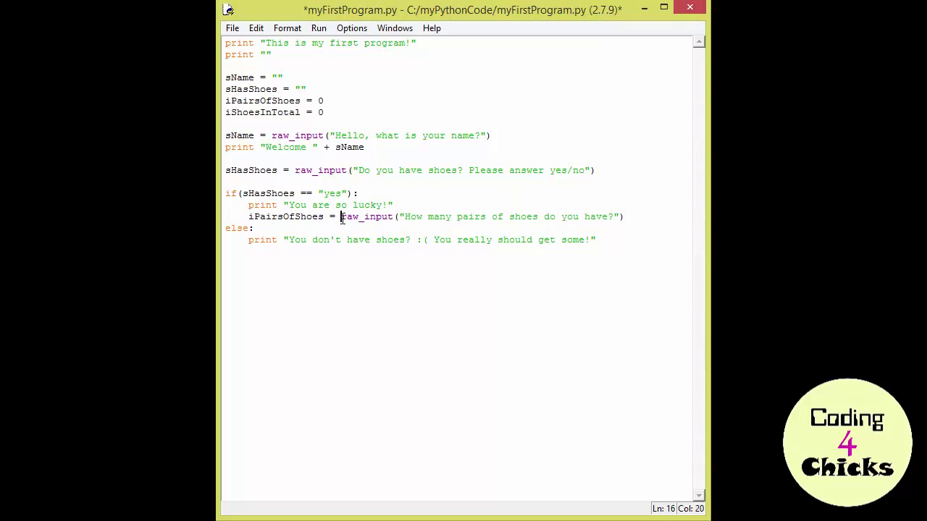
mouse_move(410, 270)
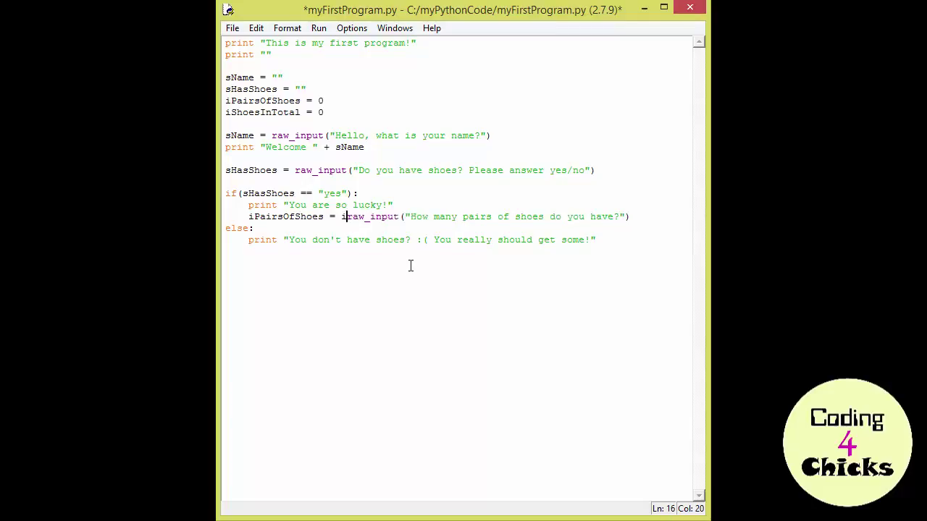
Wrap the raw_input pairs question in int() and check the matching parentheses.
type("int(")
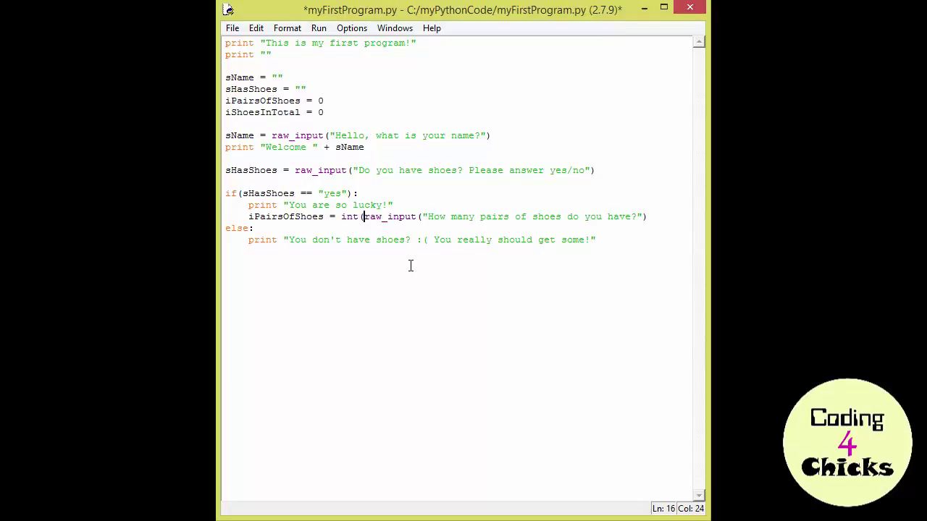
left_click(647, 215)
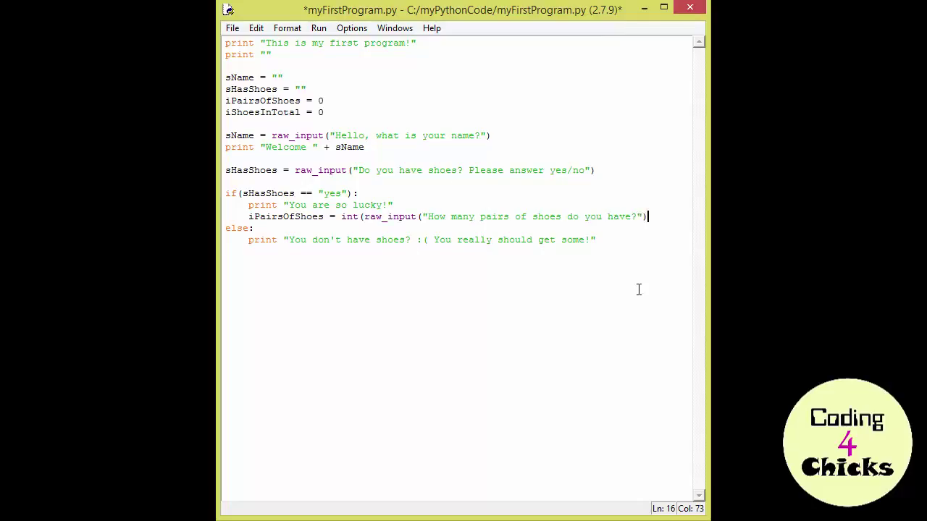
type(")")
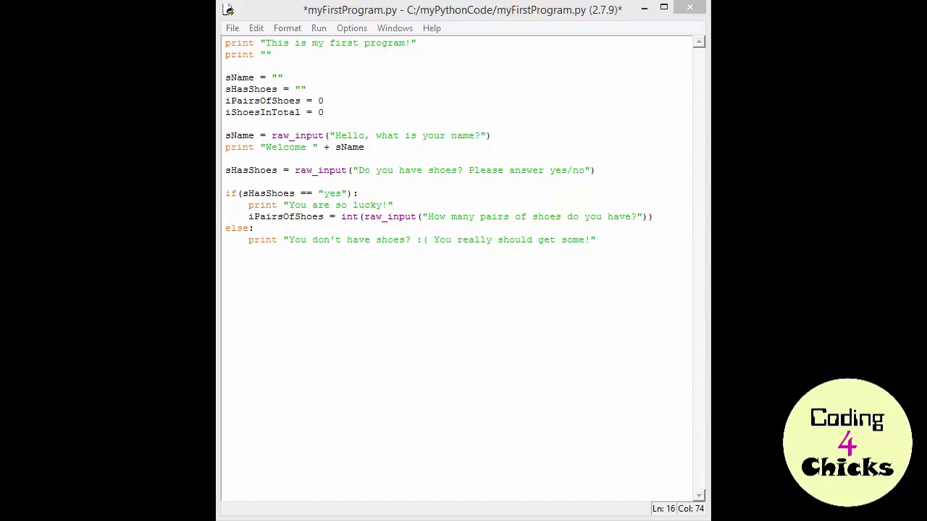
double_click(350, 216)
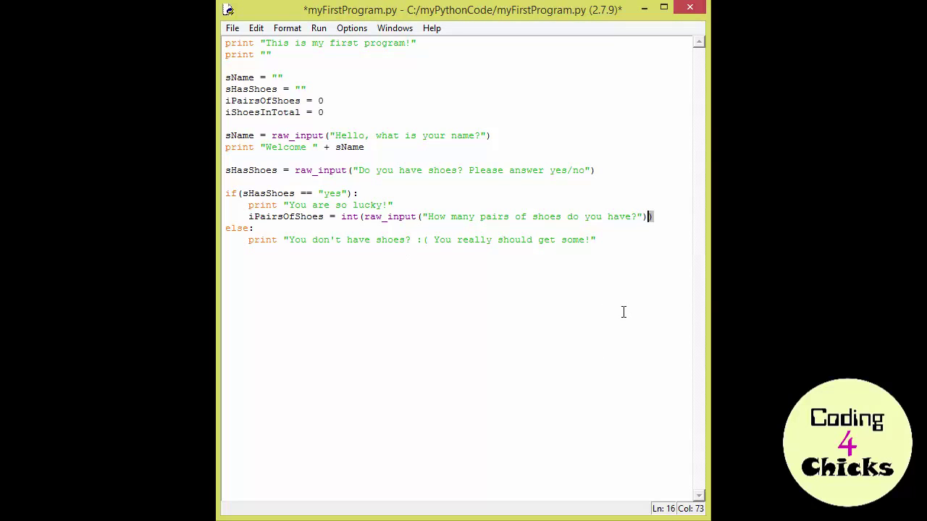
mouse_move(366, 215)
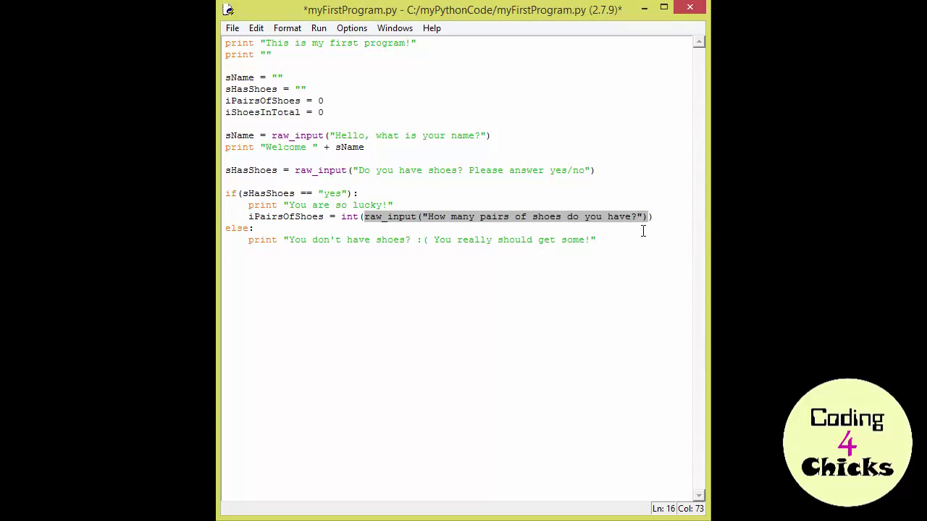
mouse_move(506, 233)
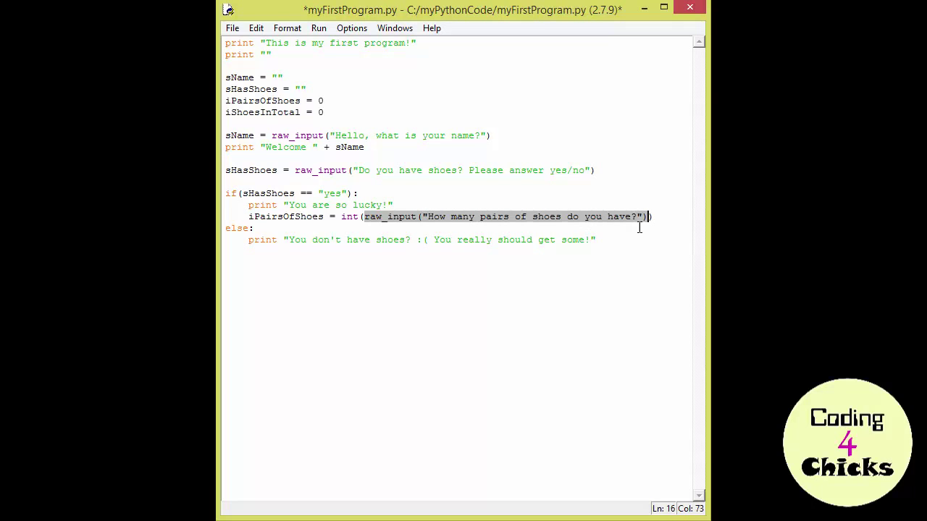
mouse_move(614, 217)
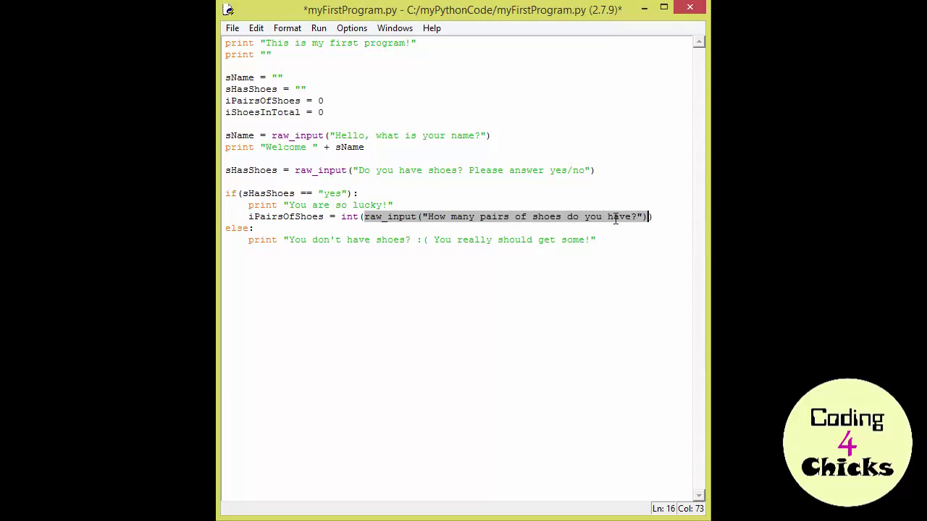
left_click(370, 217)
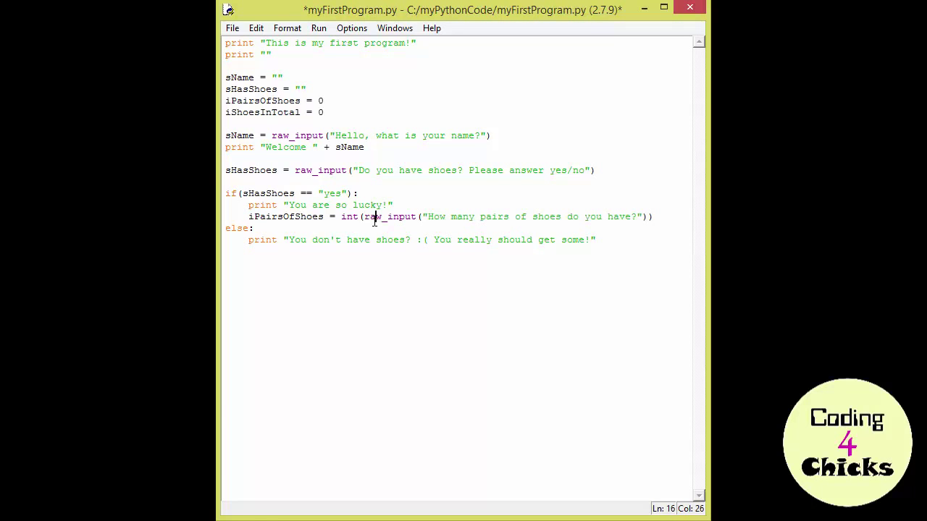
double_click(390, 217)
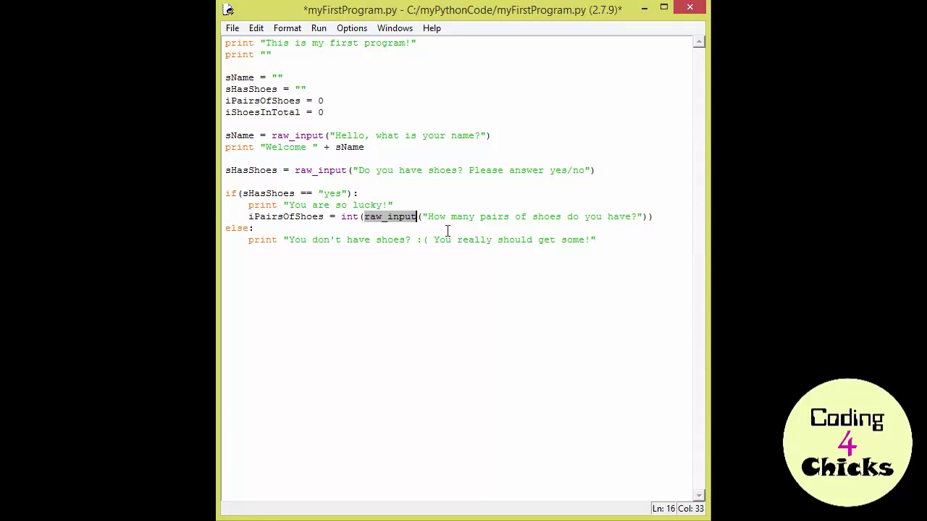
mouse_move(419, 303)
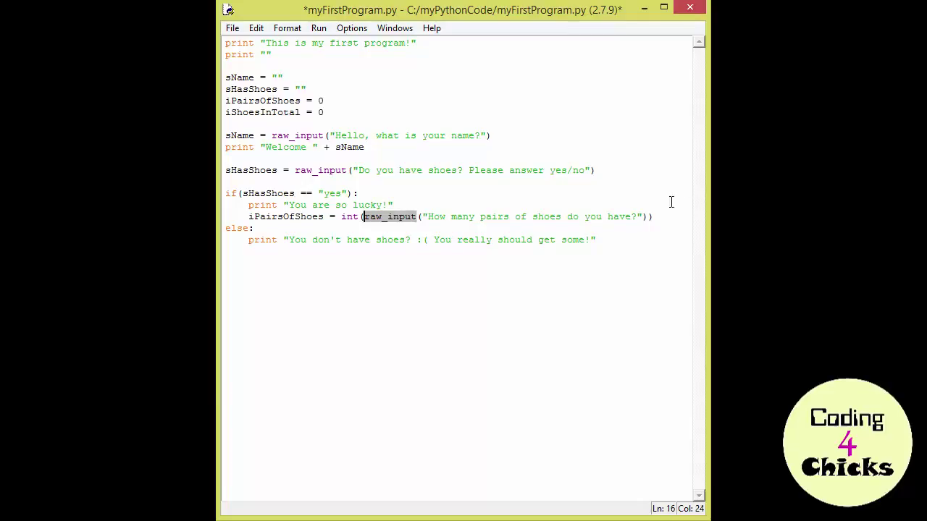
left_click(654, 217)
type("i")
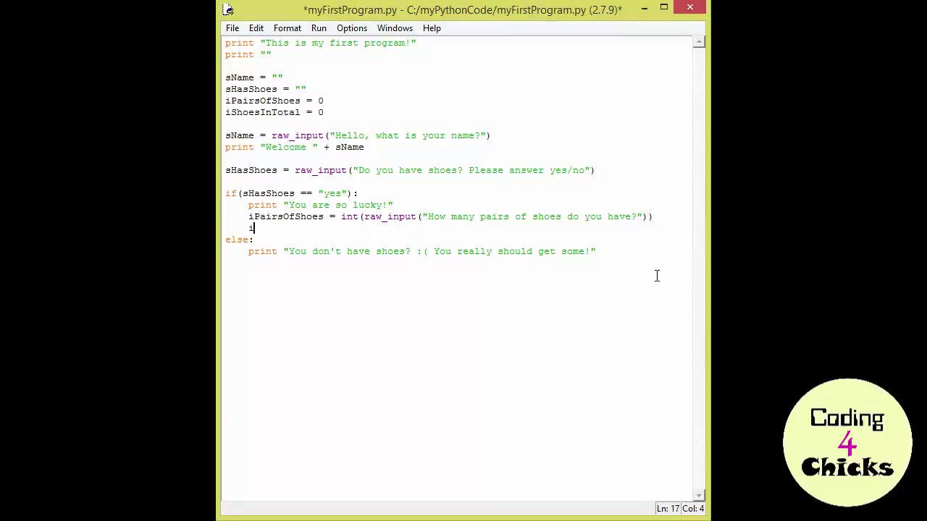
Add the line iShoesInTotal = 2 * iPairsOfShoes.
type("S")
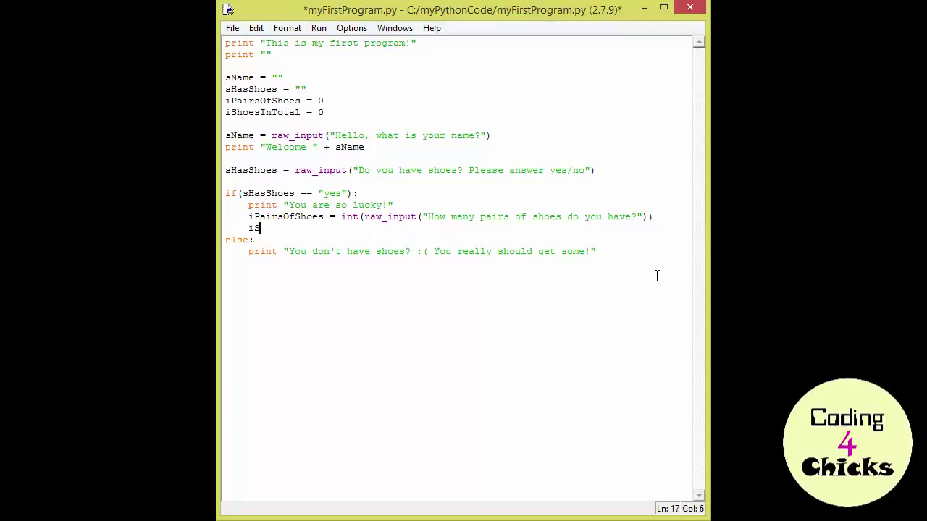
type("hoesInTot")
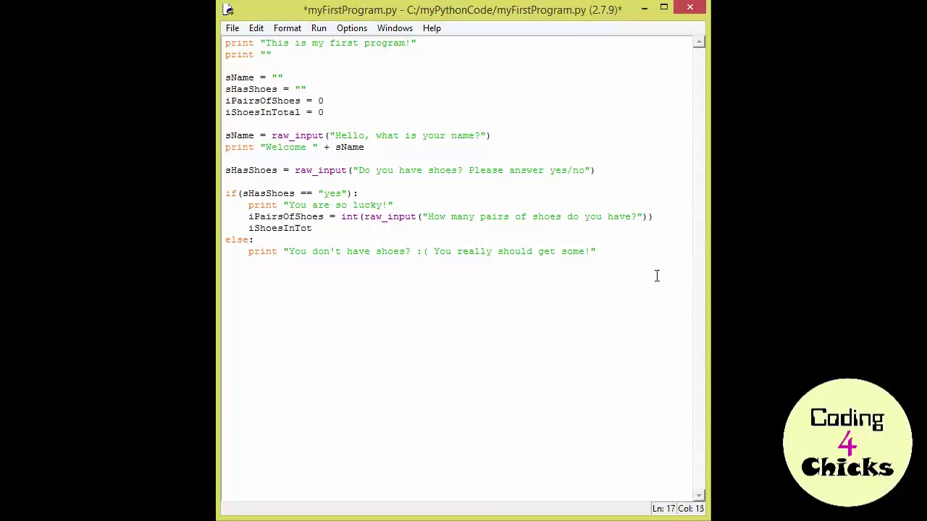
type("al =")
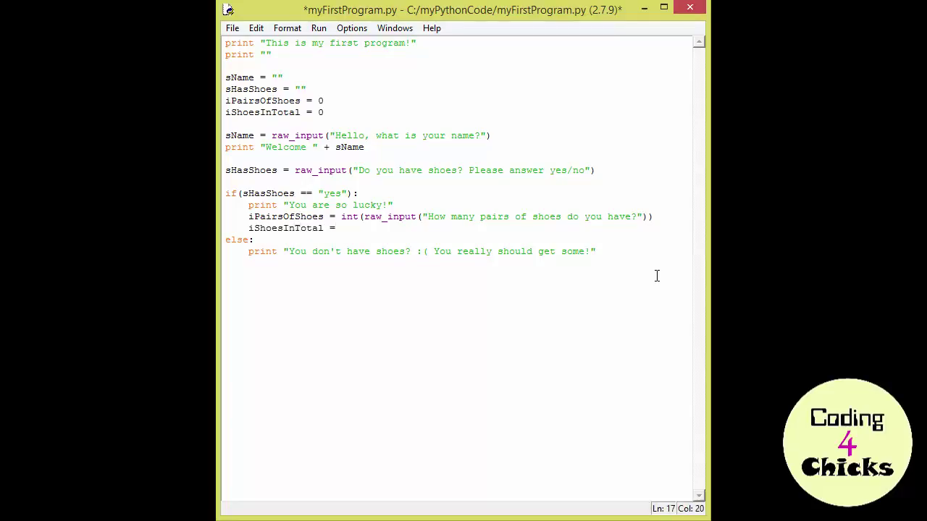
type("2")
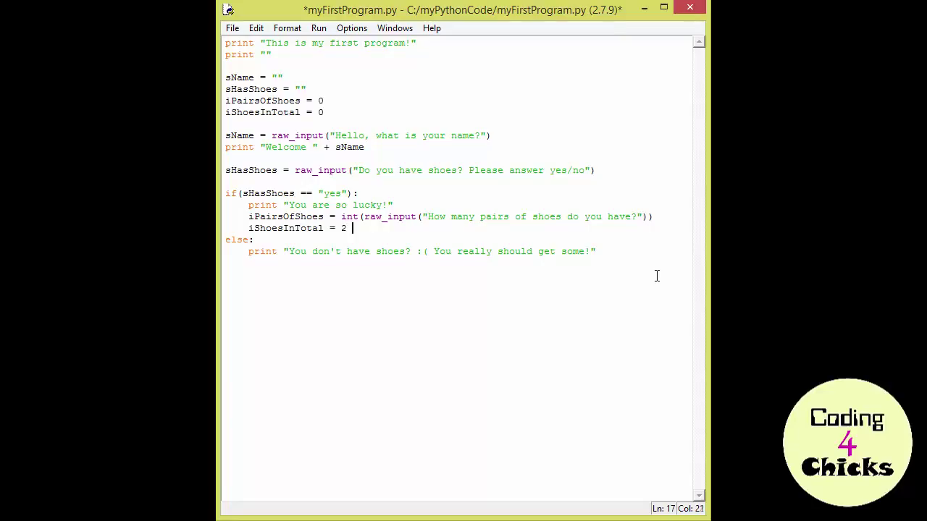
type("*")
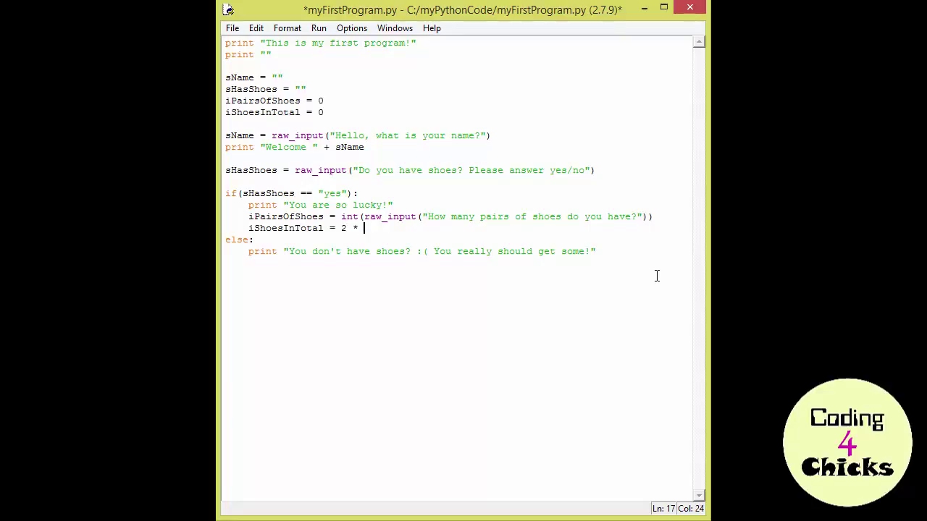
type("iPa")
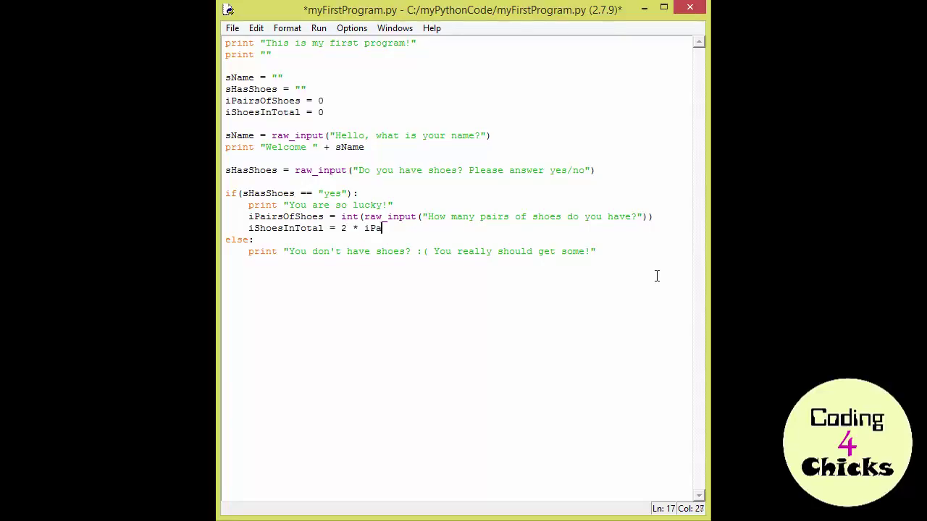
type("irsOfShoes")
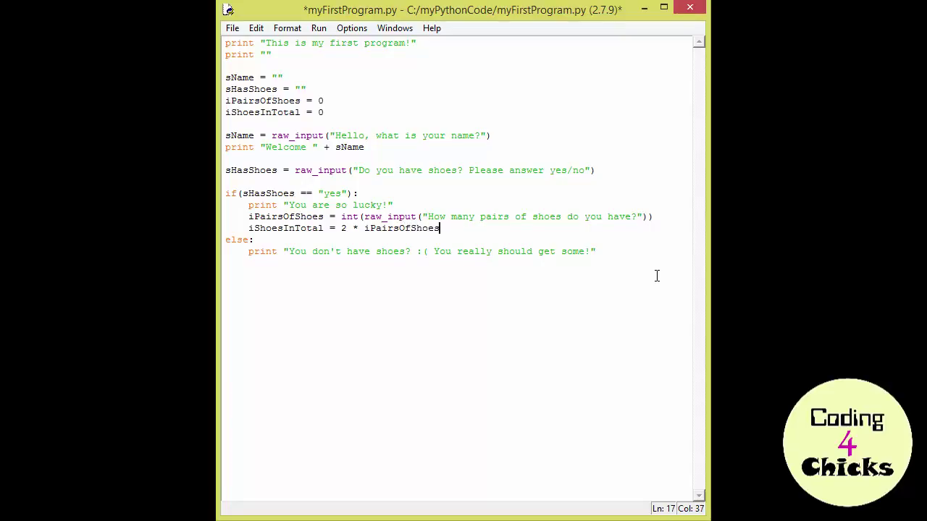
mouse_move(657, 276)
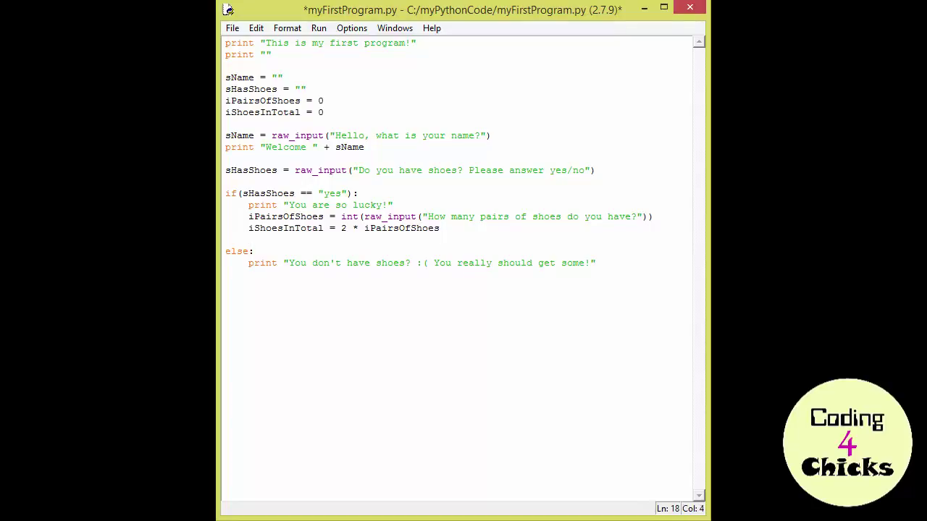
Add print "You have a total of: " + iShoesInTotal + " single shoes." below it.
type("print \"You have a total of: \" + iShoesI")
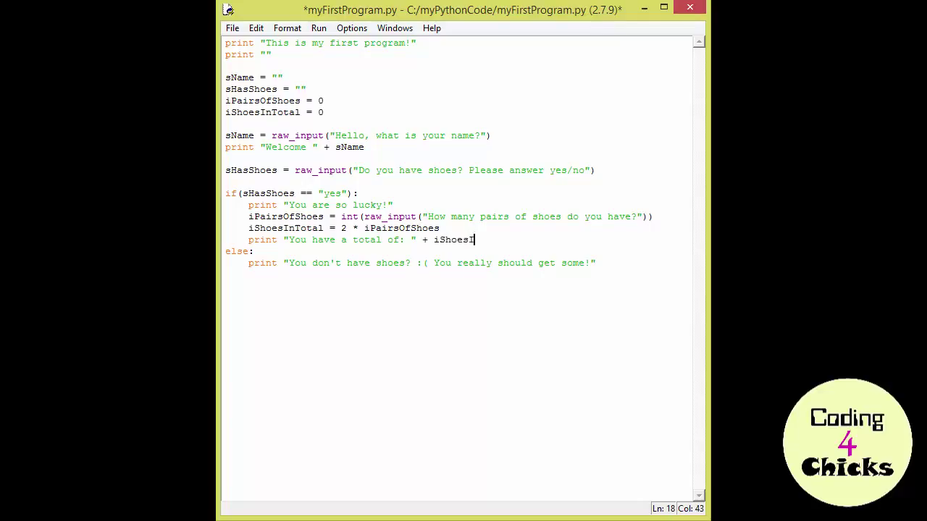
type("nTotal + \" single")
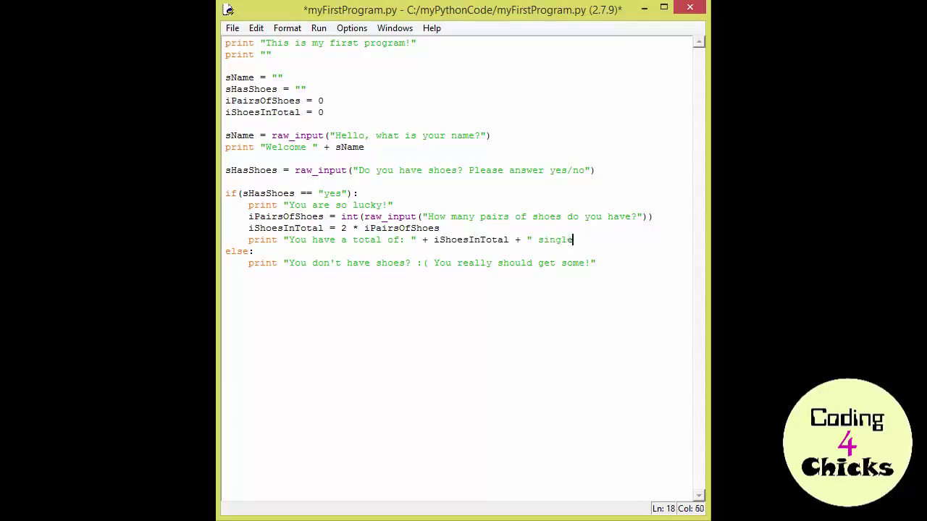
type("shoes.\"")
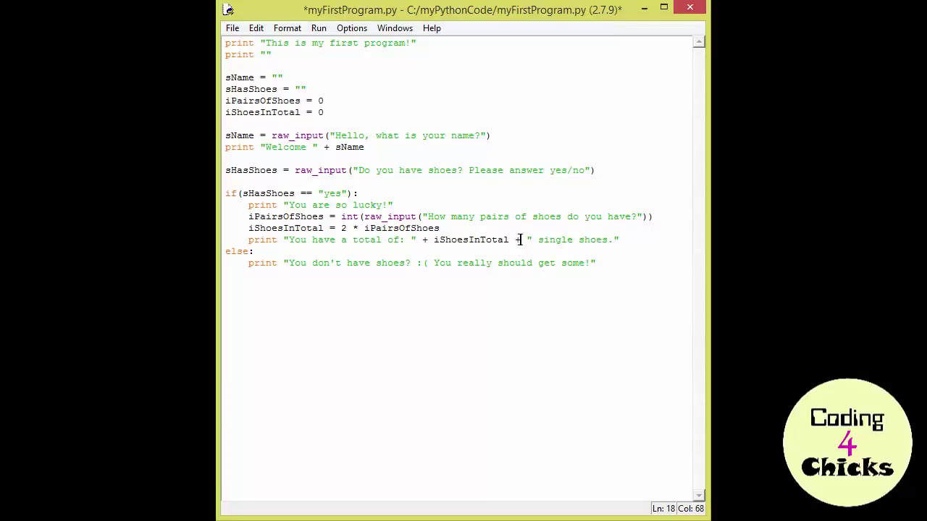
left_click(423, 240)
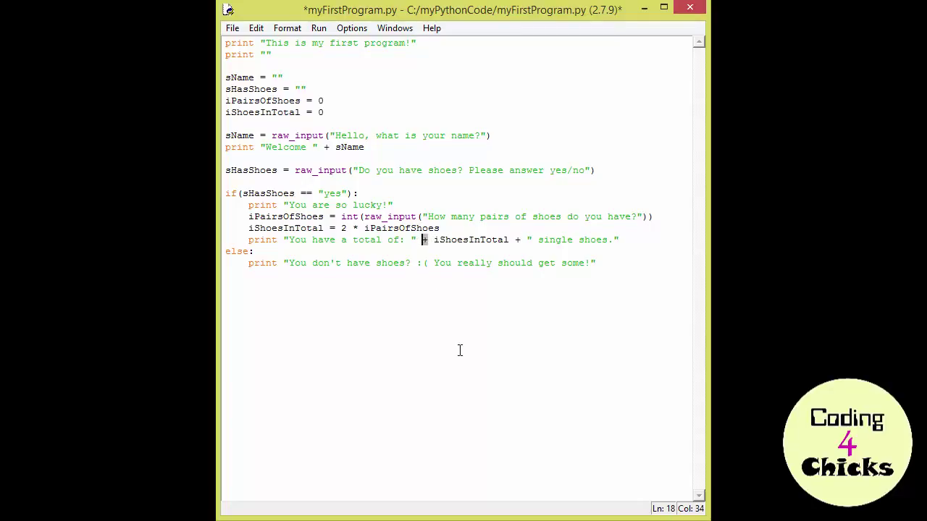
mouse_move(470, 340)
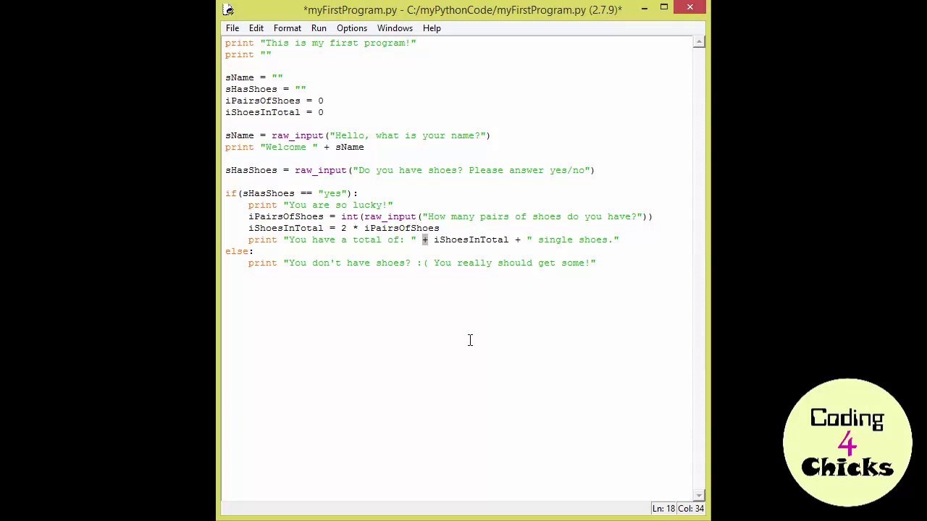
mouse_move(283, 244)
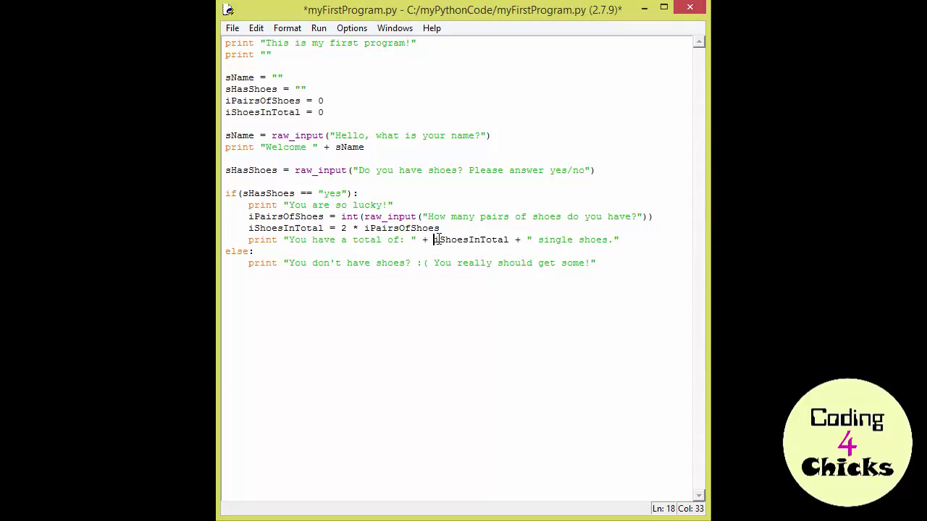
double_click(471, 240)
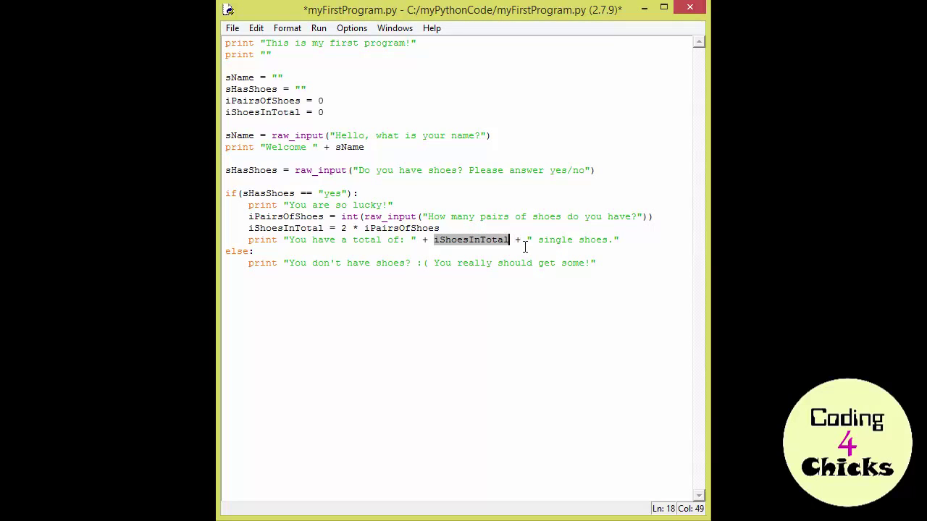
left_click(553, 239)
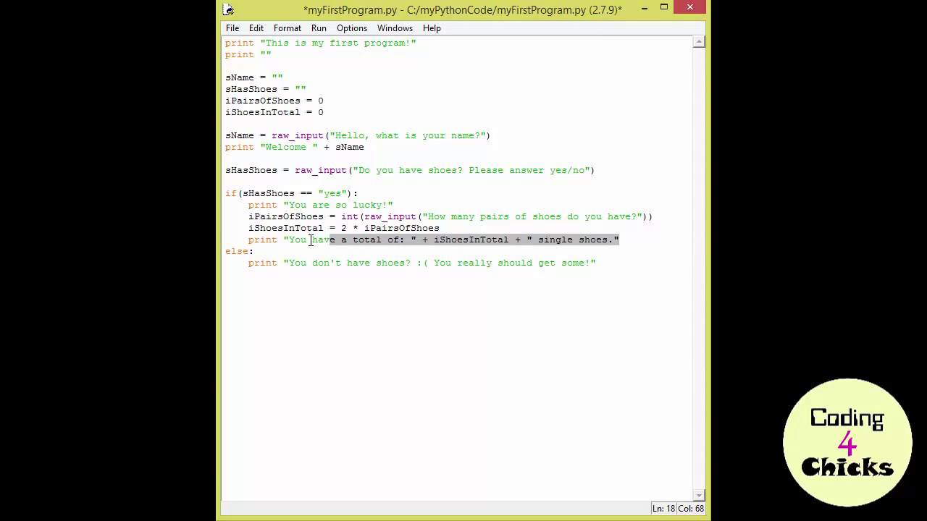
left_click(346, 368)
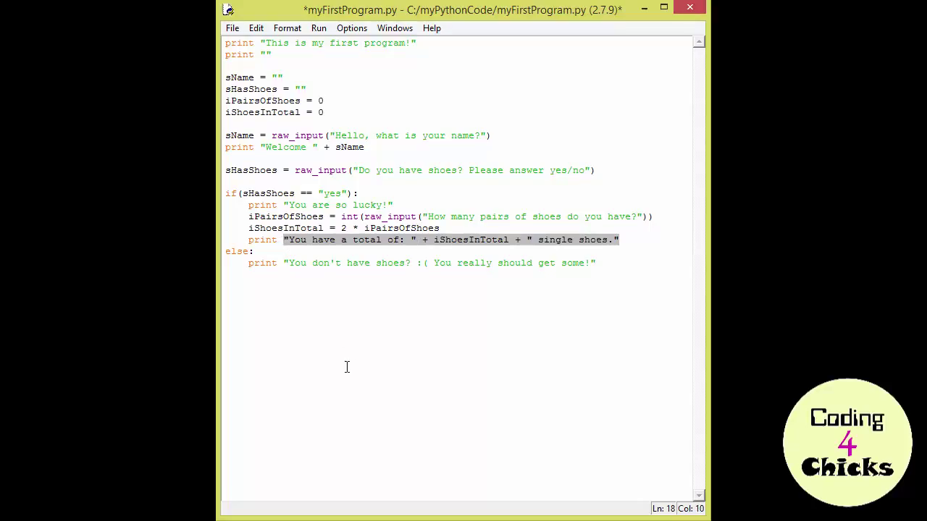
mouse_move(630, 245)
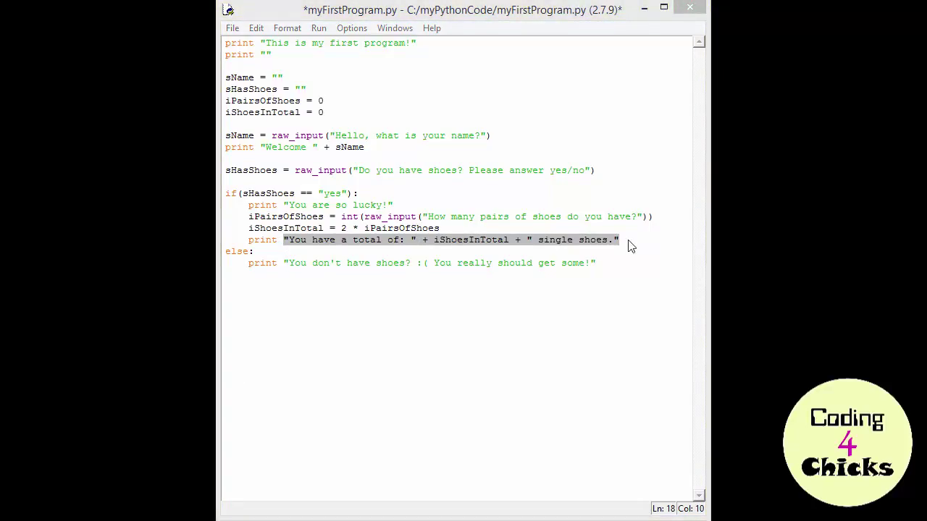
double_click(471, 240)
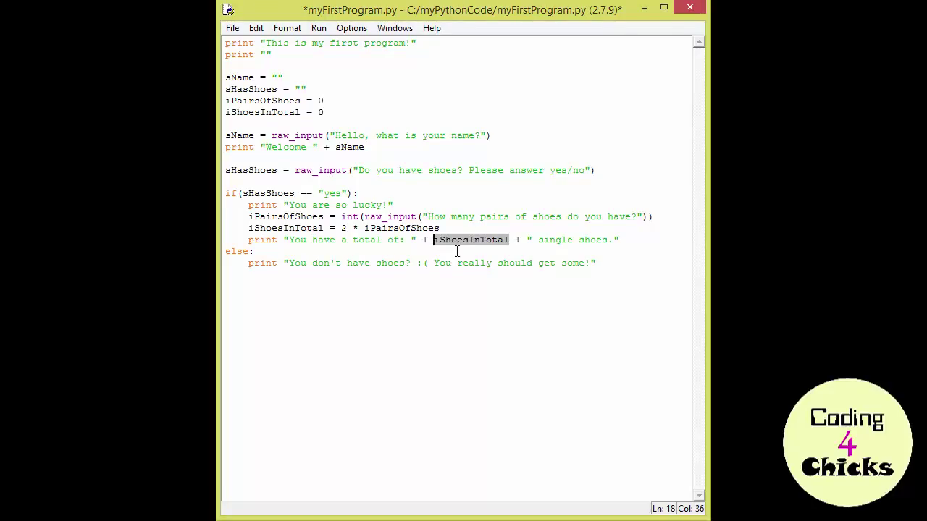
mouse_move(467, 257)
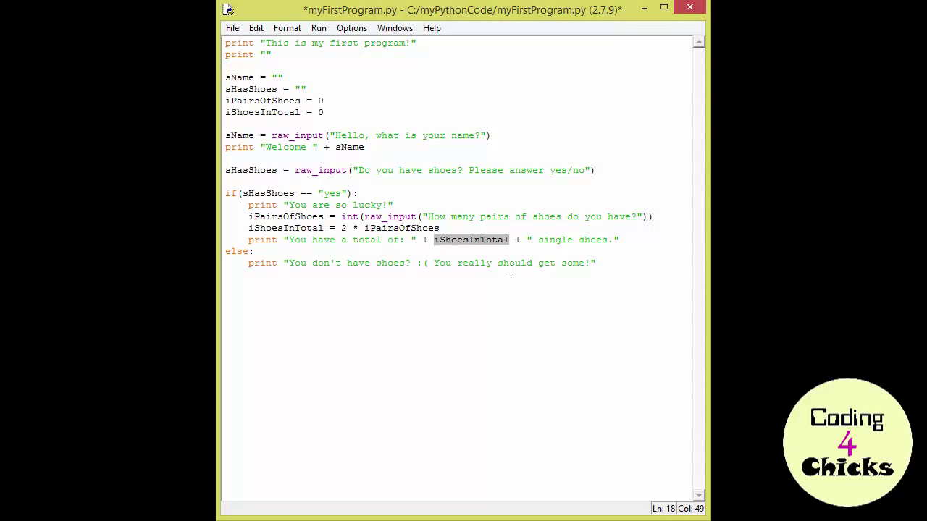
left_click(536, 325)
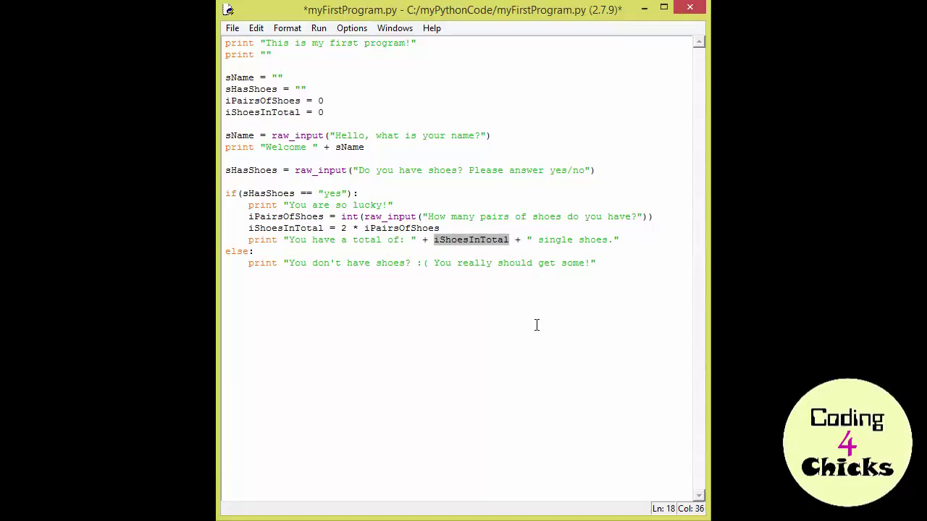
mouse_move(529, 278)
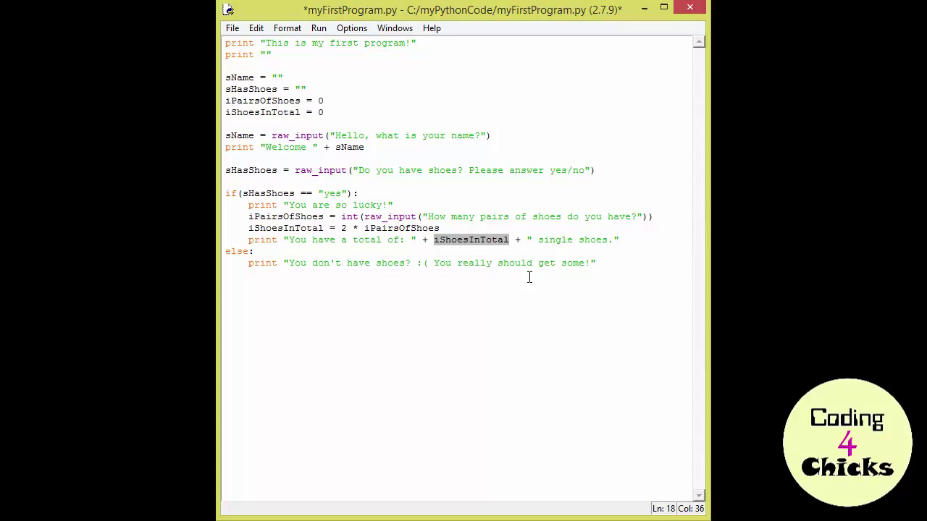
left_click(640, 257)
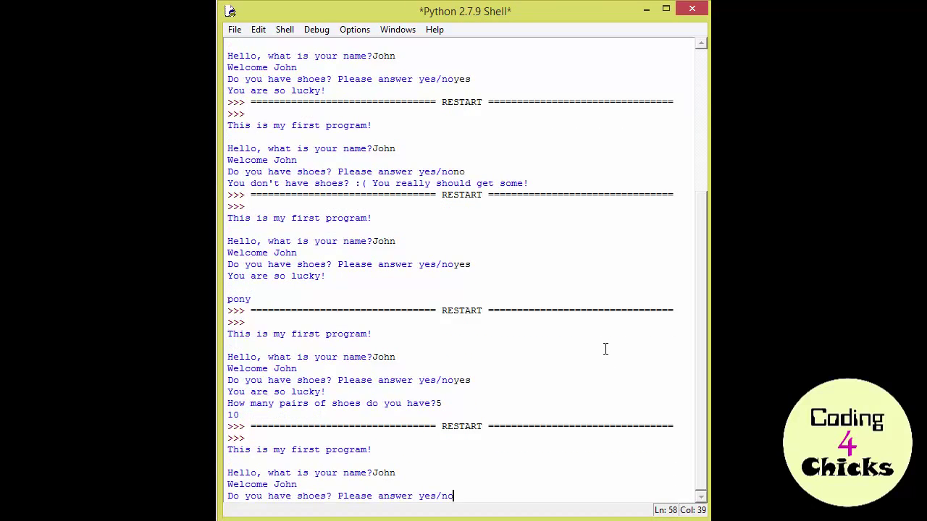
Scroll down through the shell output after answering yes and 5 pairs.
scroll("down", 3)
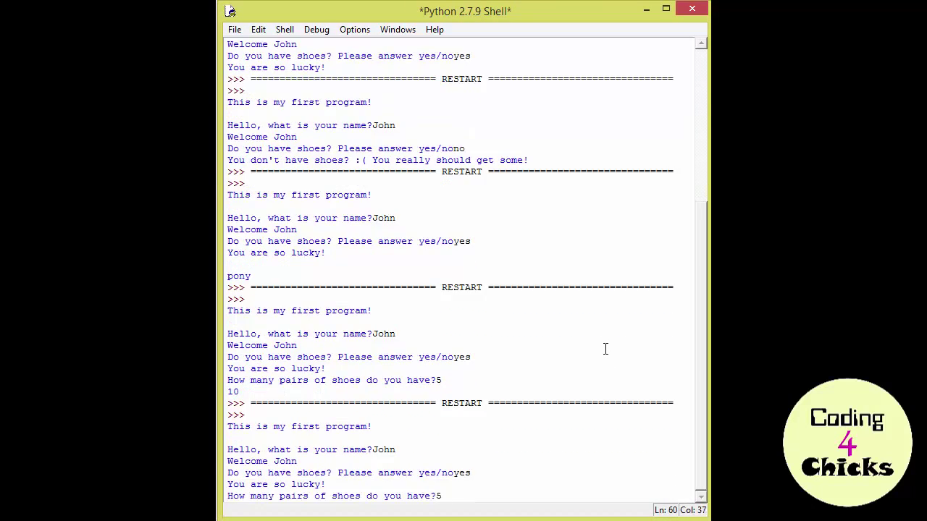
scroll("down", 3)
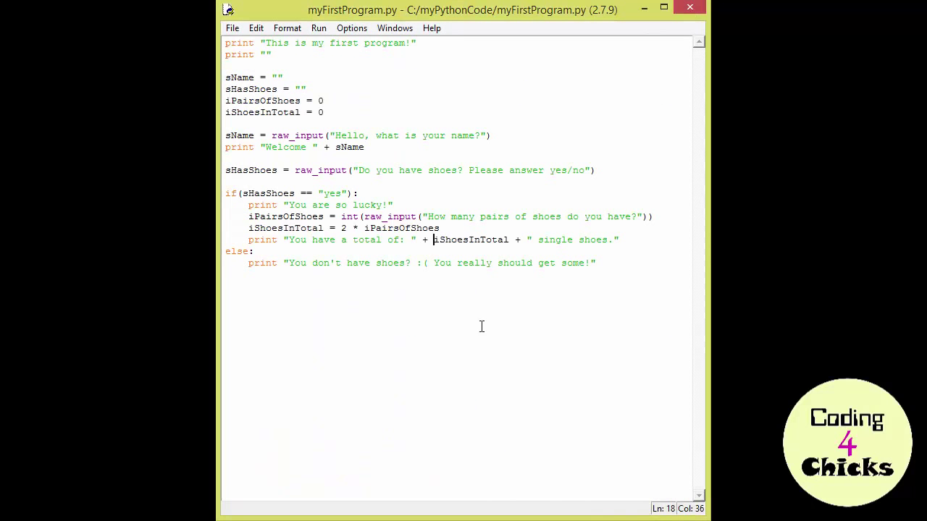
mouse_move(474, 314)
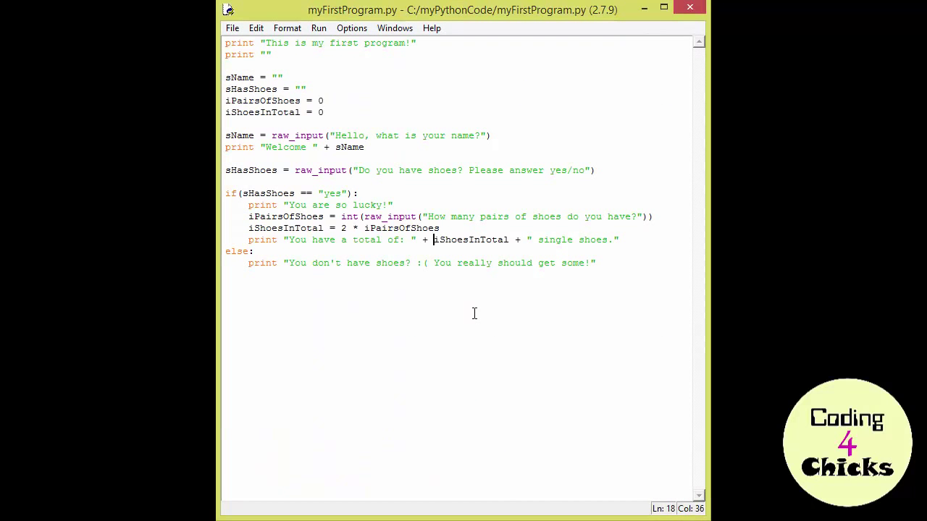
mouse_move(456, 282)
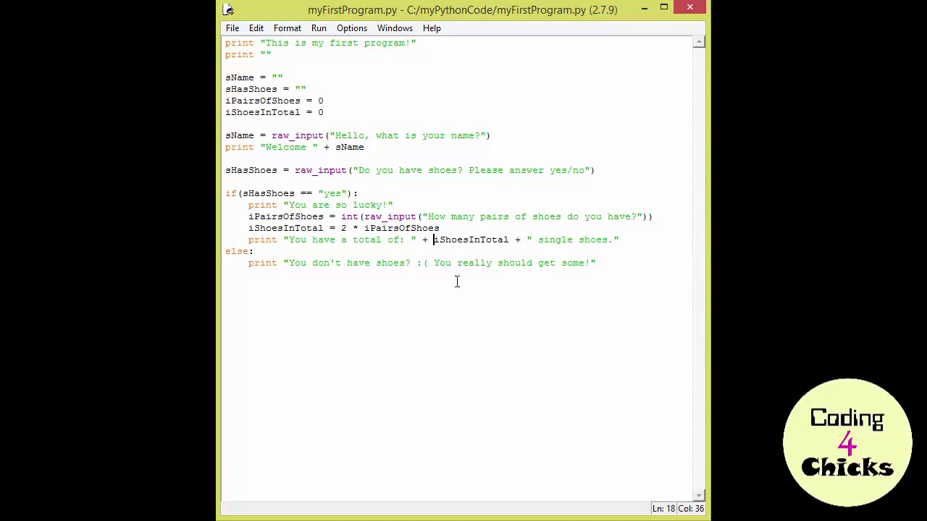
mouse_move(366, 259)
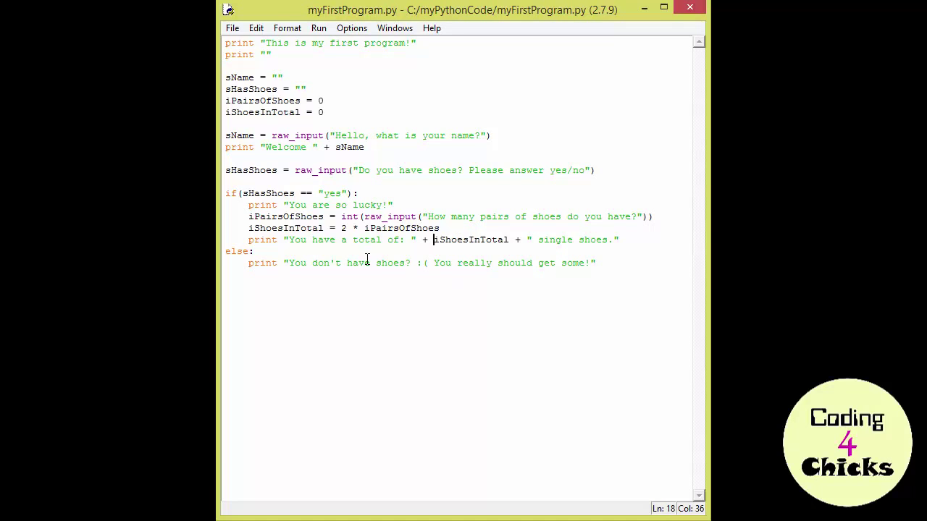
Change the print line's iShoesInTotal to str(iShoesInTotal).
double_click(470, 240)
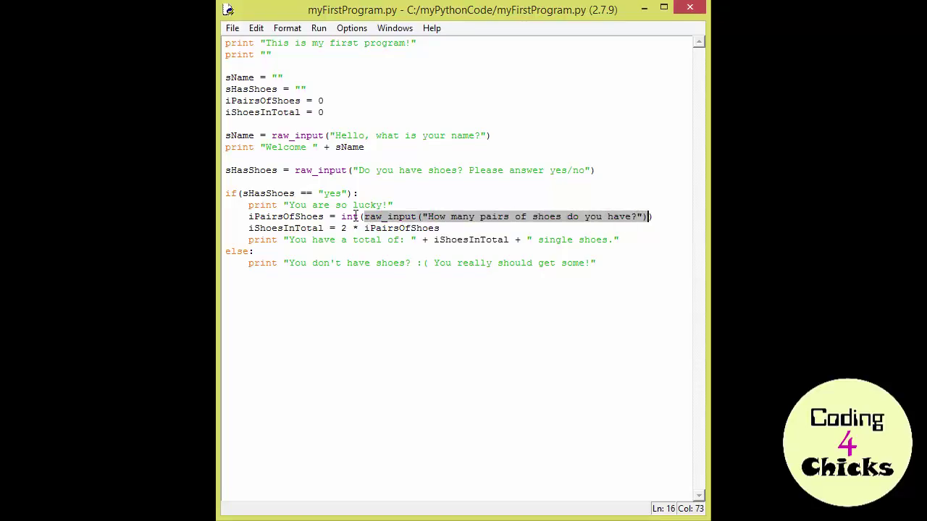
double_click(349, 216)
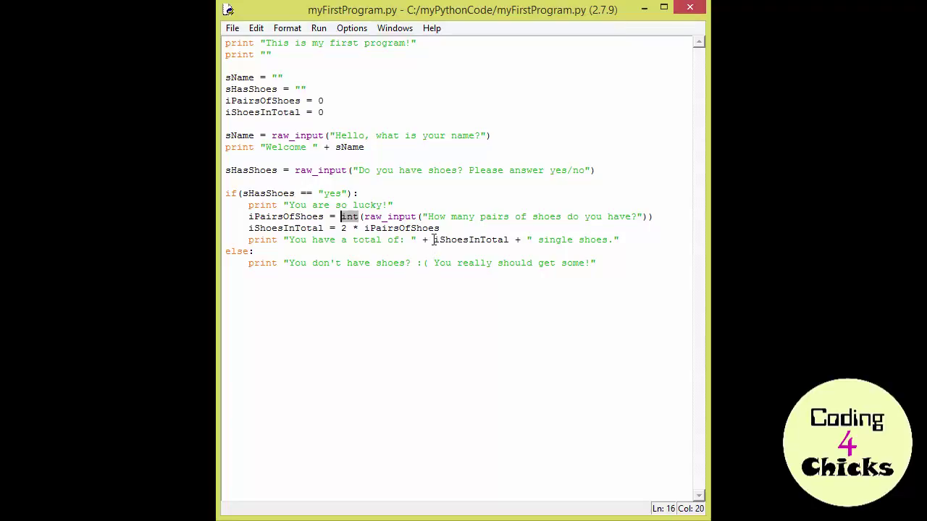
left_click(442, 291)
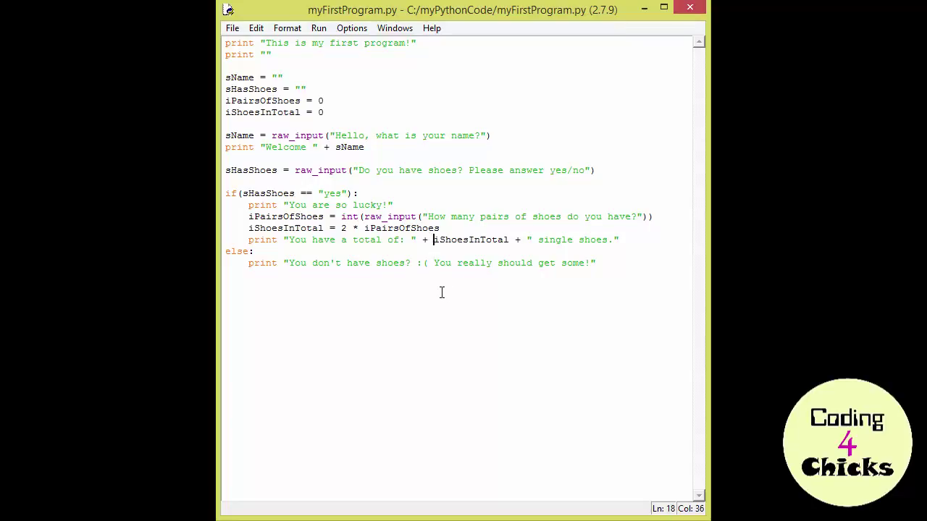
type("str(")
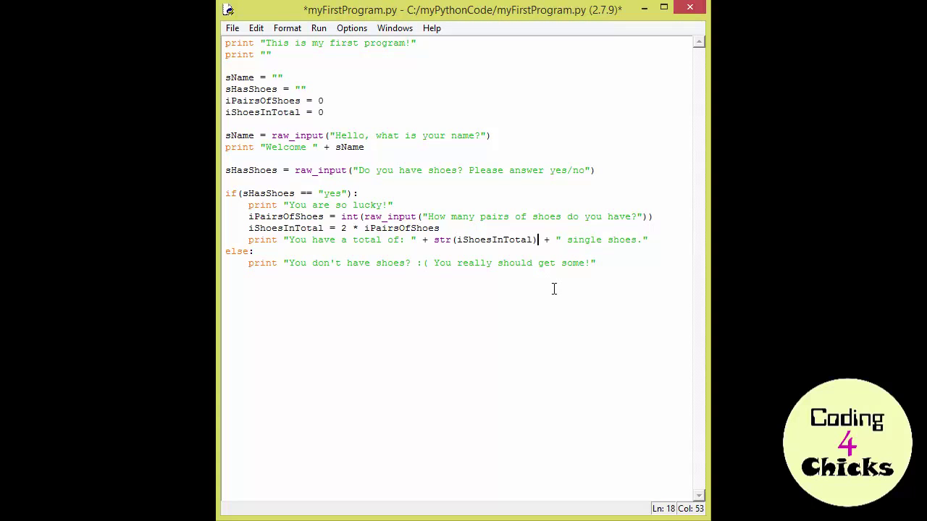
key("Right")
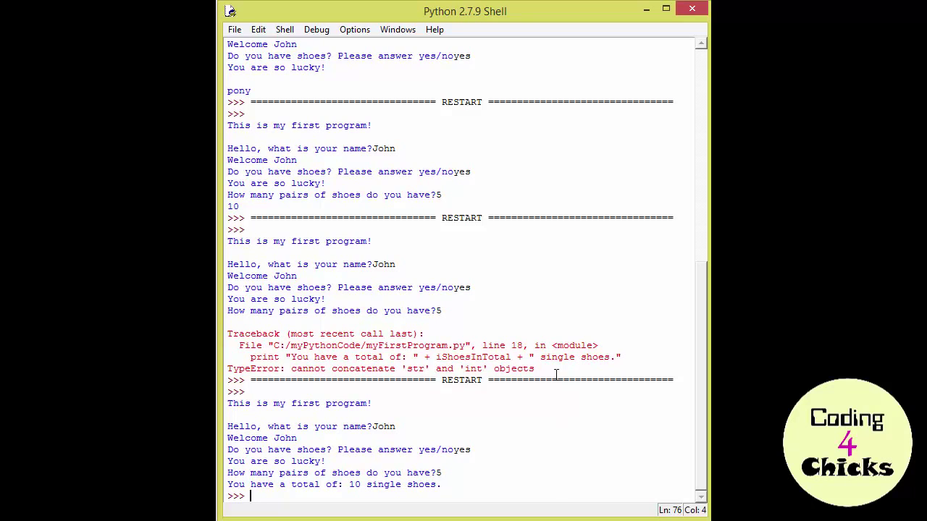
Highlight parts of the shell's TypeError about concatenating 'str' and 'int'.
double_click(380, 369)
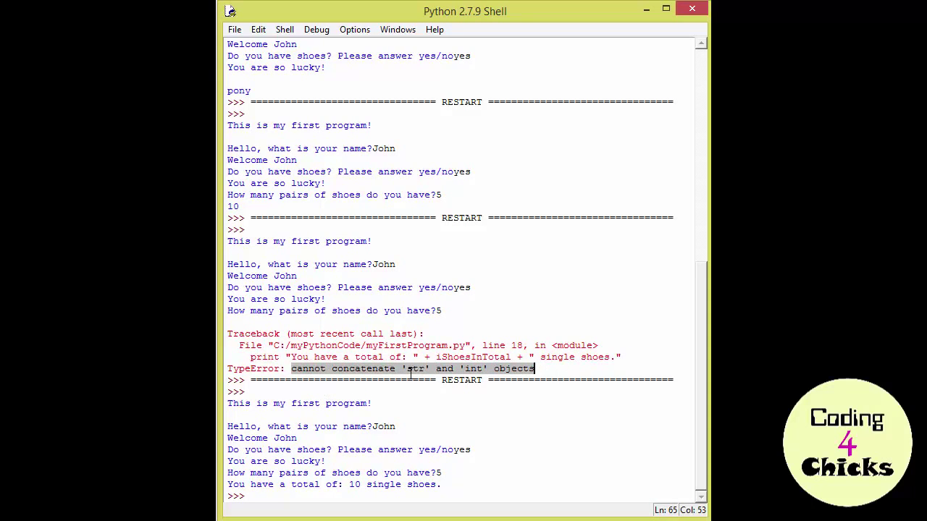
double_click(471, 368)
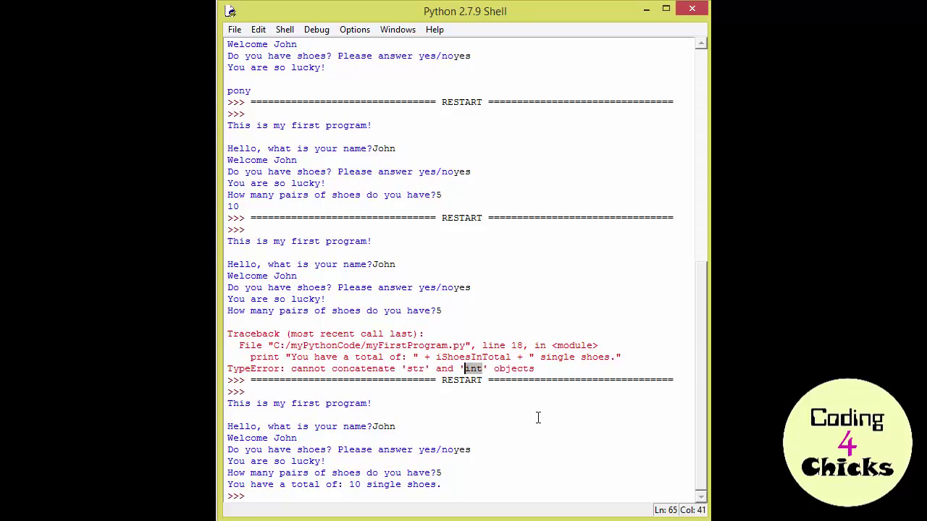
left_click(534, 368)
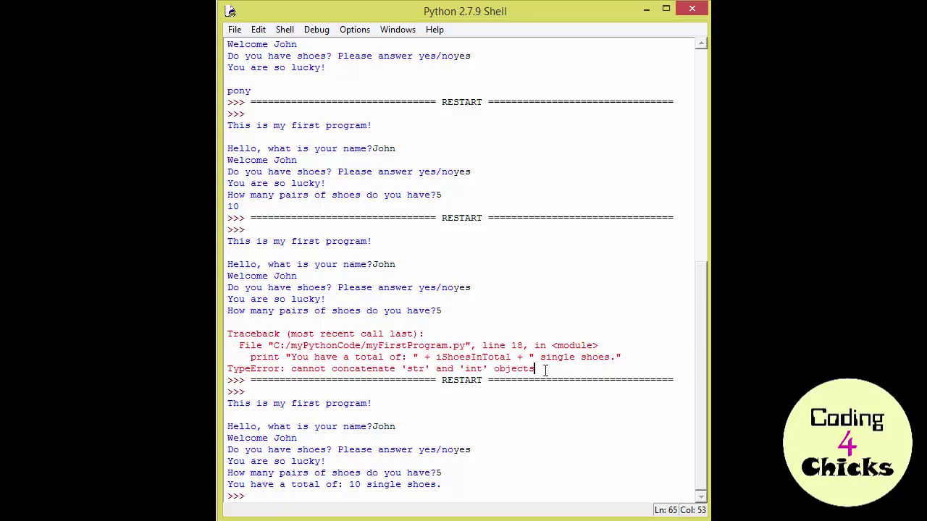
mouse_move(548, 370)
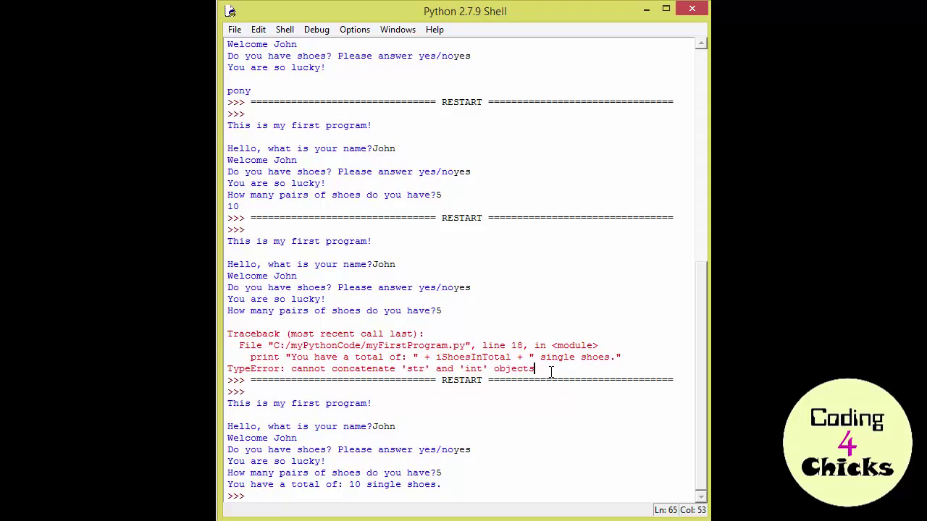